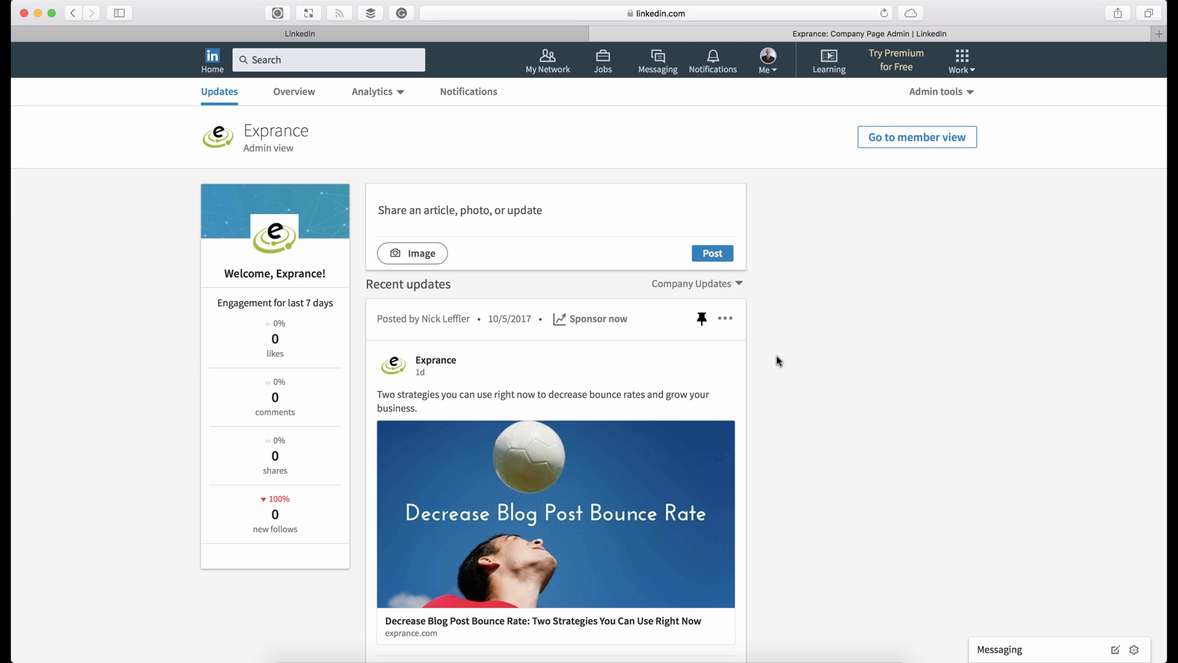
mouse_move(354, 244)
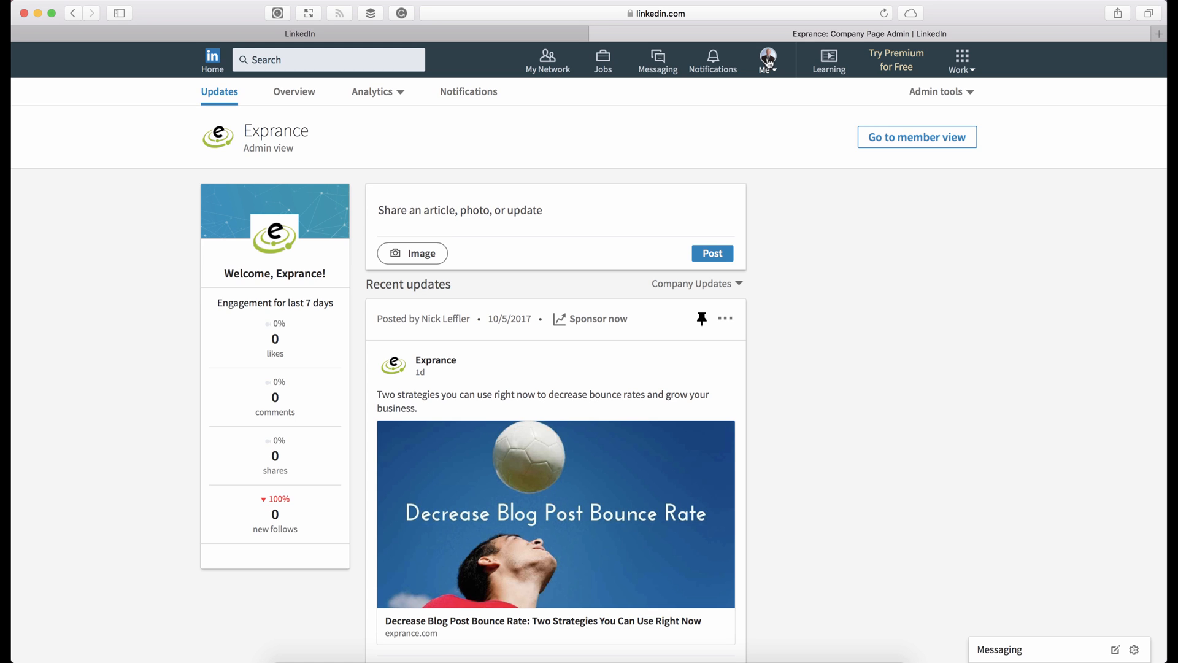
mouse_move(396, 187)
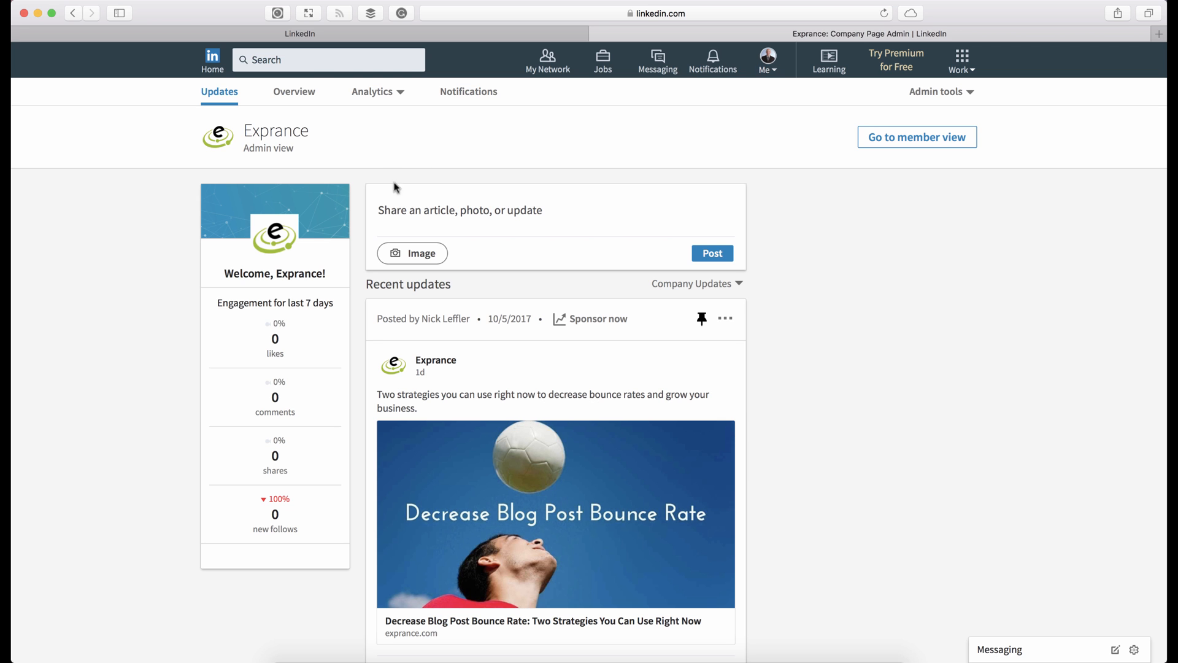
Review the Exprance overview: About us description, specialties, company details and office location
click(294, 91)
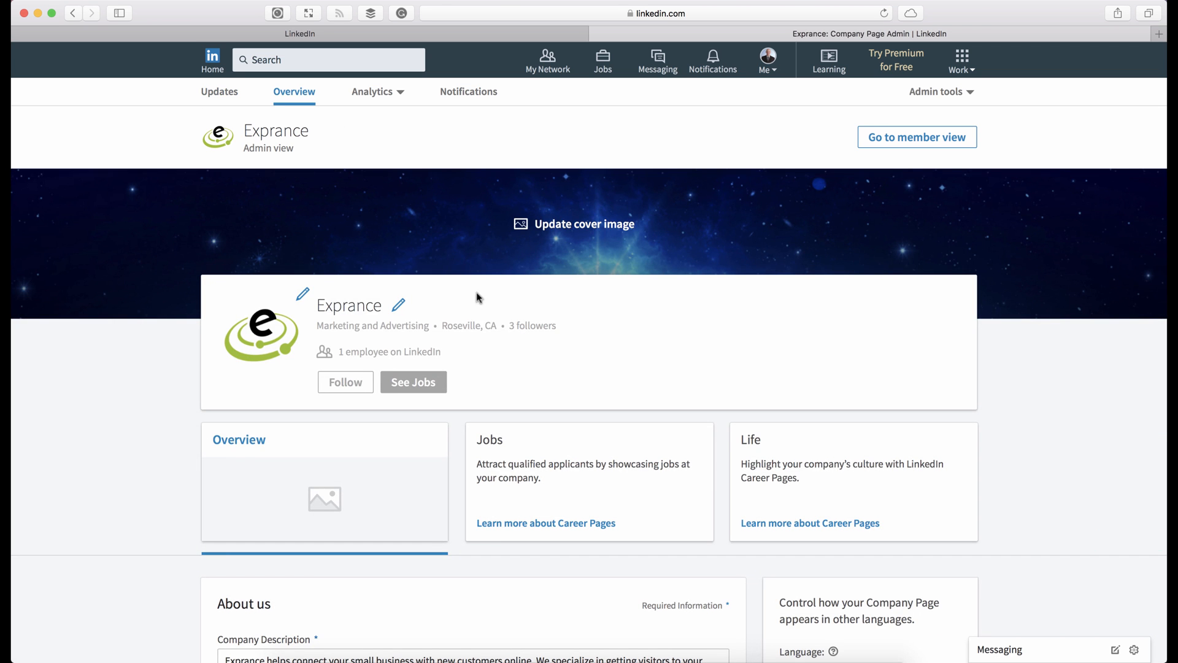
scroll(down, 3)
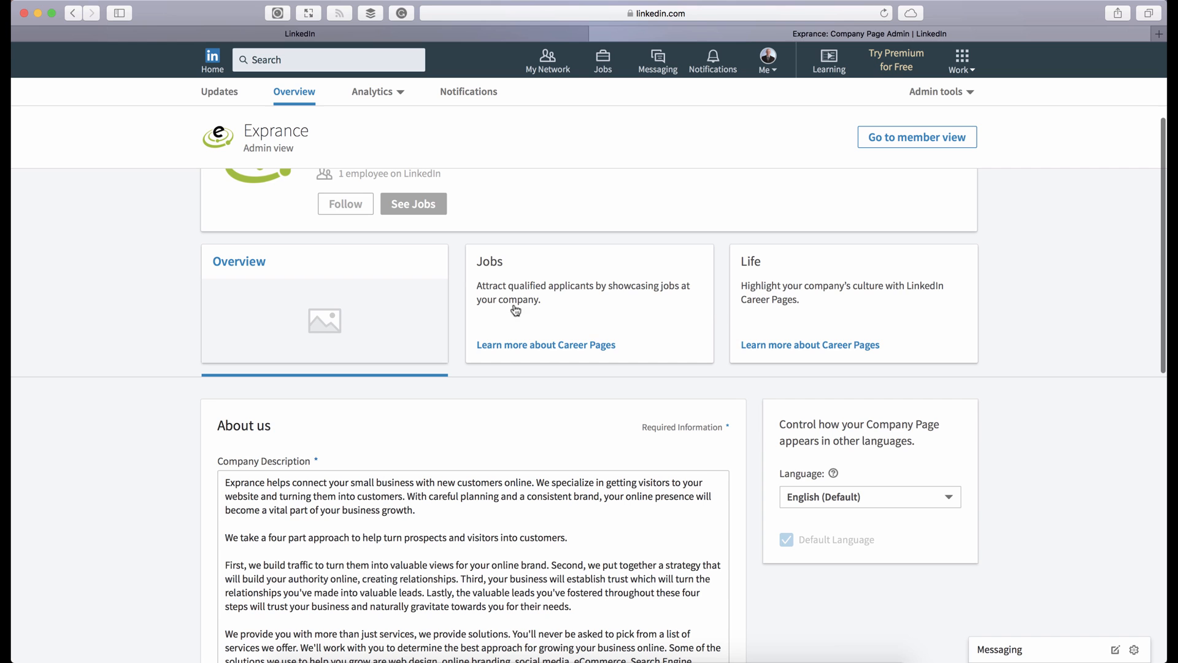
mouse_move(673, 293)
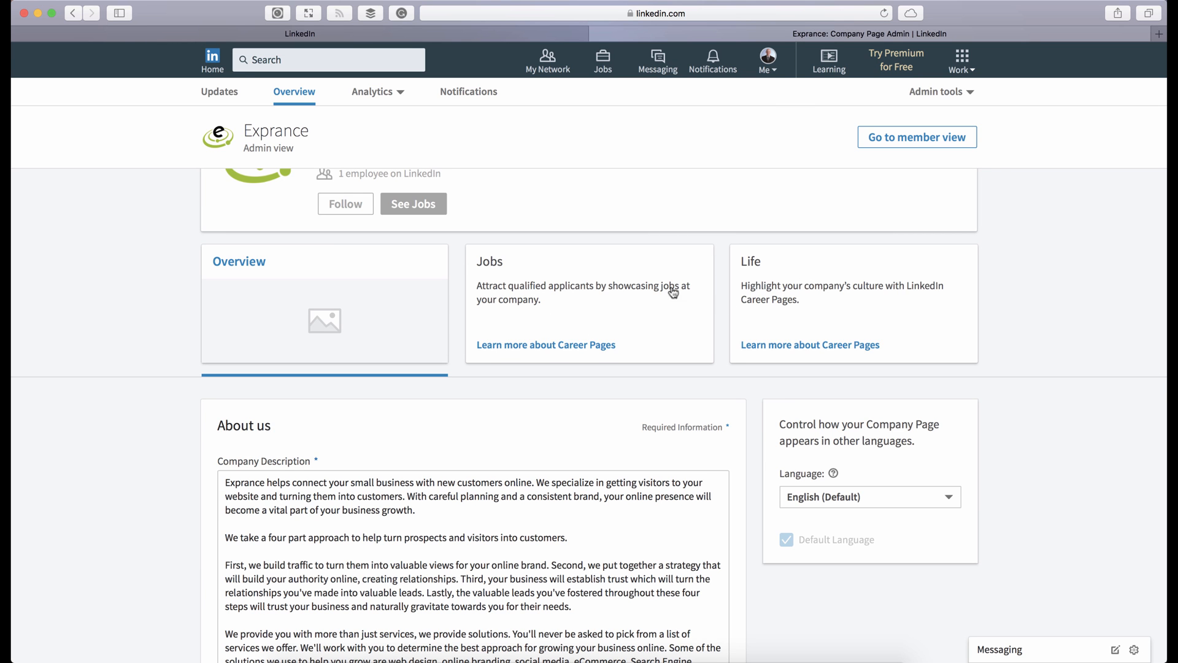
scroll(down, 3)
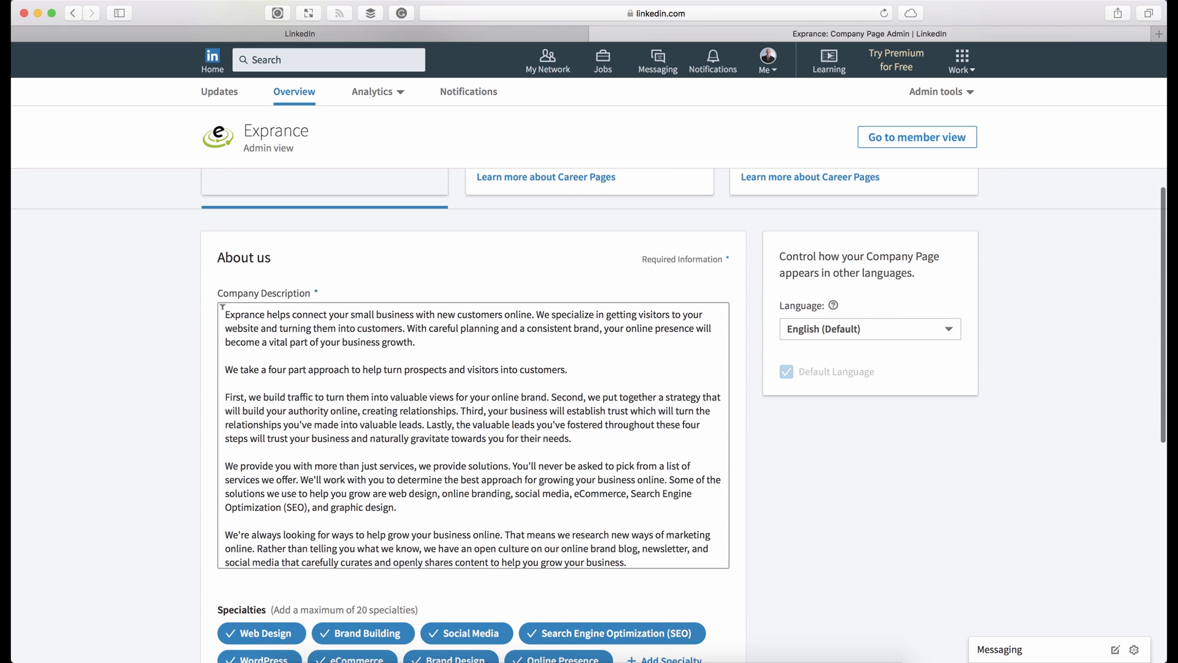
scroll(down, 3)
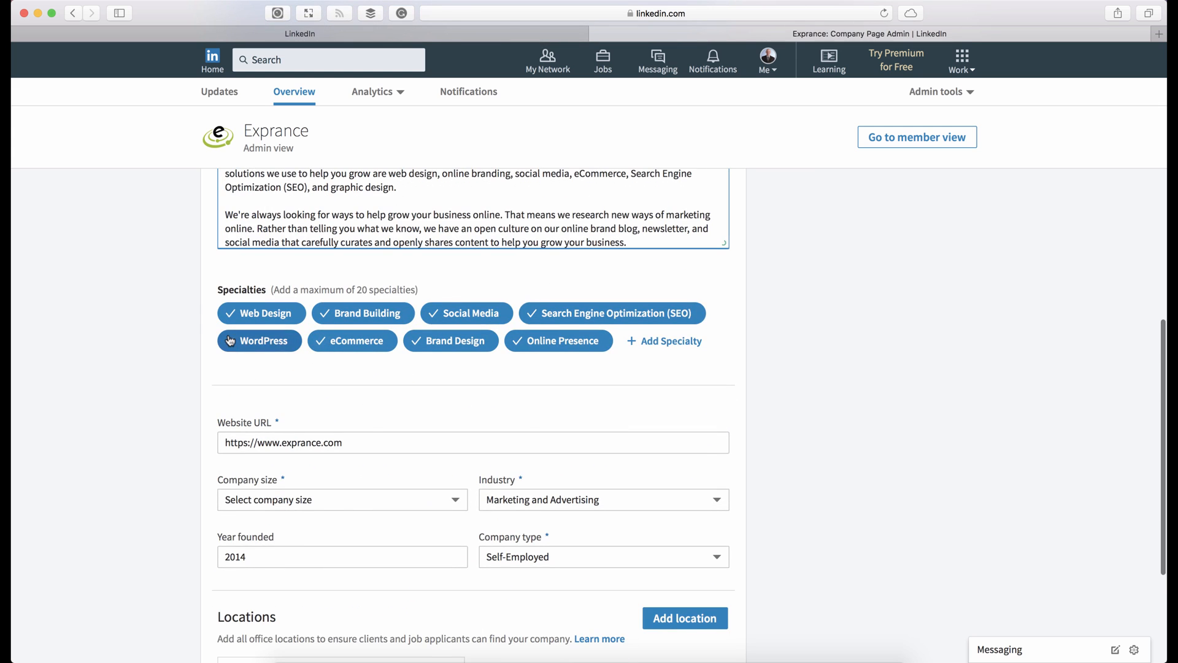
mouse_move(202, 317)
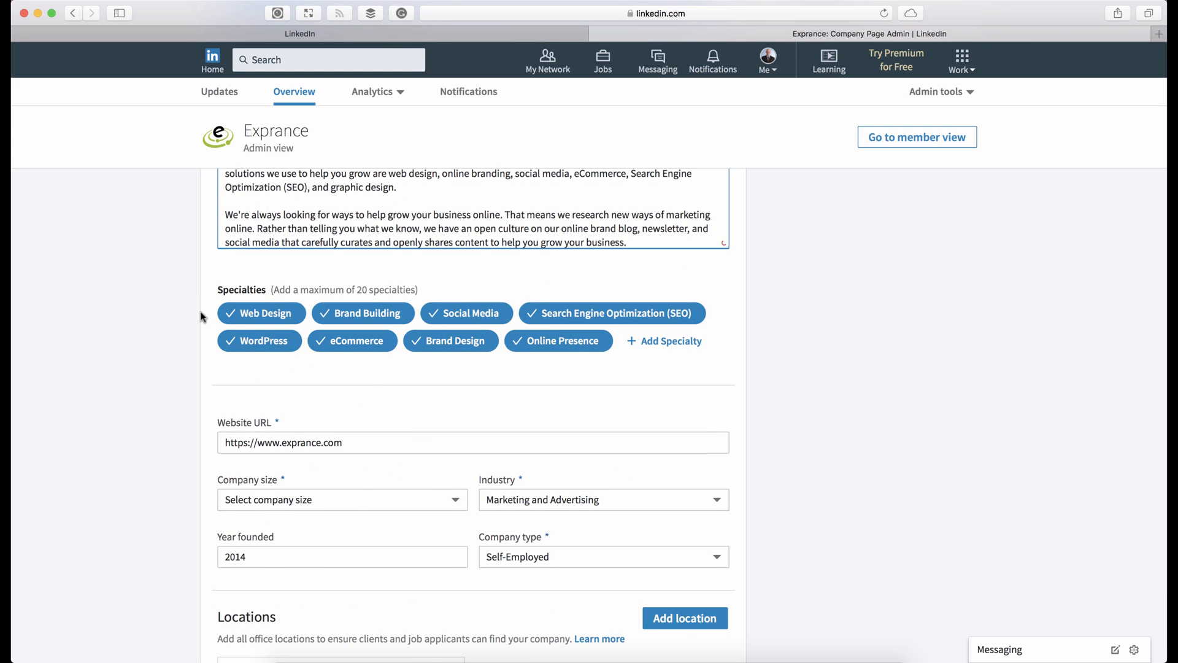
scroll(down, 3)
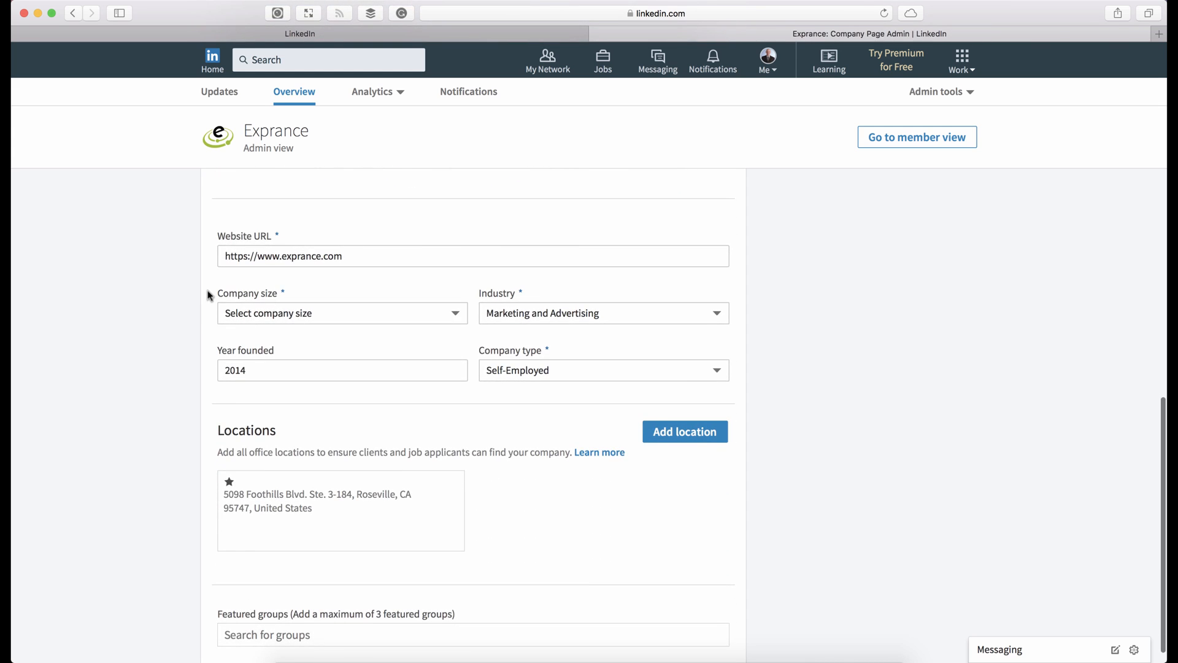
scroll(down, 3)
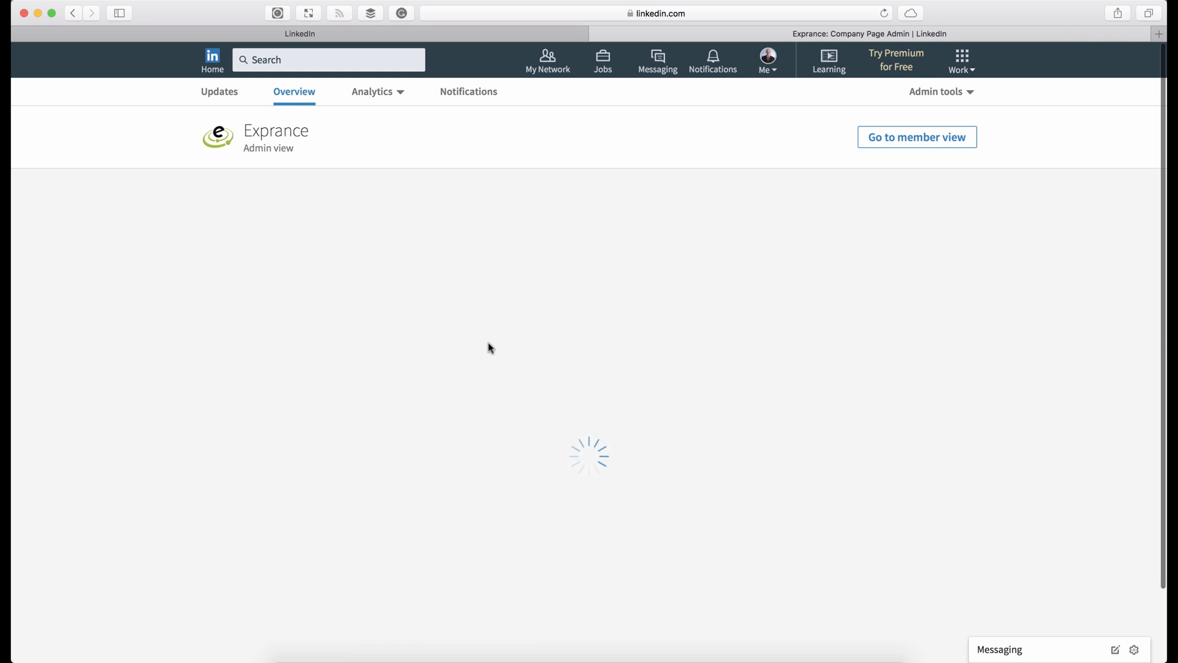
Switch to the Exprance updates feed and scroll through recent posts and engagement stats
click(218, 91)
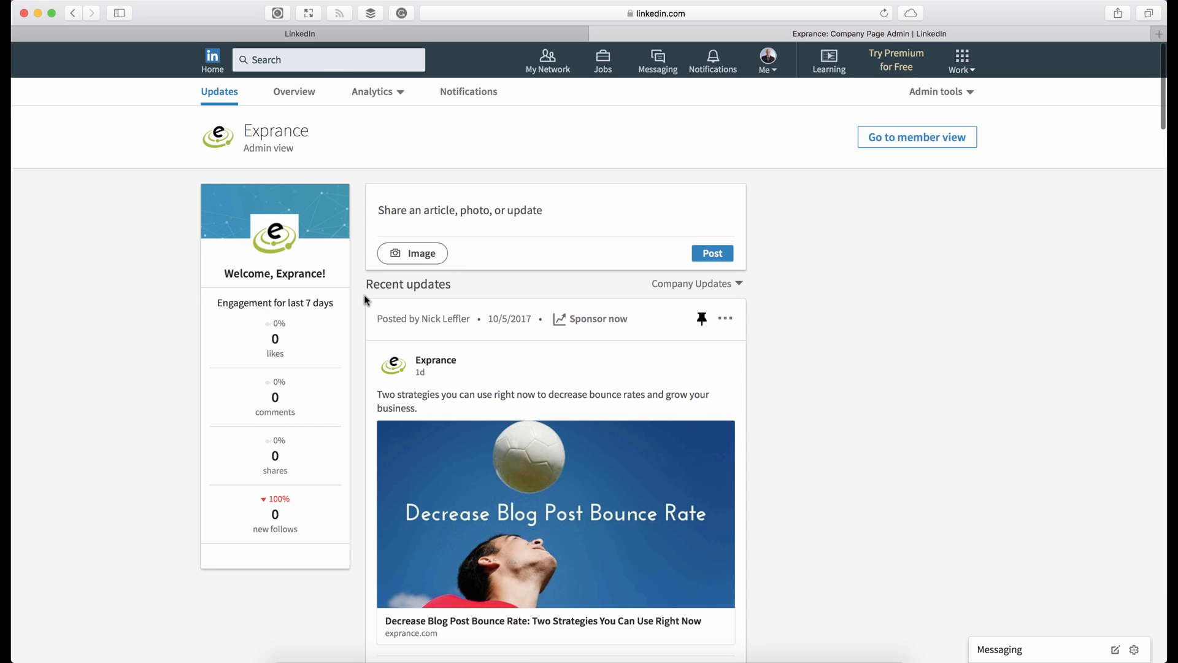
mouse_move(359, 301)
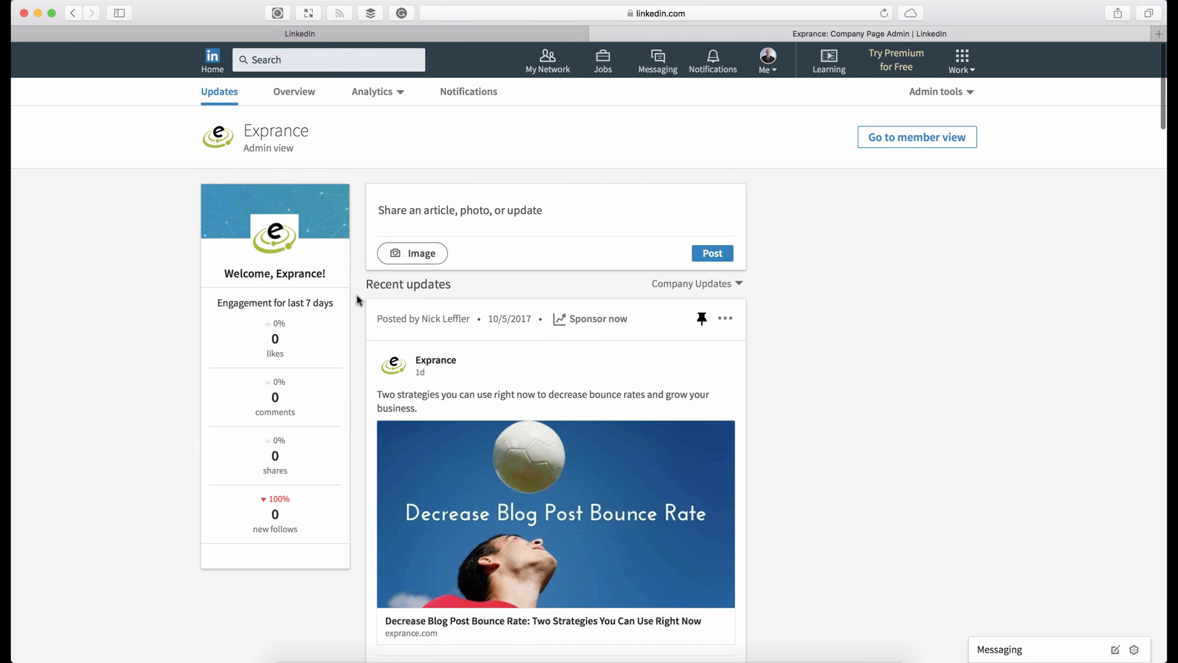
scroll(down, 3)
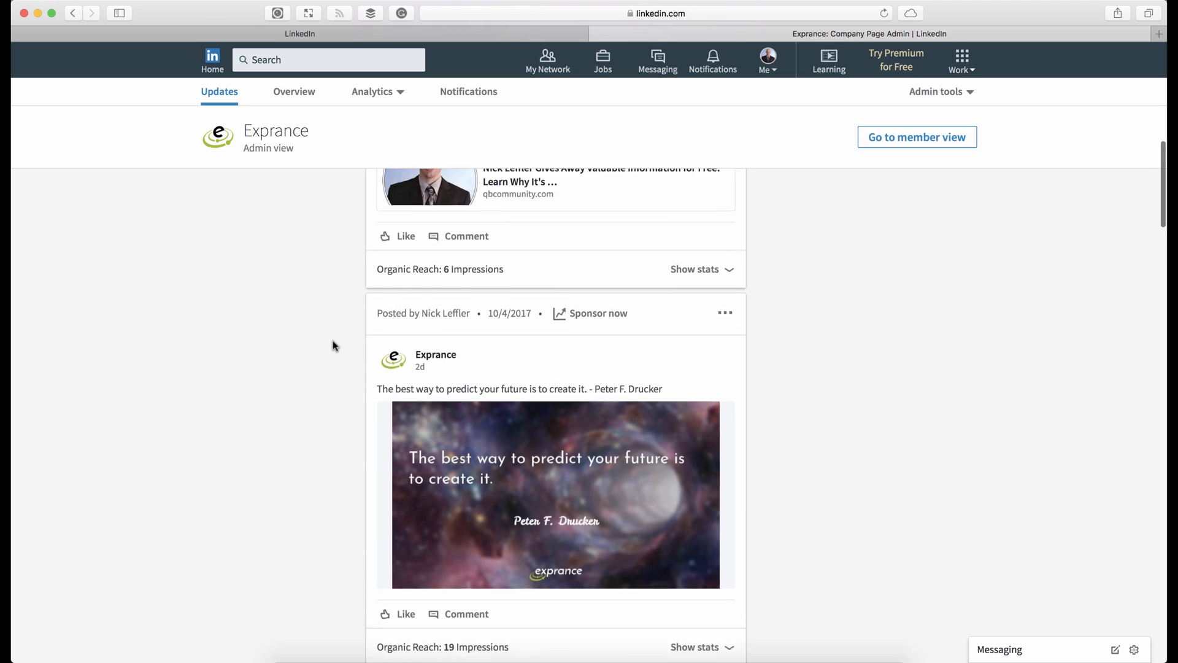
scroll(down, 3)
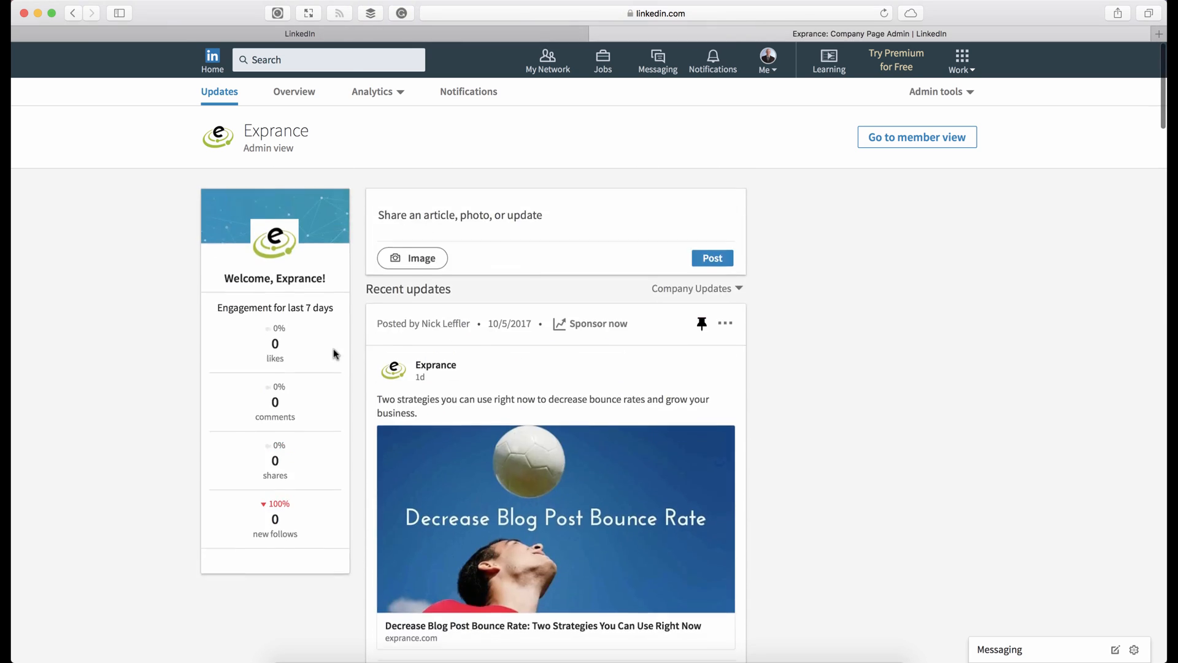
scroll(down, 3)
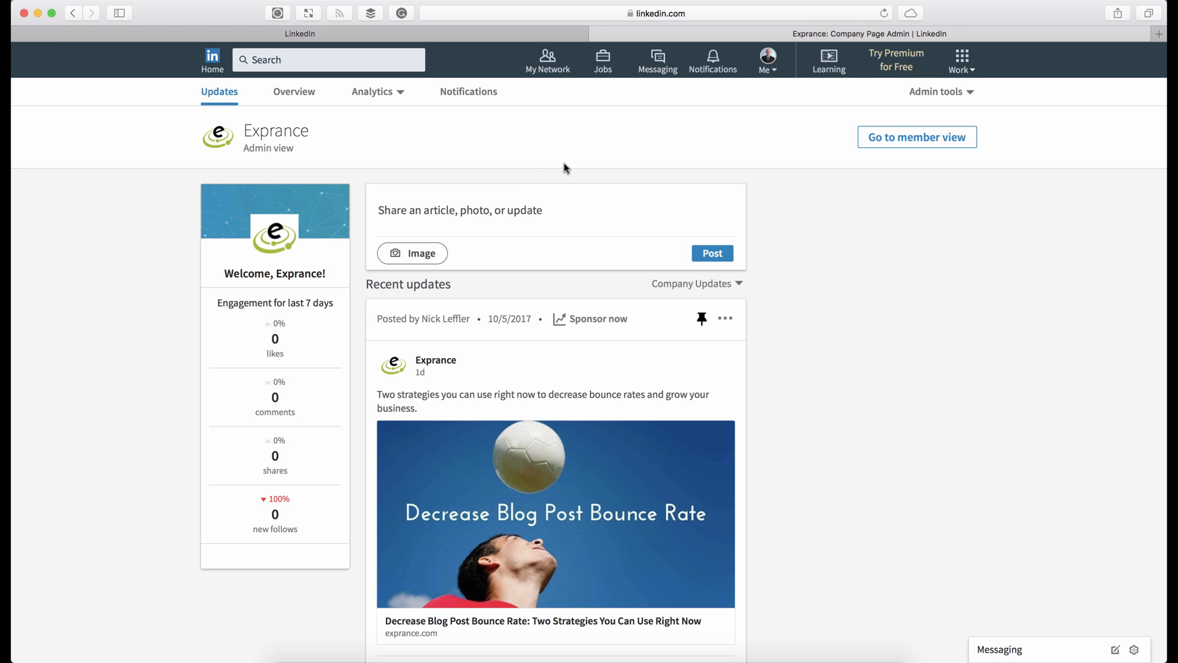
mouse_move(962, 61)
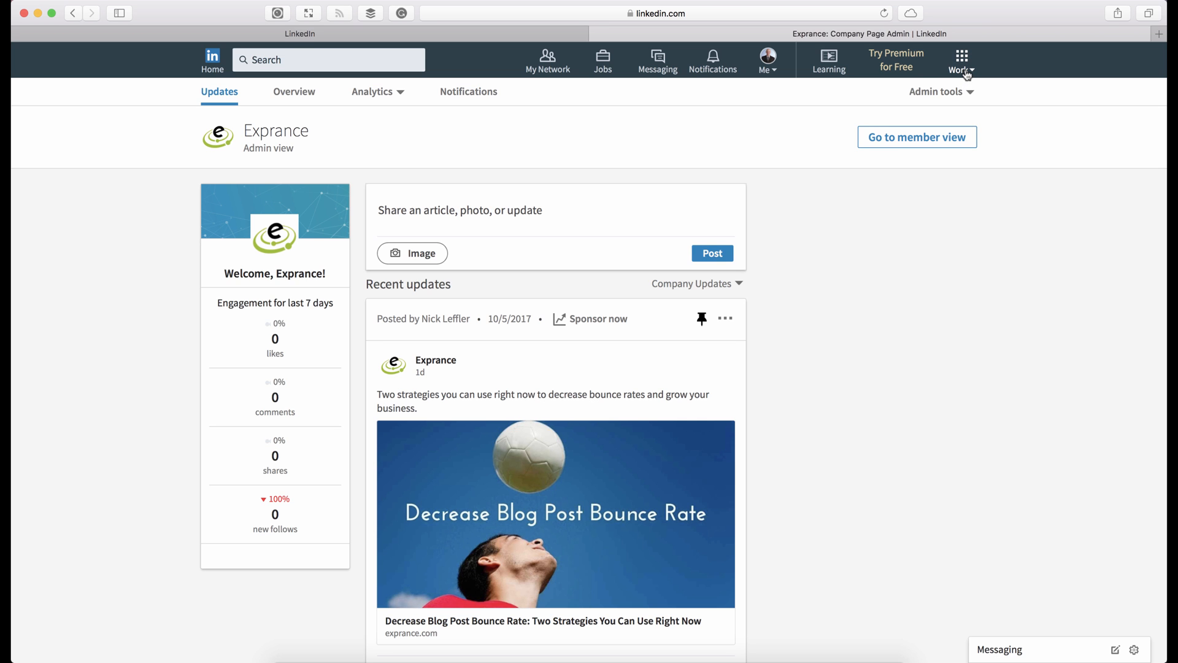
From the Work menu, choose Create a Company Page to bring up the blank setup form
click(960, 60)
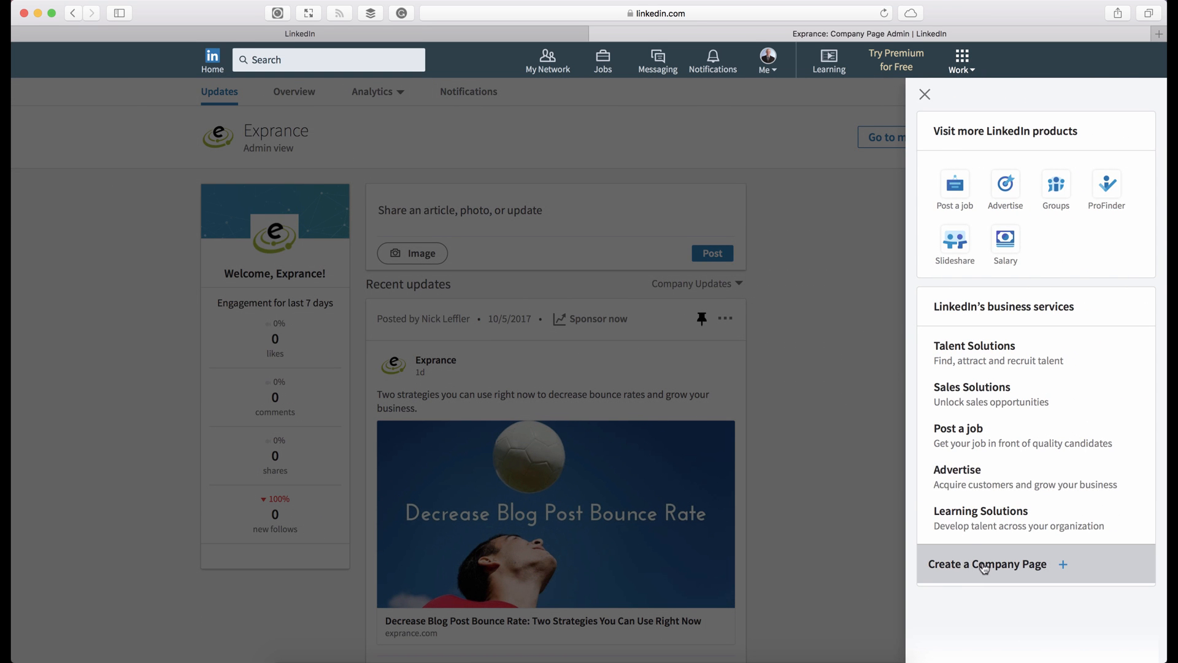
click(987, 564)
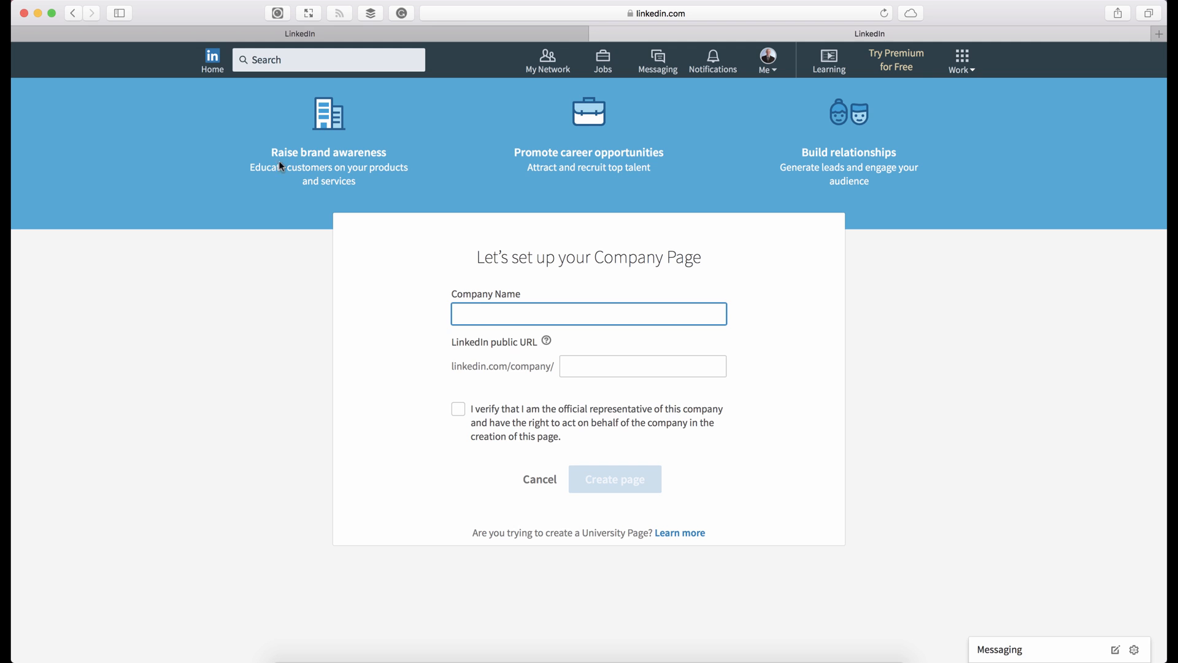
mouse_move(299, 137)
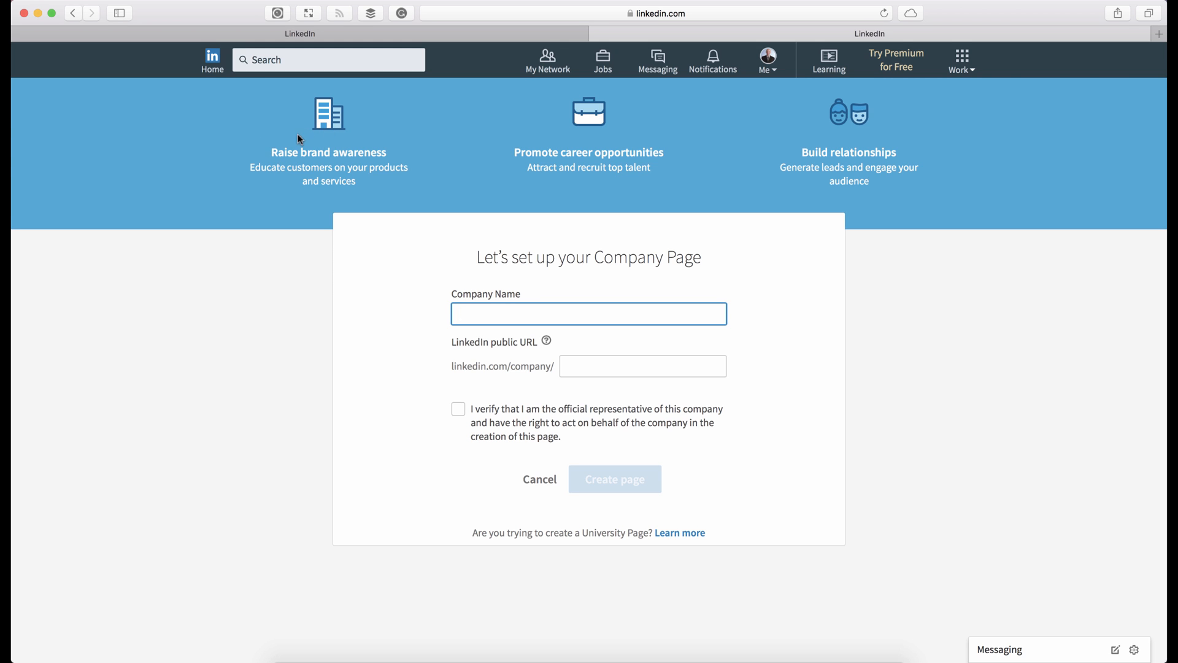
mouse_move(563, 148)
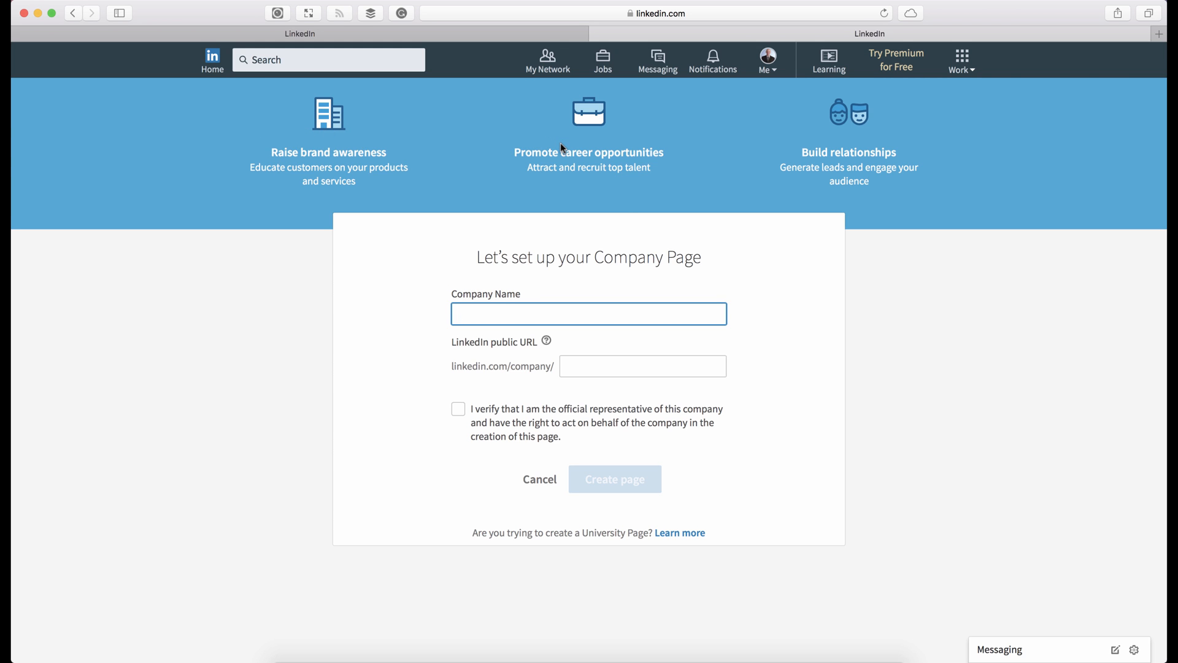
mouse_move(545, 224)
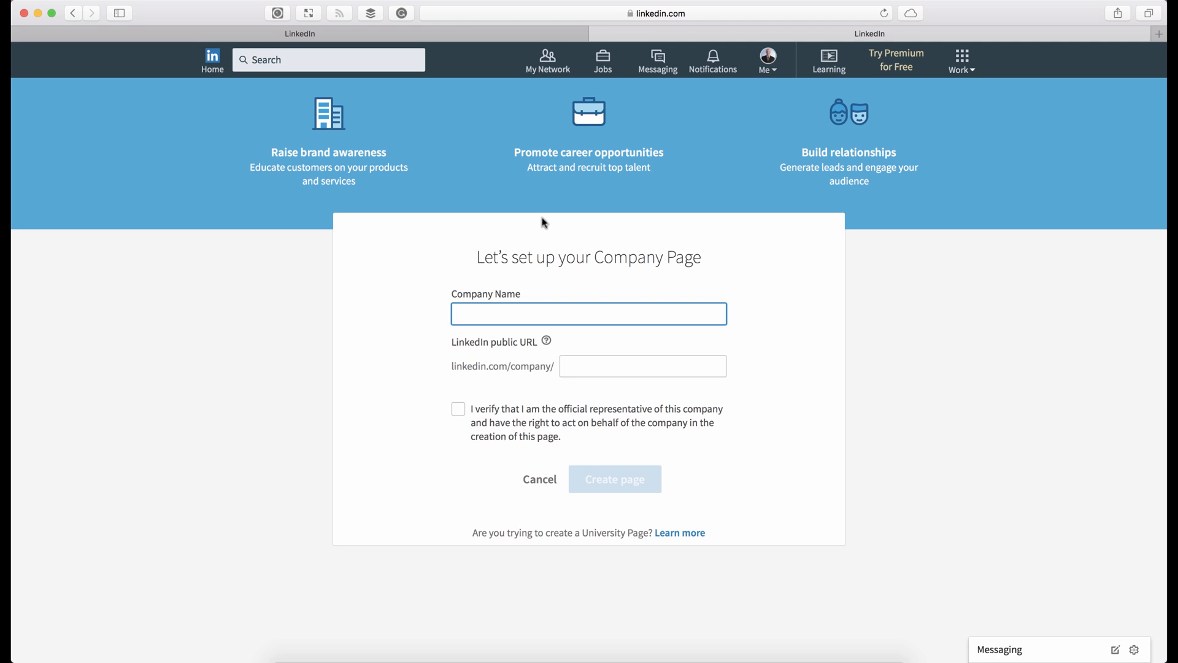
Name the company Technology4You, confirm being its official representative, and create the page
text(Technology4You)
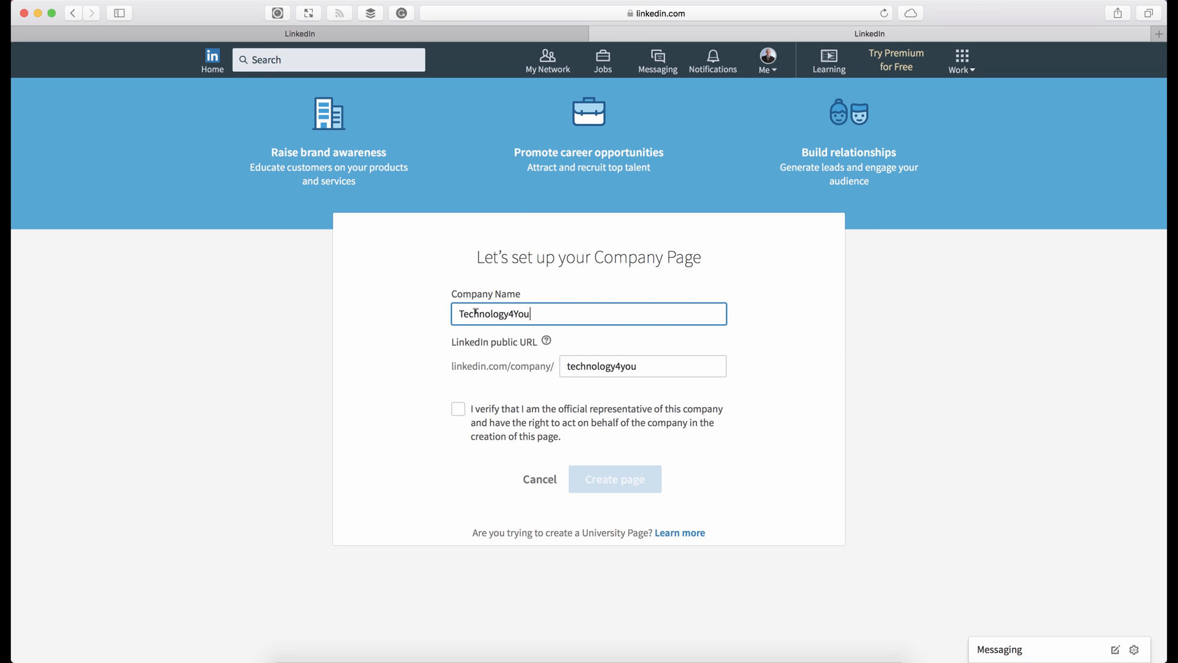
mouse_move(411, 319)
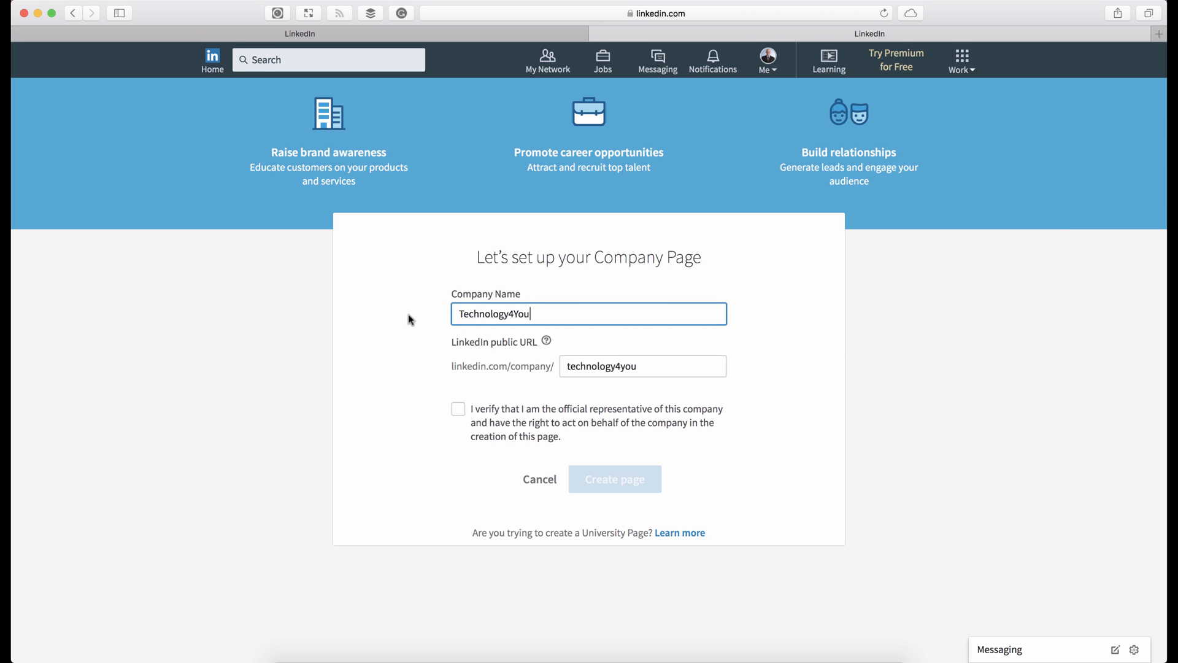
mouse_move(460, 363)
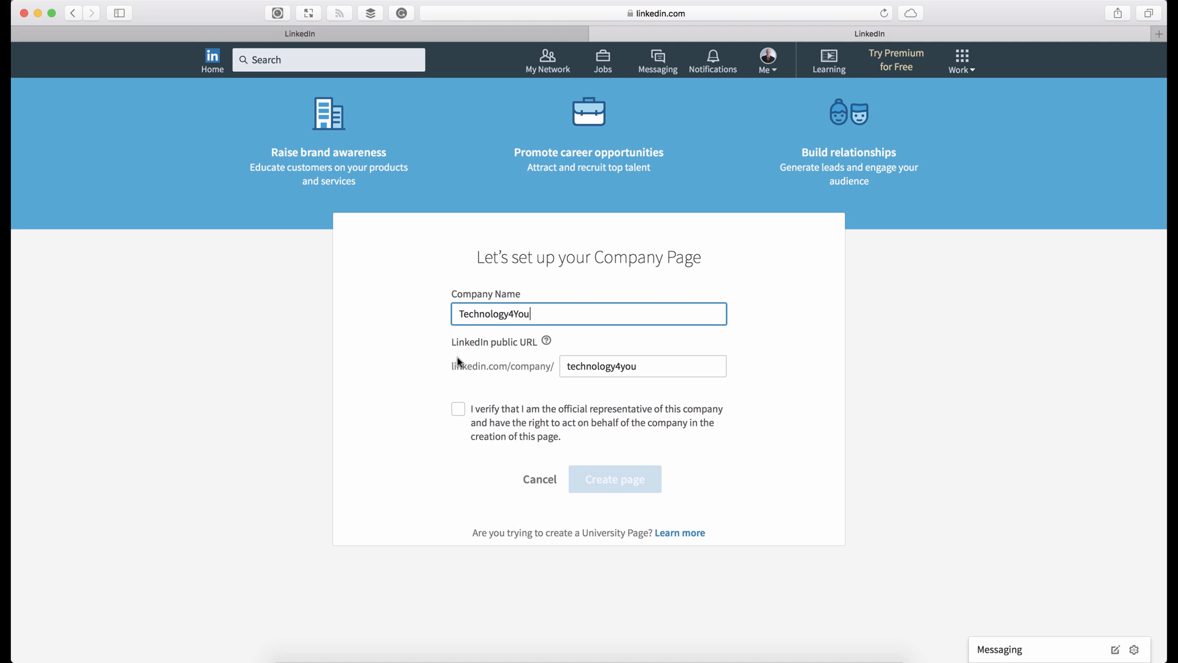
mouse_move(455, 363)
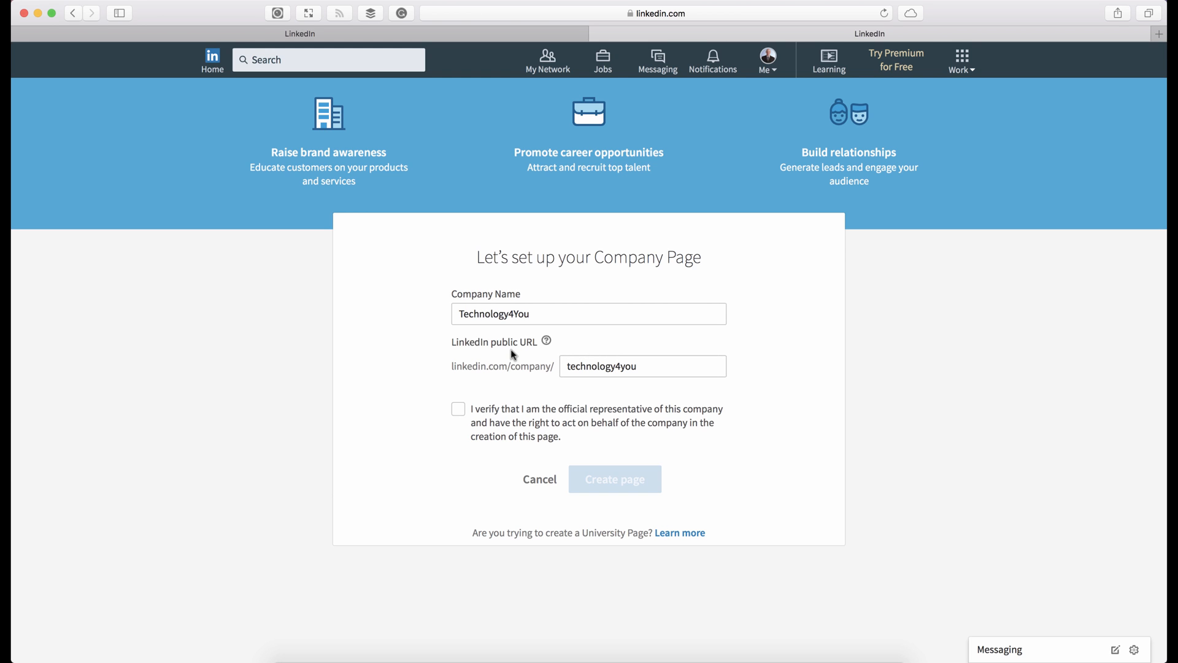
click(458, 408)
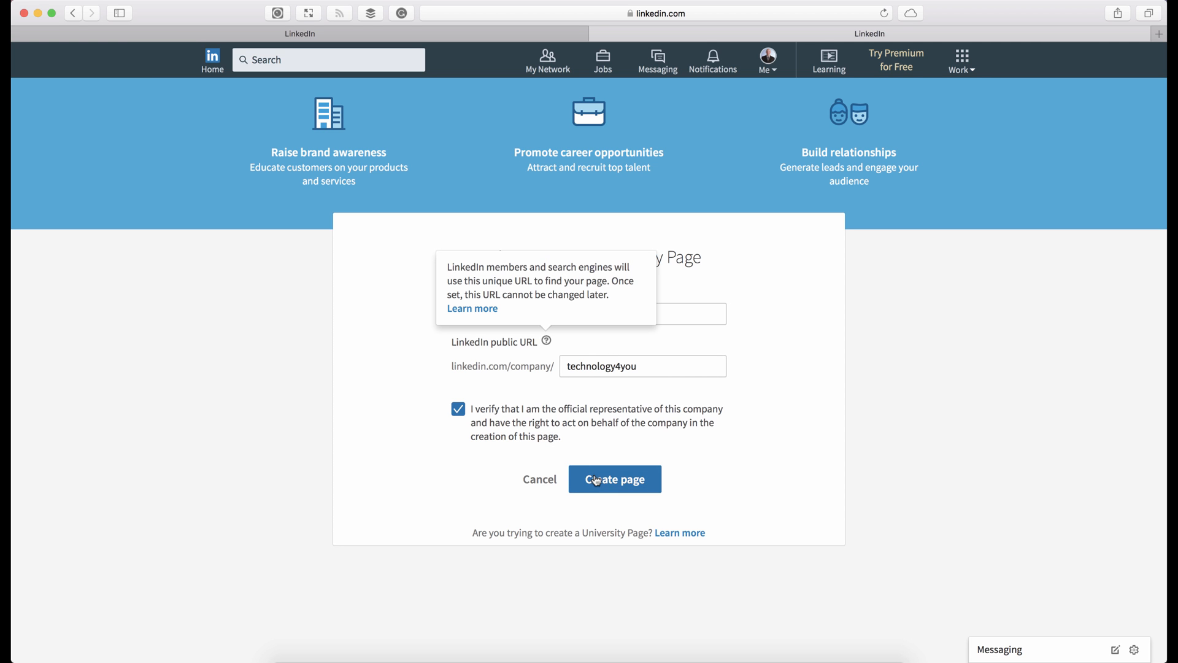
click(615, 480)
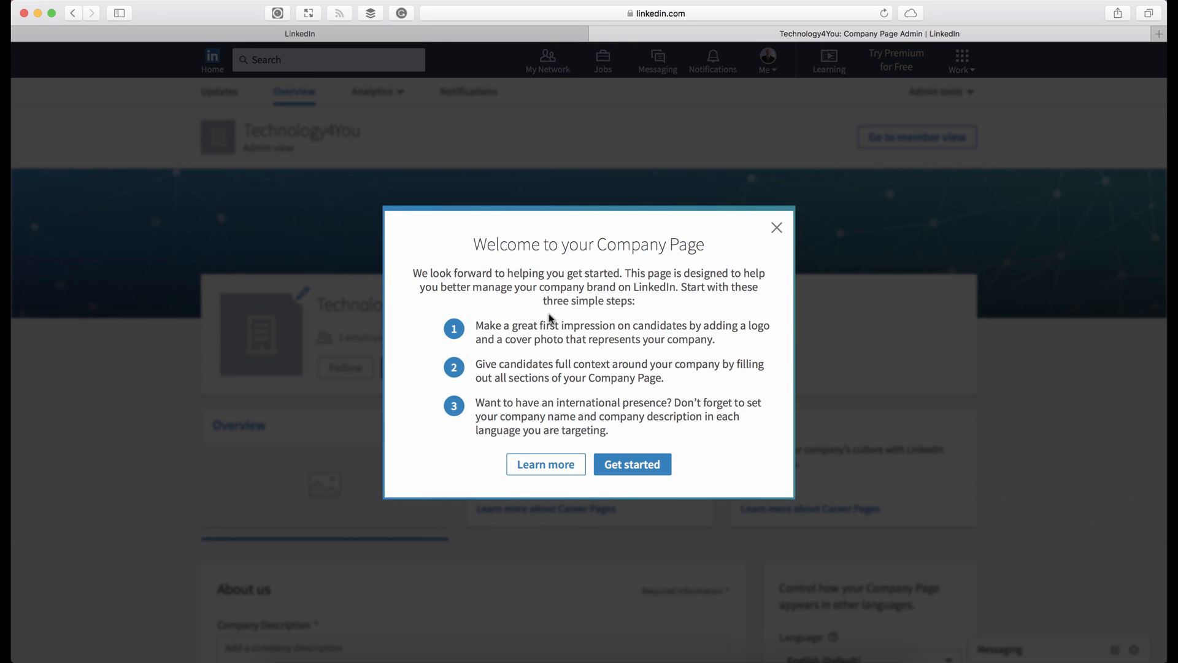
mouse_move(543, 315)
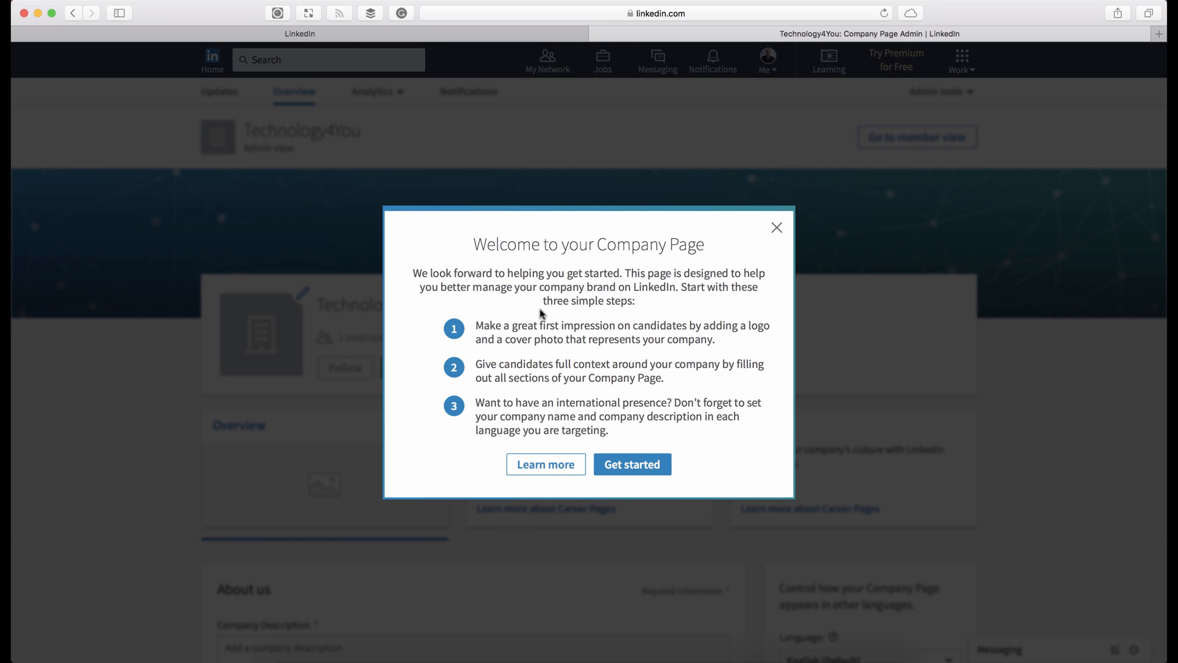
mouse_move(619, 295)
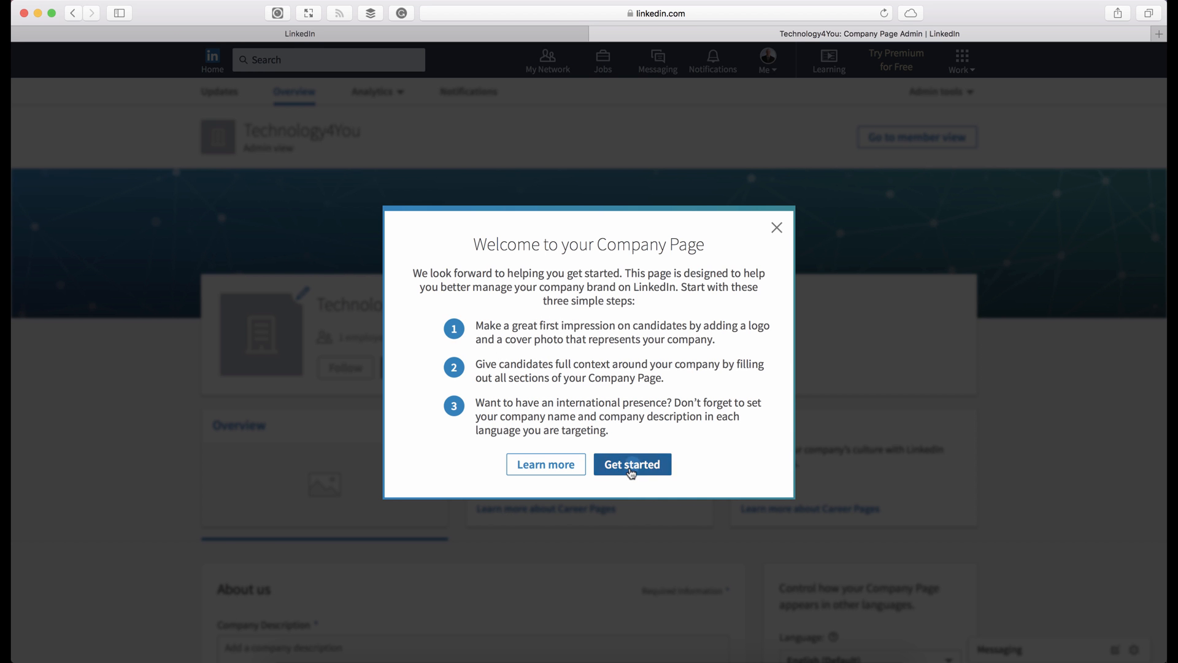
Dismiss the 'Welcome to your Company Page' dialog via Get started
click(632, 464)
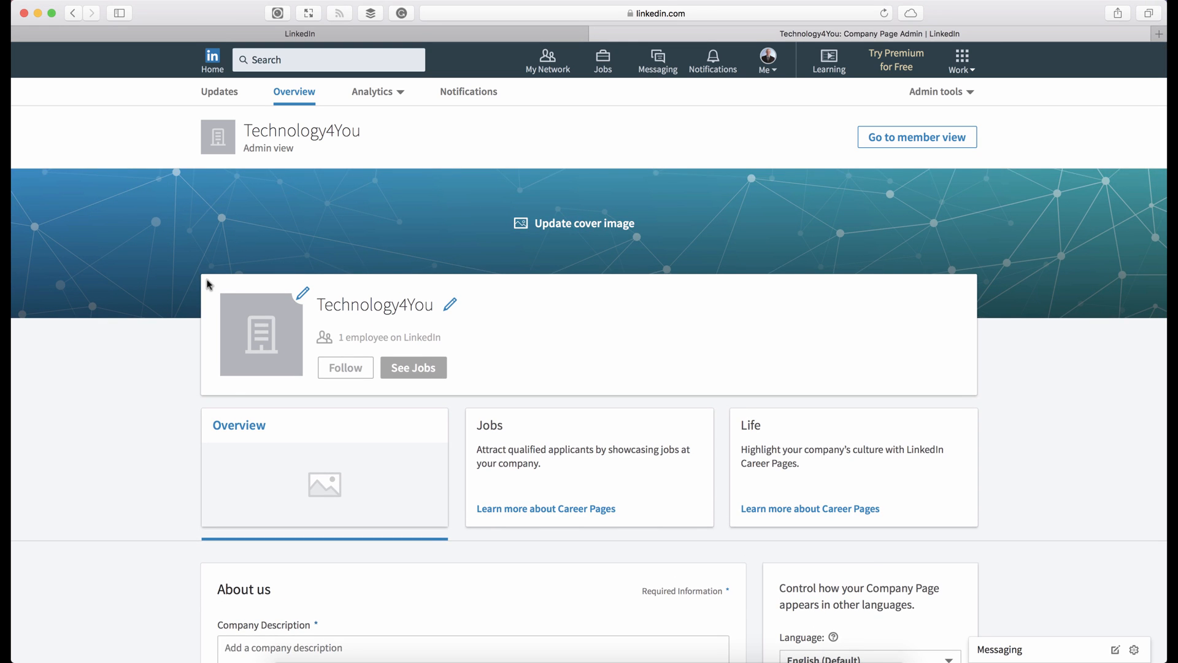
mouse_move(317, 263)
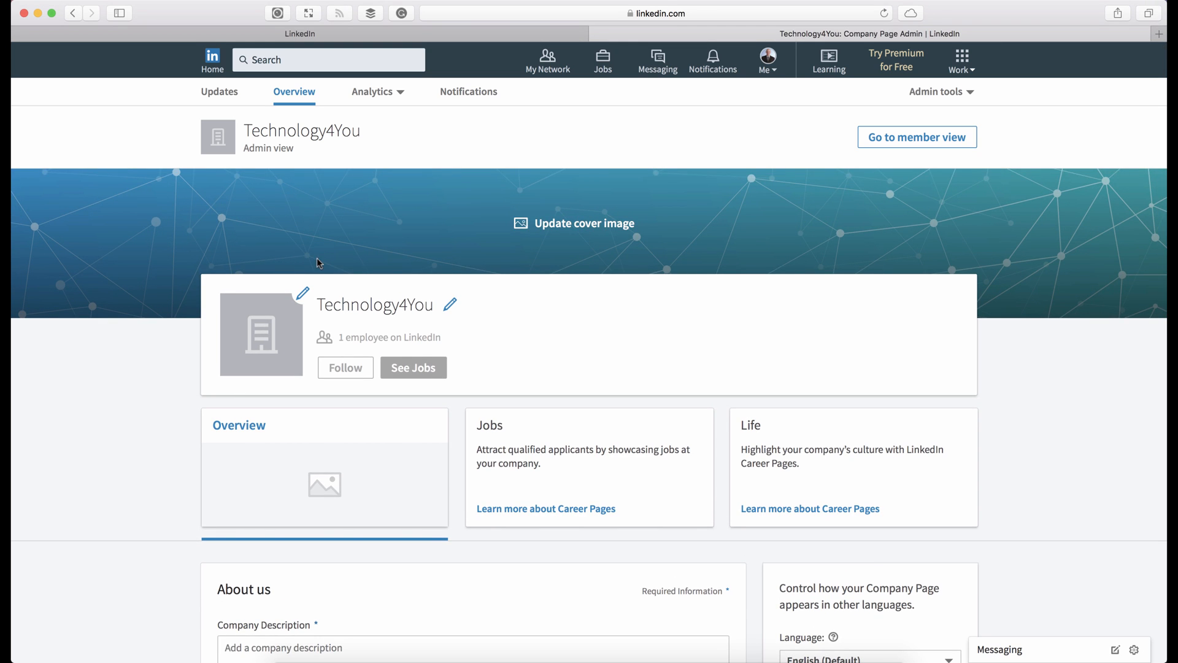
mouse_move(303, 293)
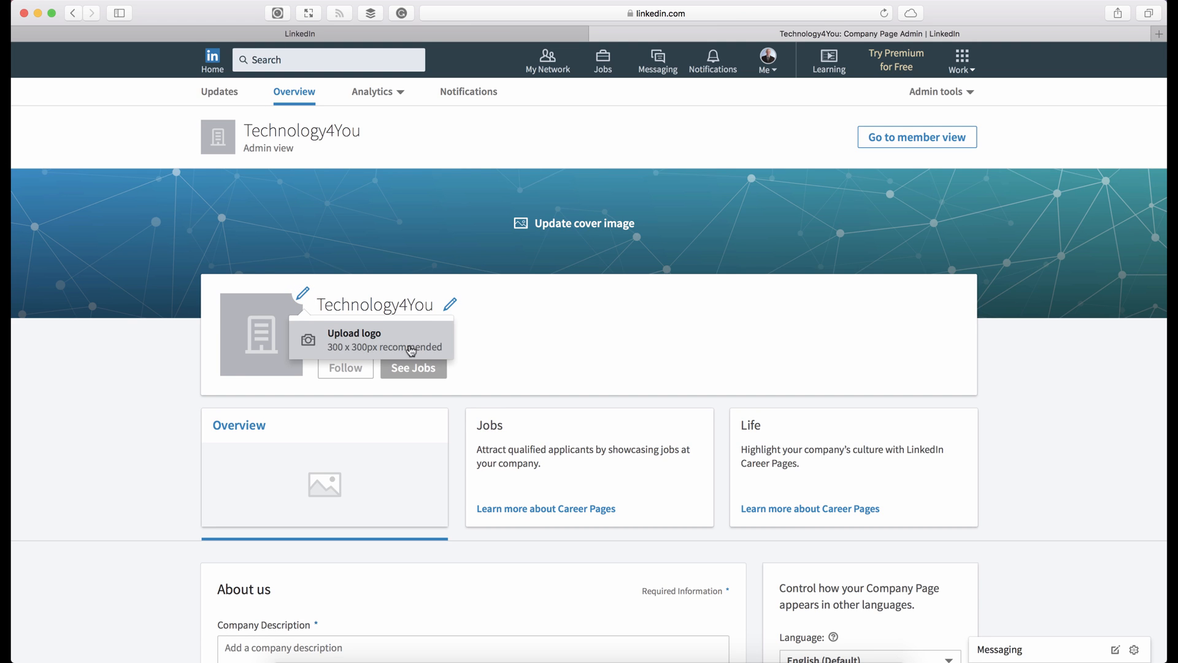
Upload the green 'e' image as the Technology4You page logo
click(371, 353)
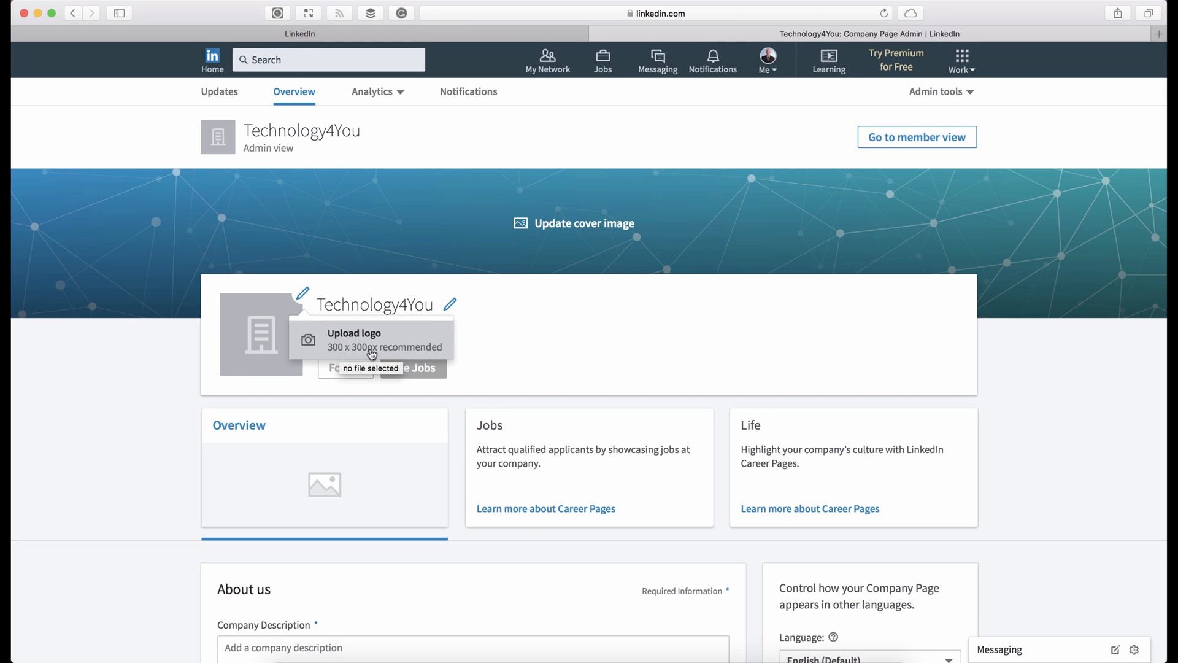
mouse_move(411, 355)
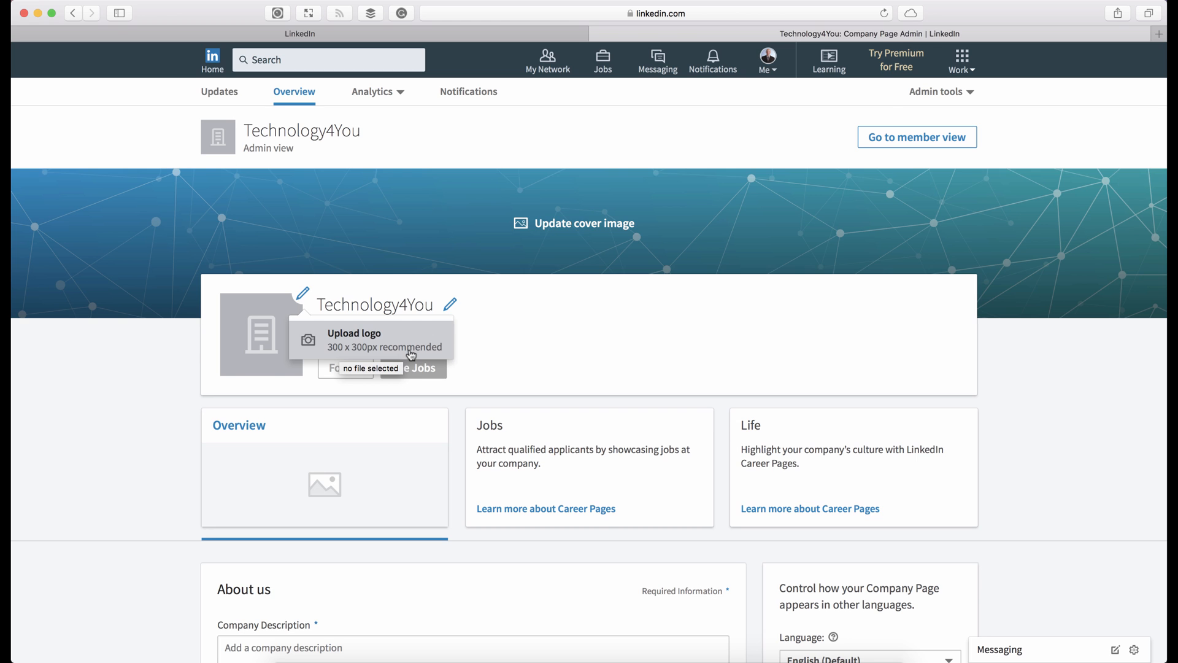
click(385, 340)
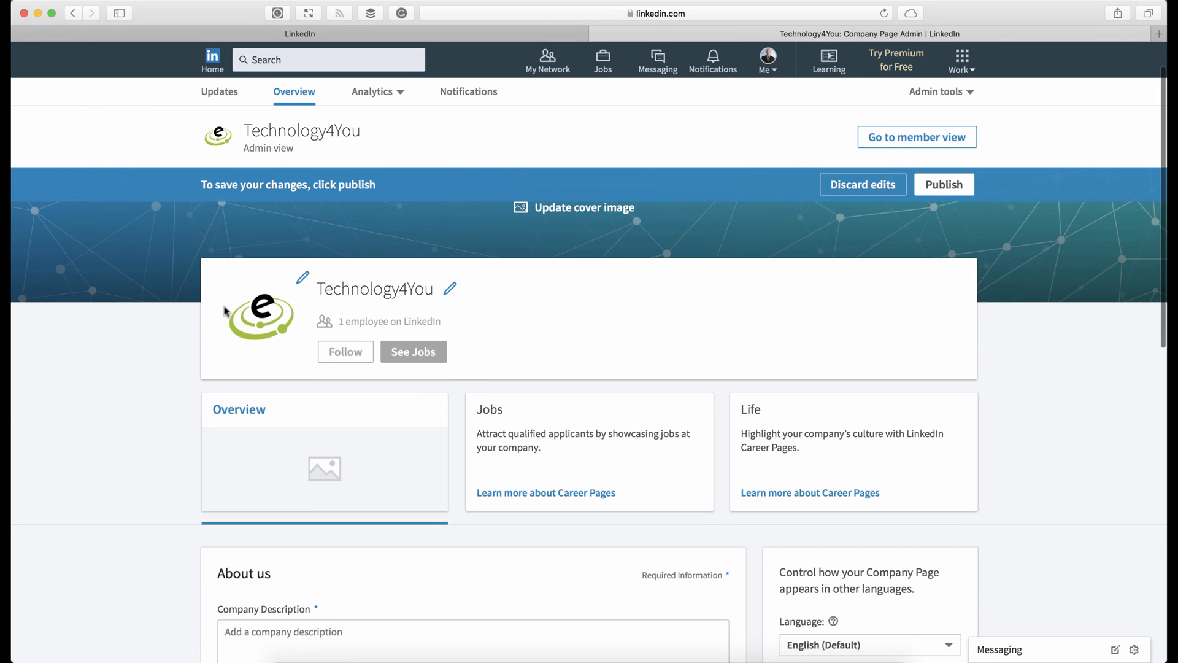
mouse_move(215, 309)
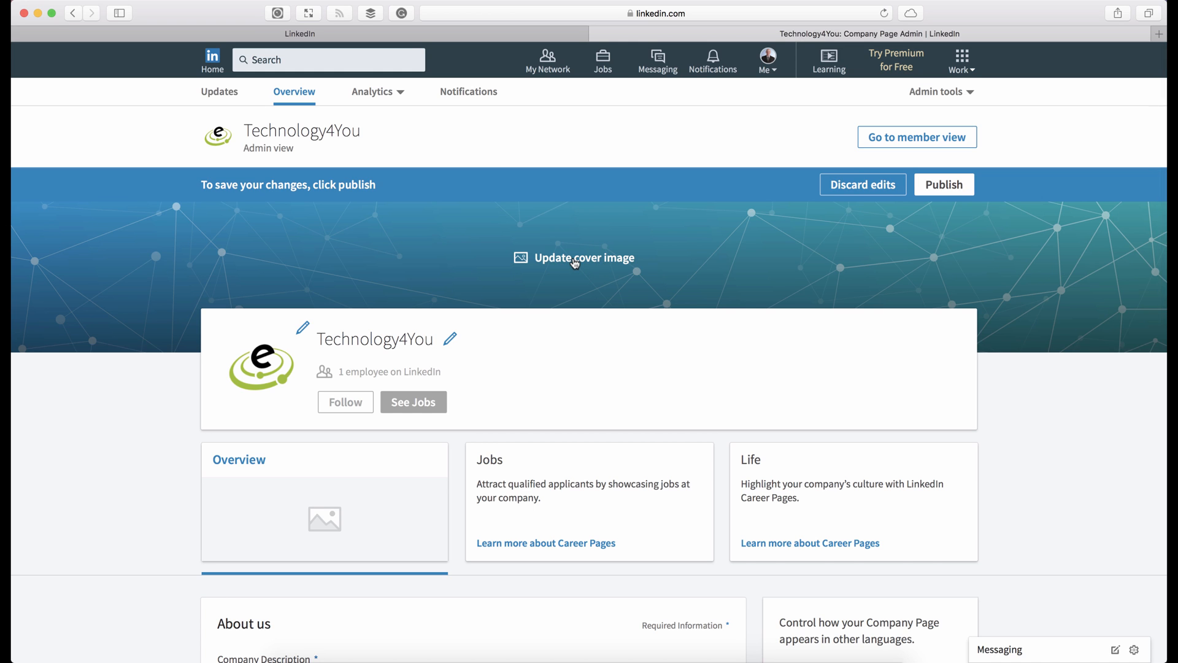
mouse_move(542, 261)
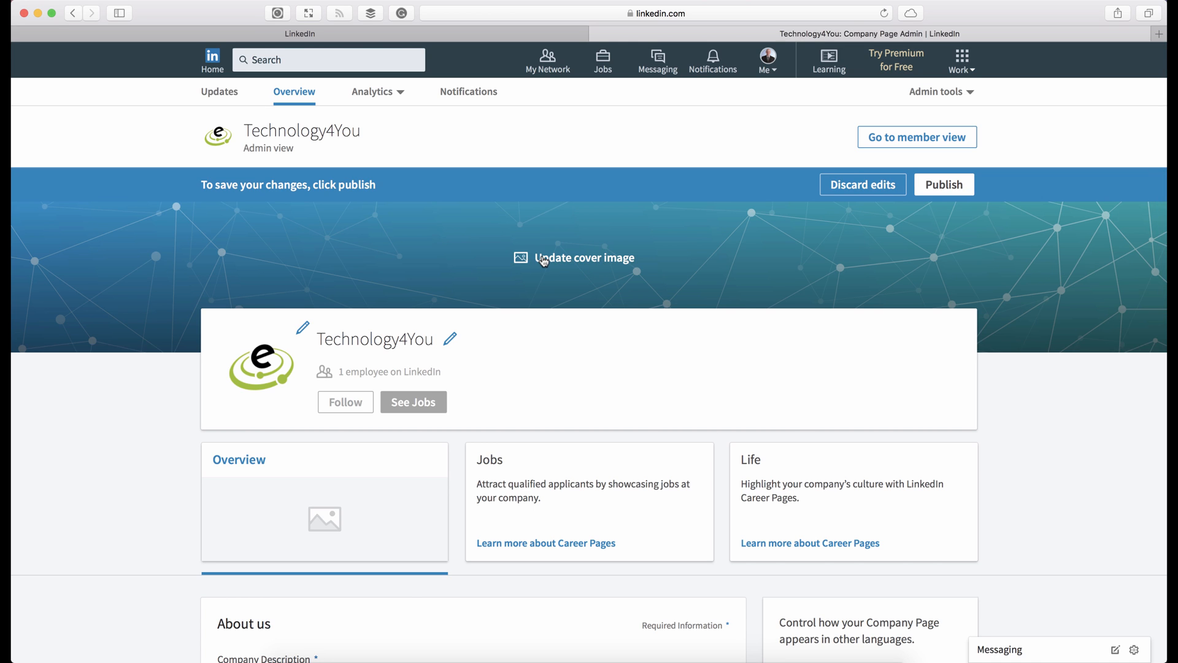
Upload the Earth-from-space photo as cover image and reposition it within the banner
click(583, 258)
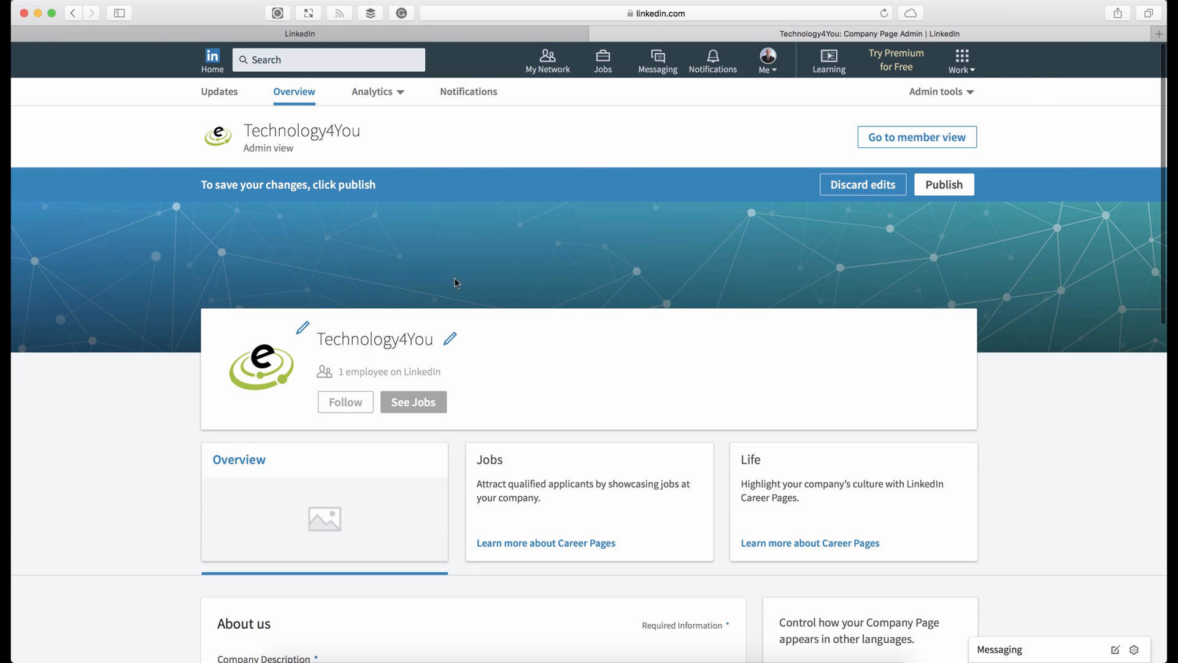
mouse_move(508, 301)
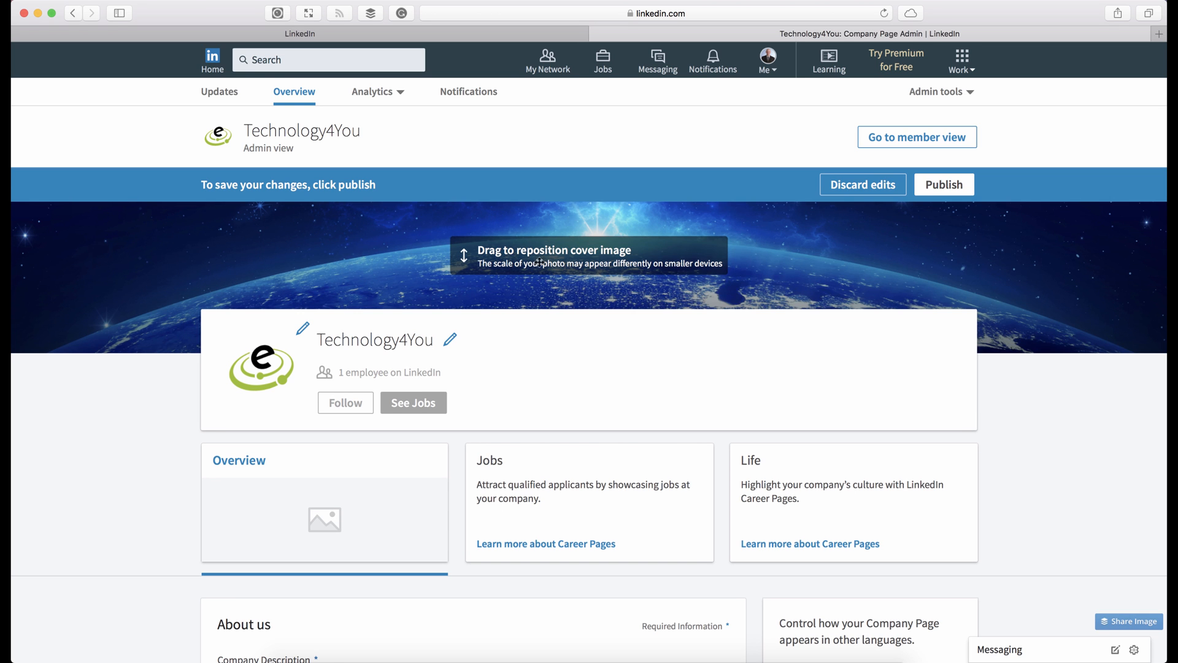
mouse_move(538, 261)
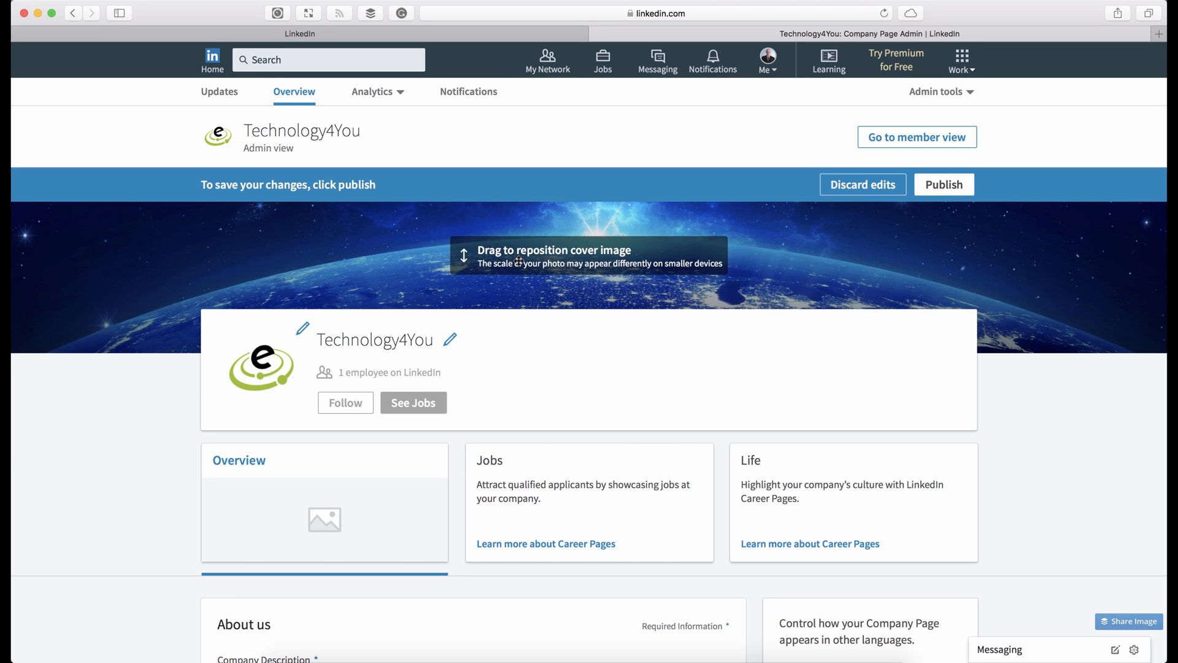
drag(520, 261, 508, 215)
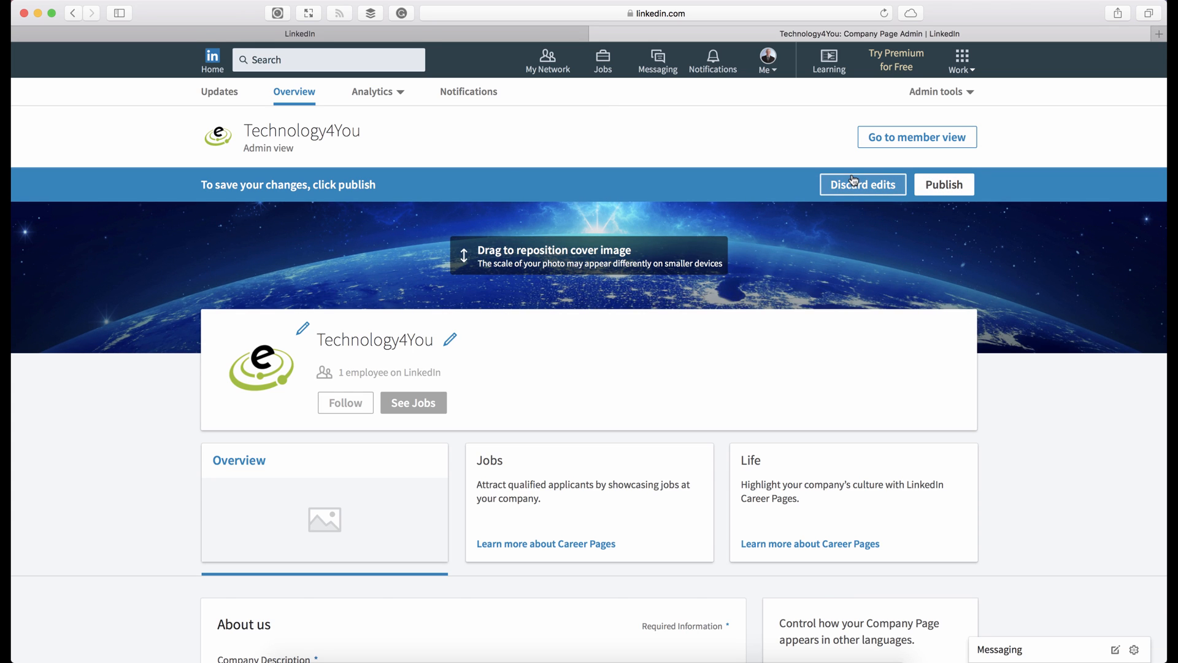
mouse_move(547, 354)
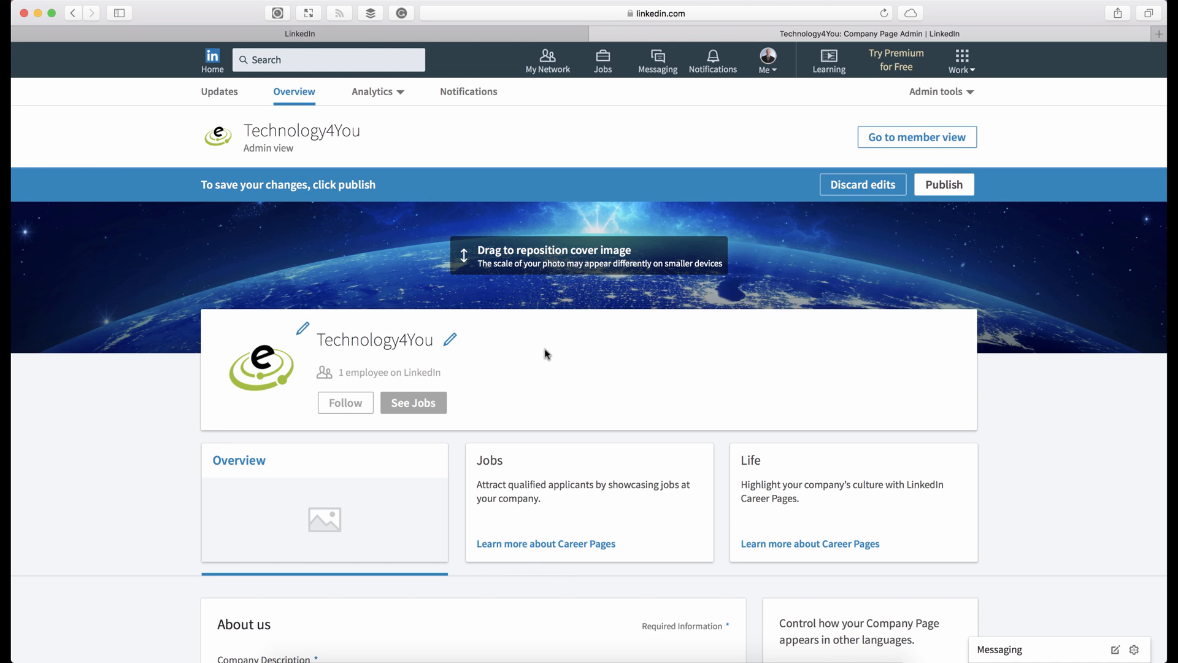
mouse_move(505, 326)
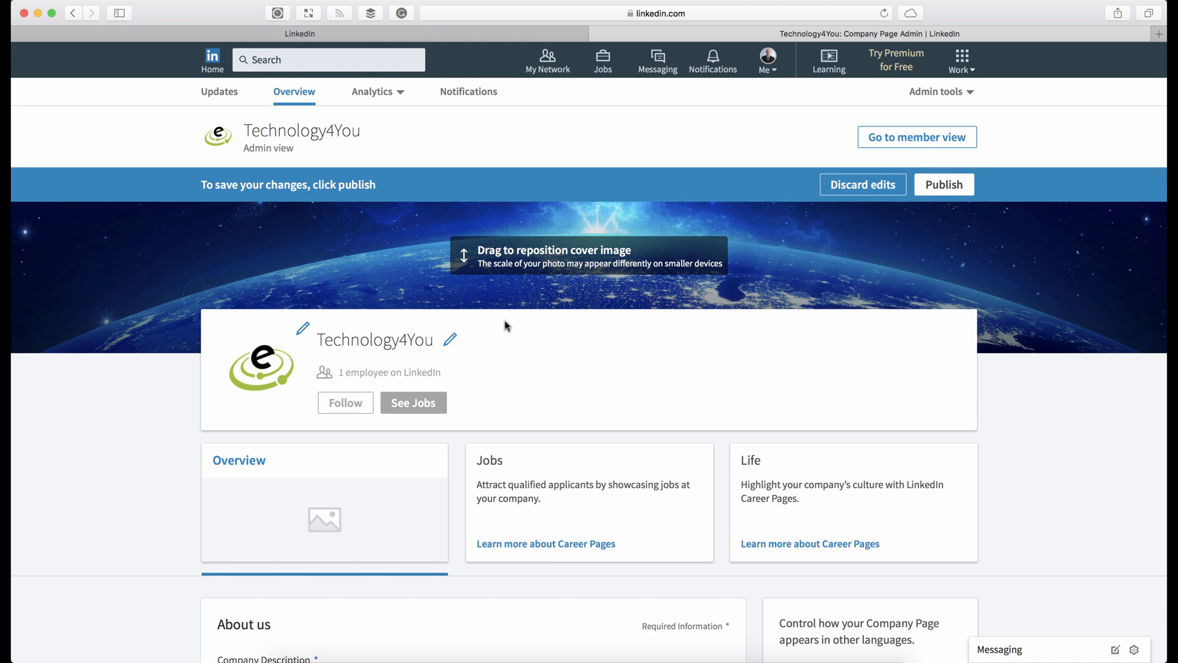
scroll(down, 3)
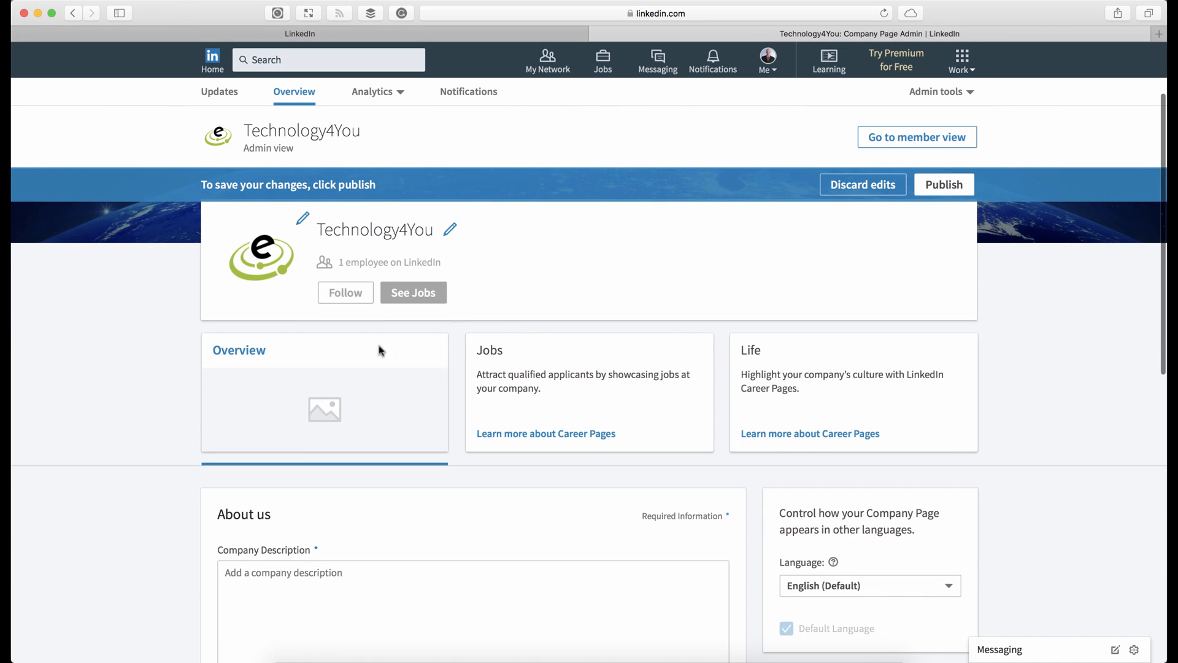
scroll(down, 3)
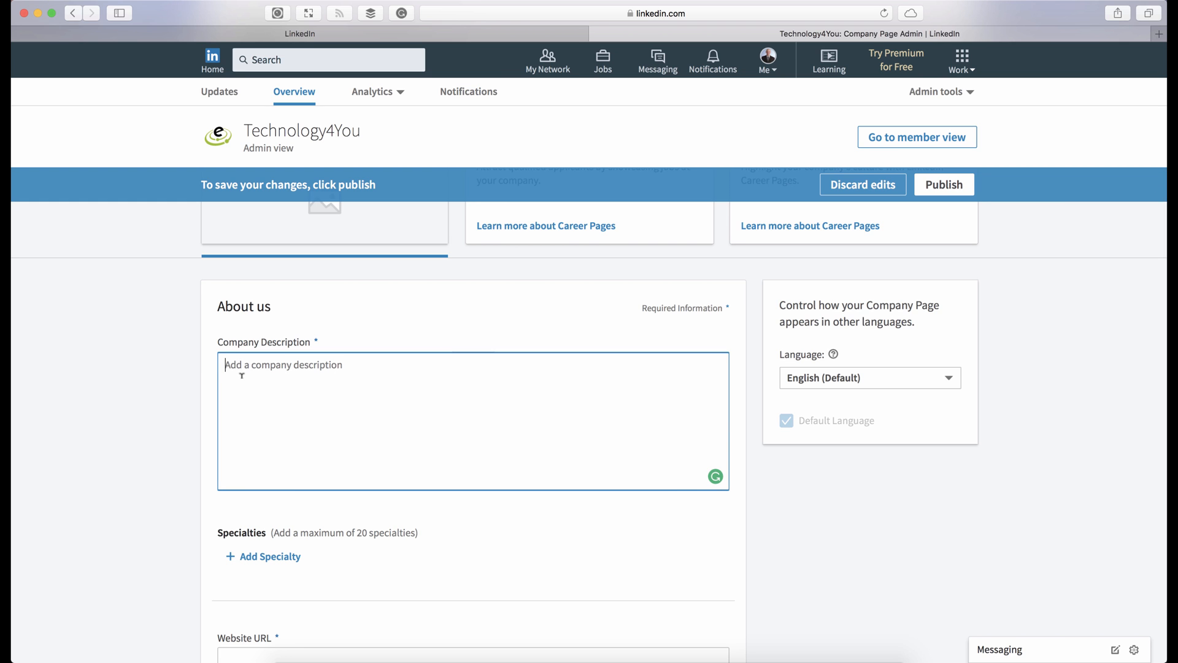
scroll(down, 3)
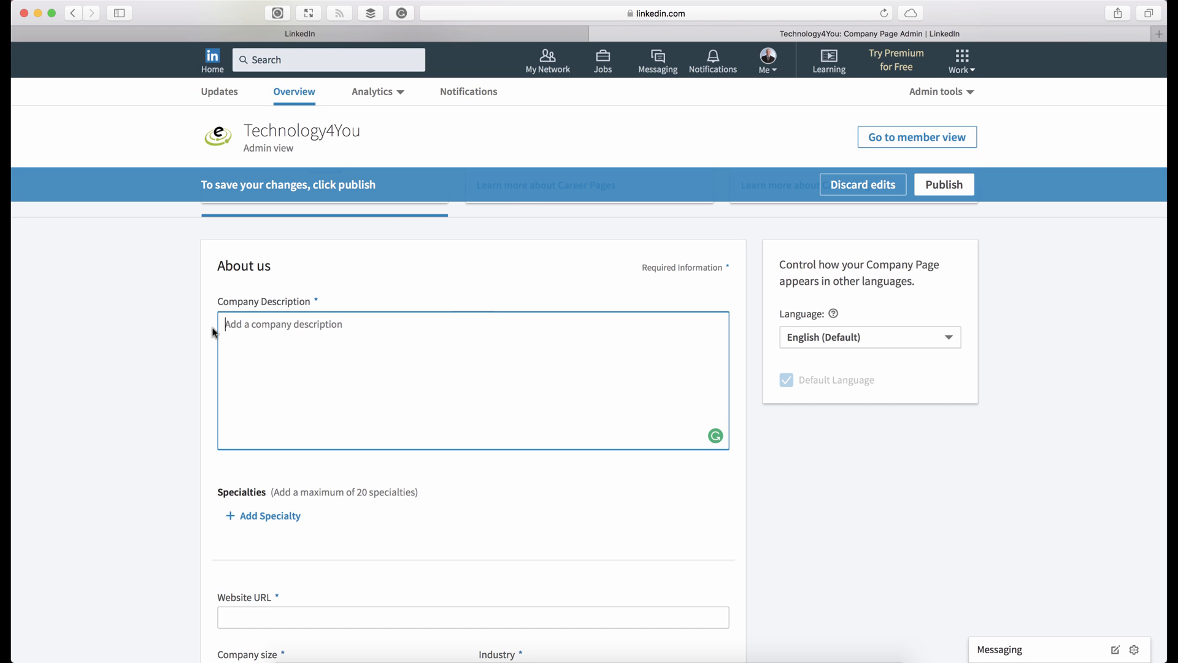
scroll(down, 3)
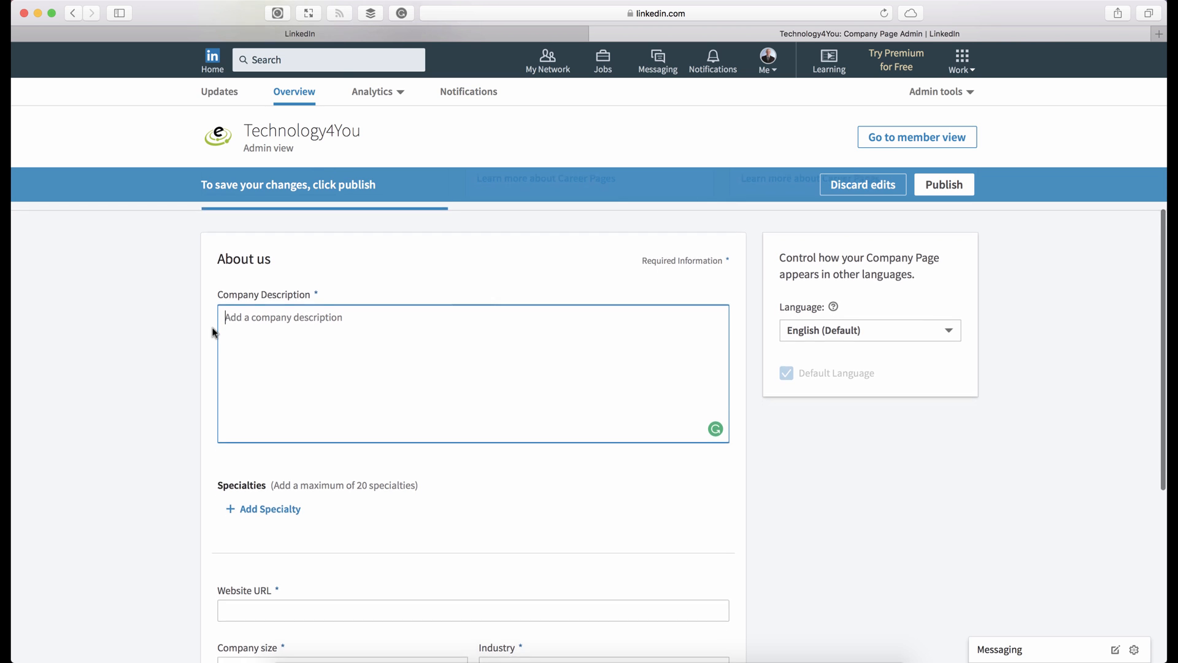
scroll(down, 3)
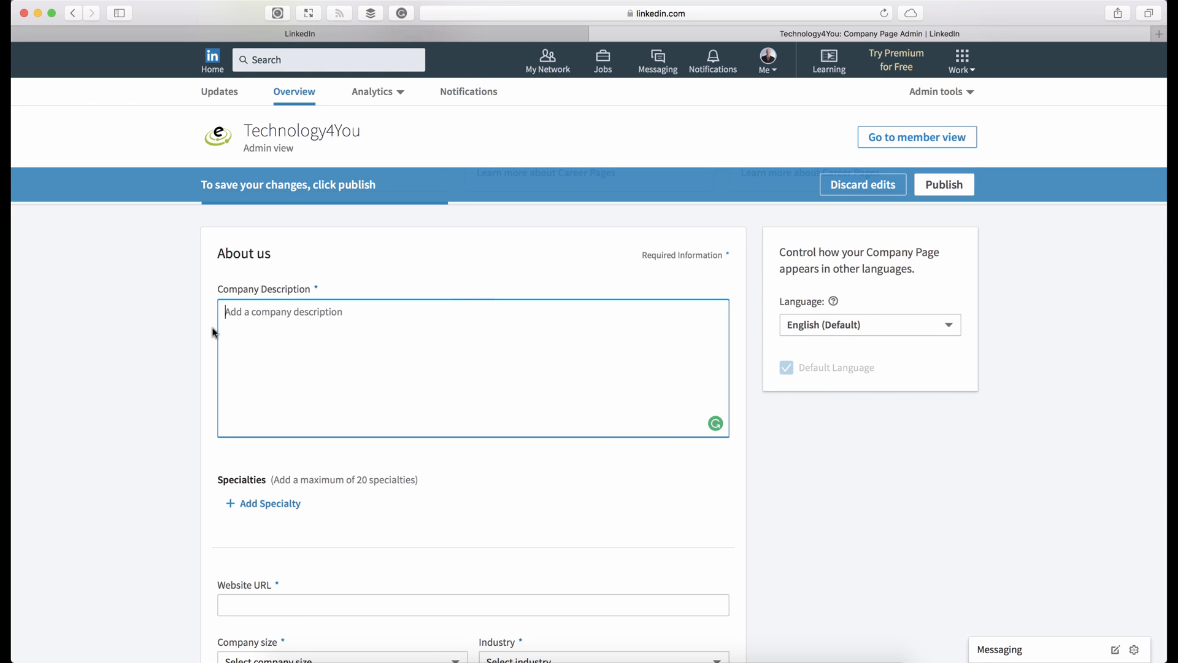
scroll(down, 3)
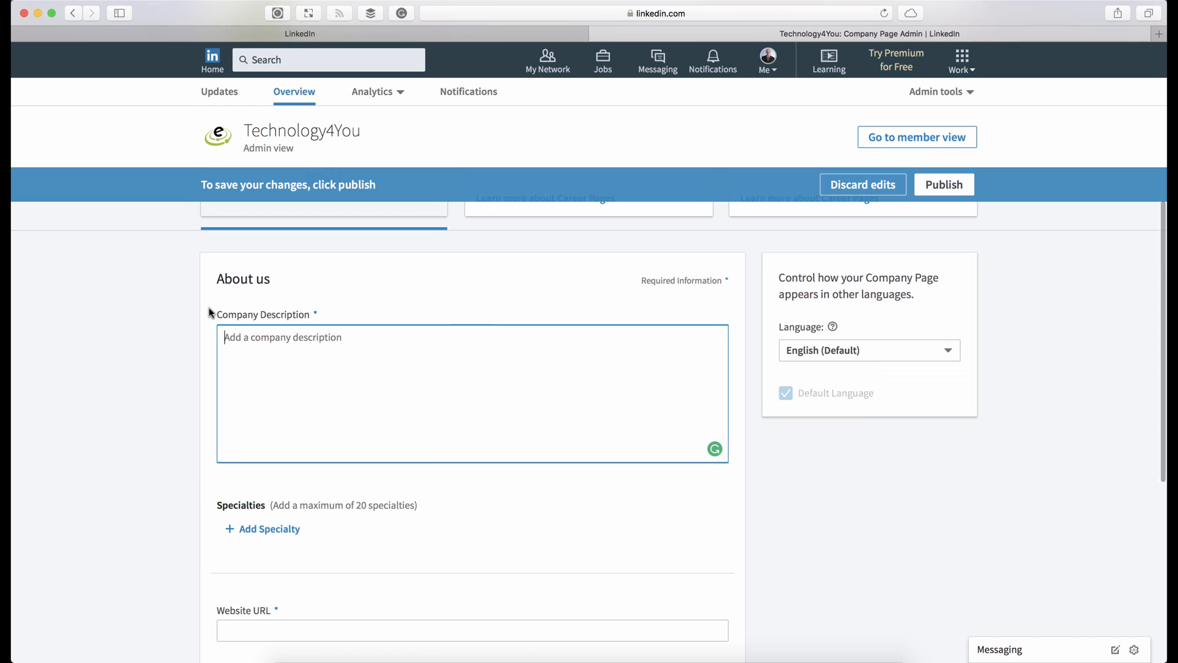
mouse_move(203, 312)
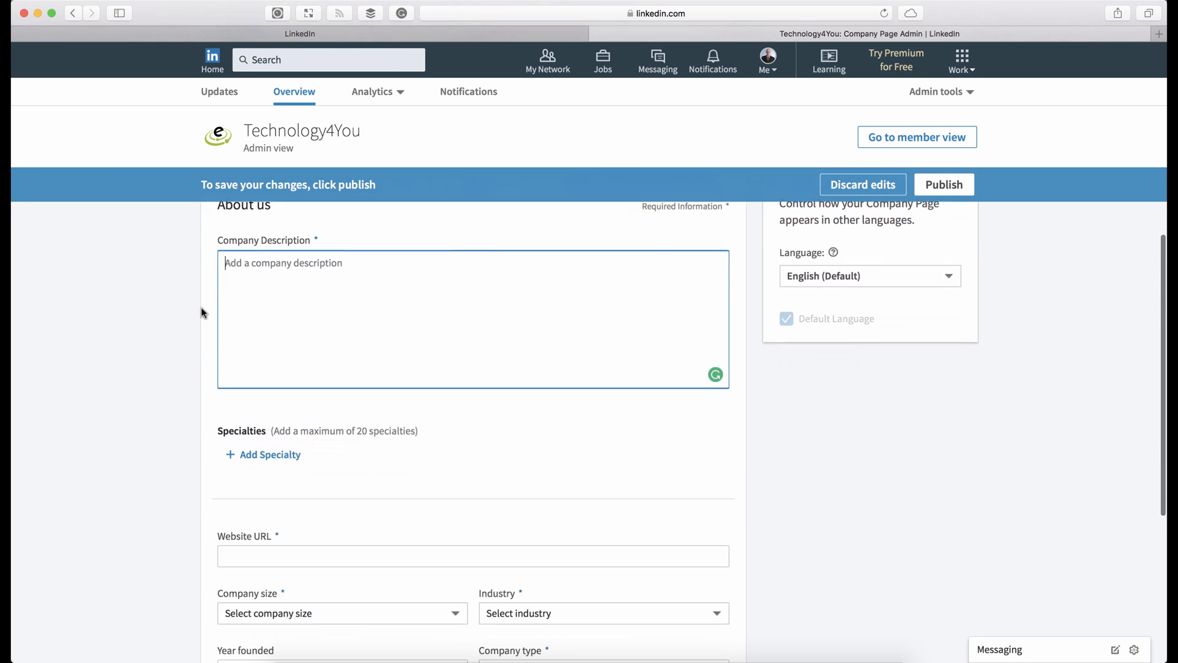
scroll(down, 3)
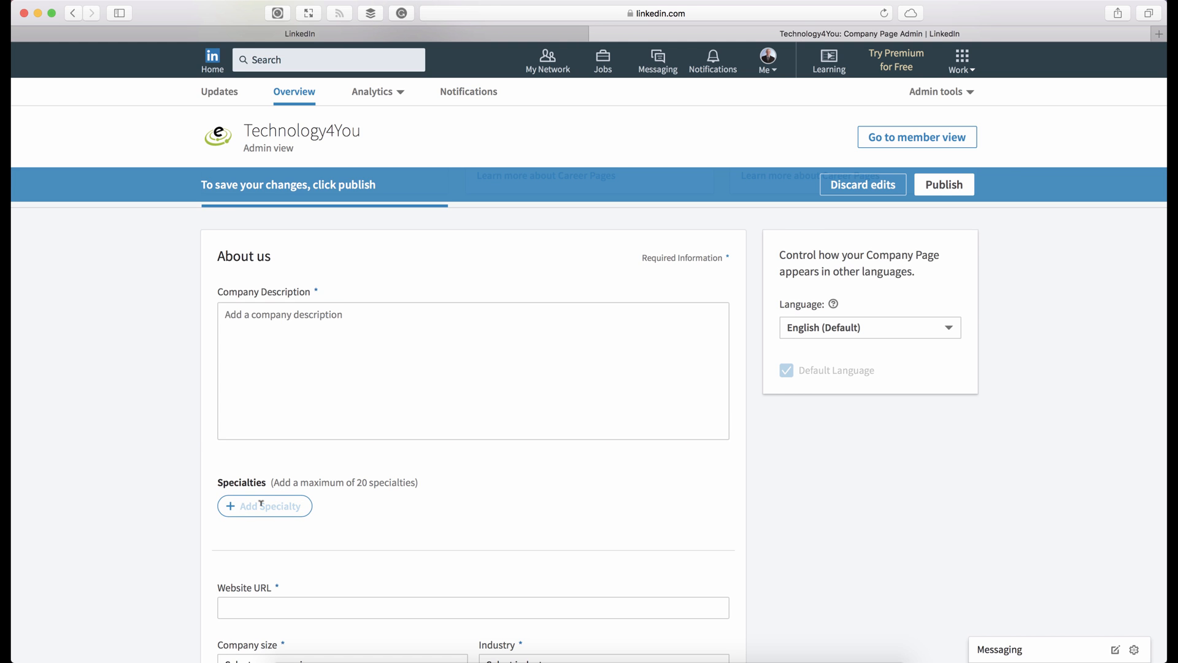
Add specialties computer repair, server management and technology management to the page
scroll(down, 3)
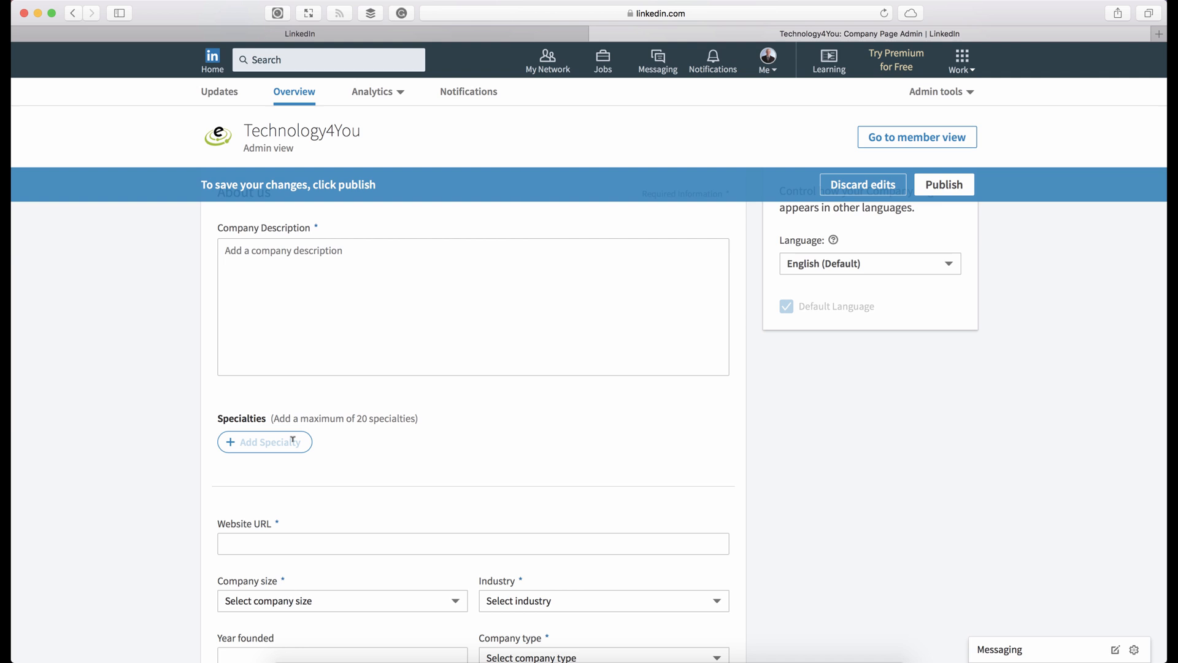
text(computer repair)
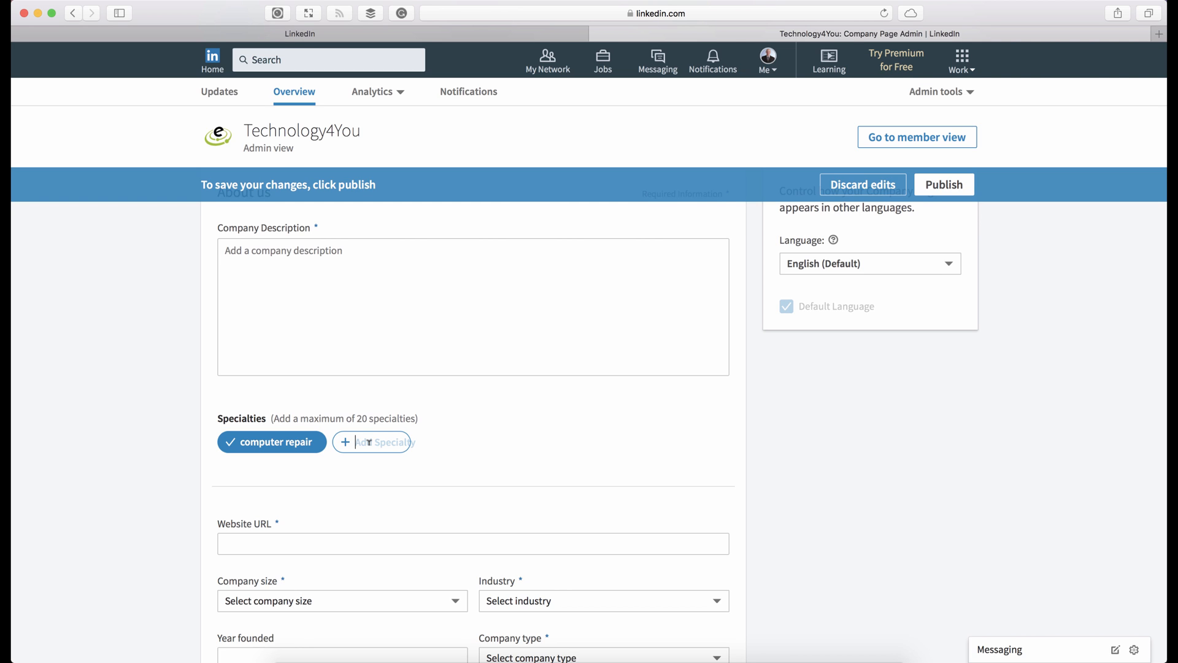
text(server management)
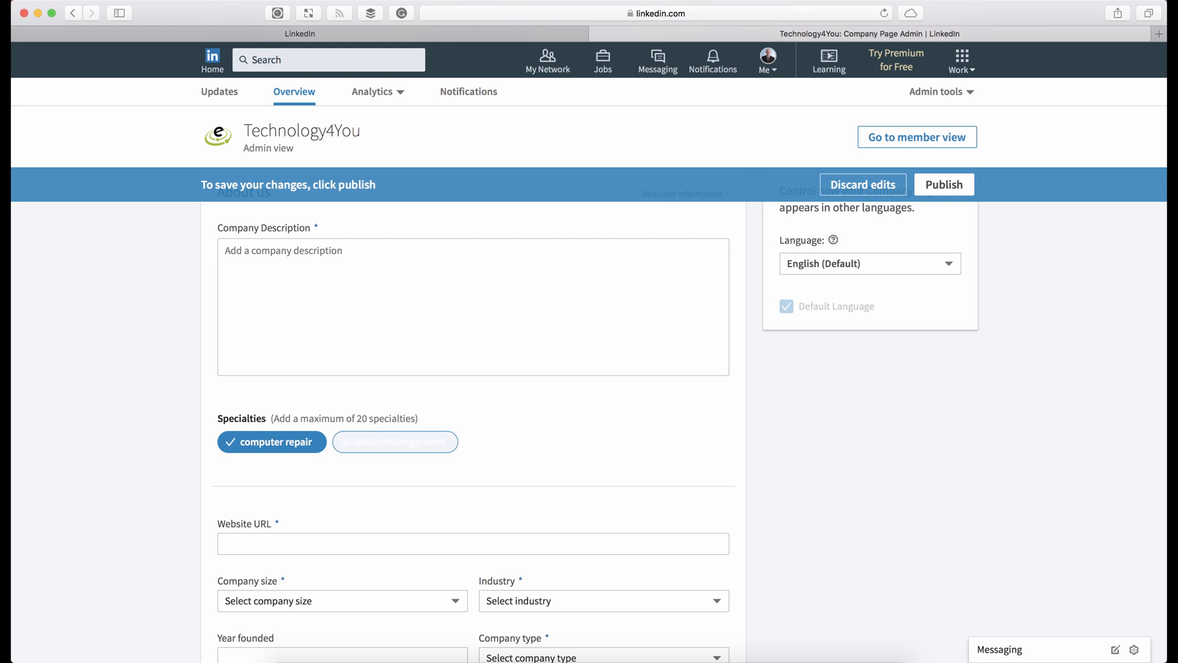
click(395, 442)
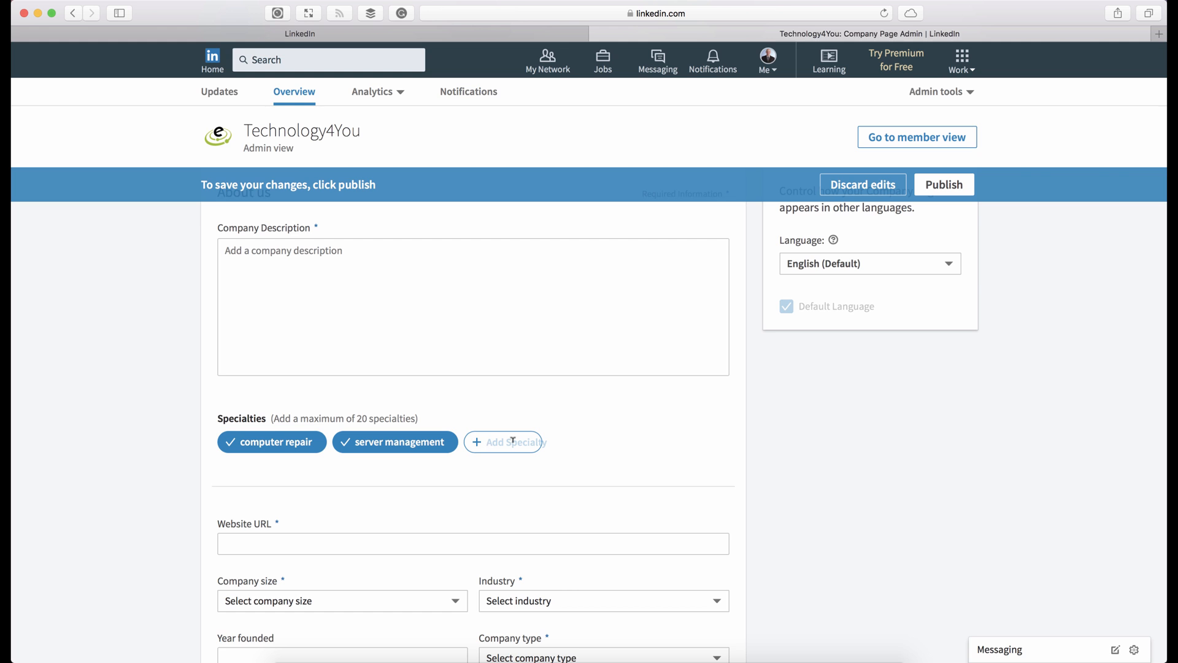
text(technology management)
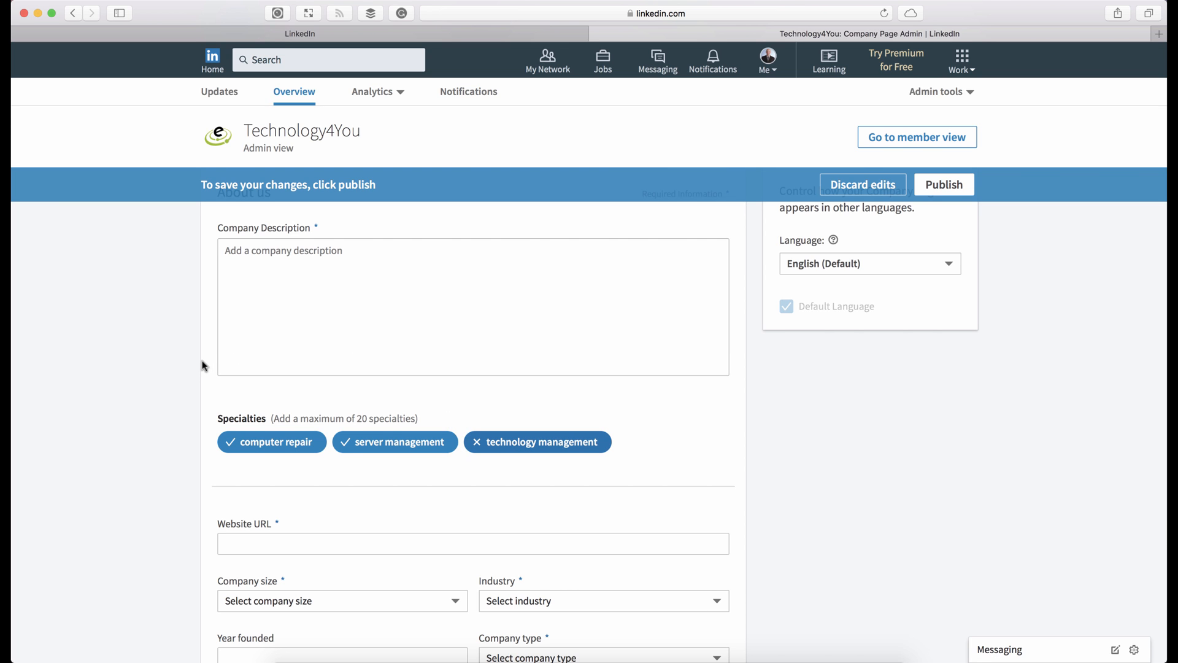
scroll(down, 3)
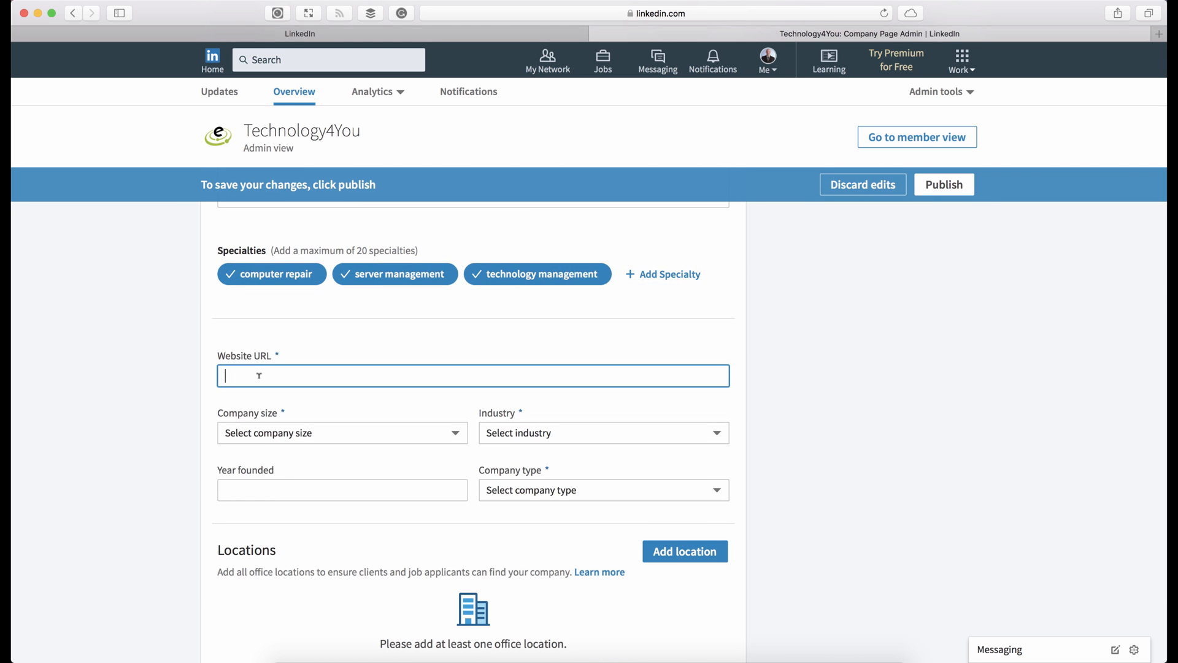
text(https://www.technology4you.com)
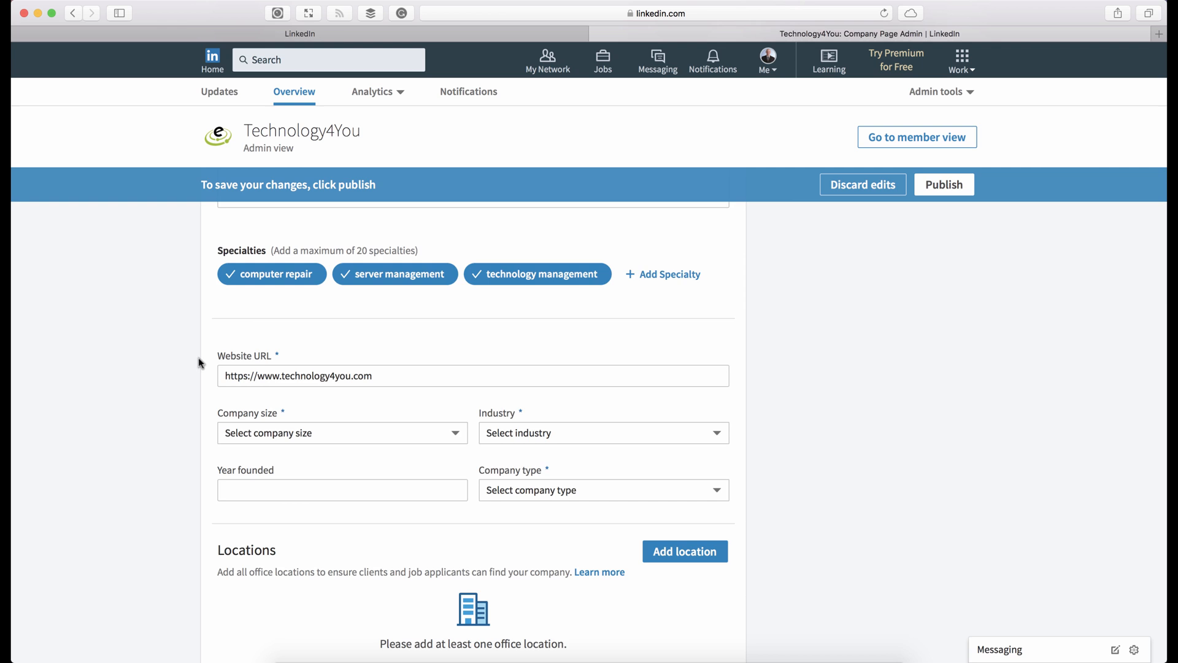
click(341, 433)
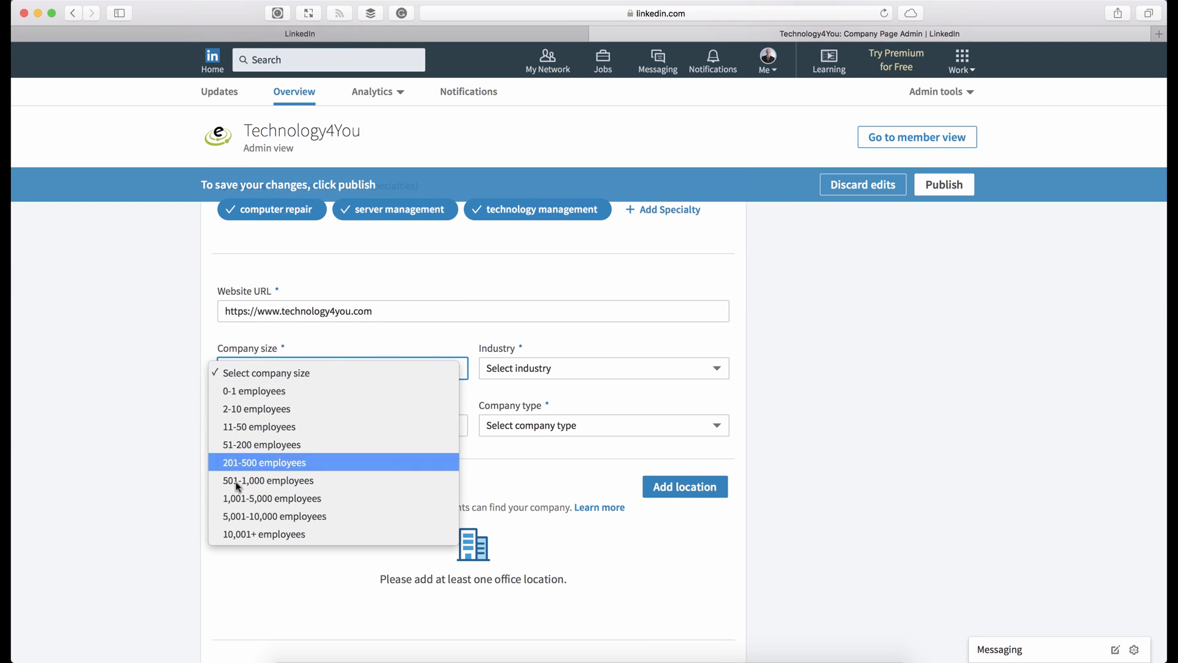
mouse_move(261, 445)
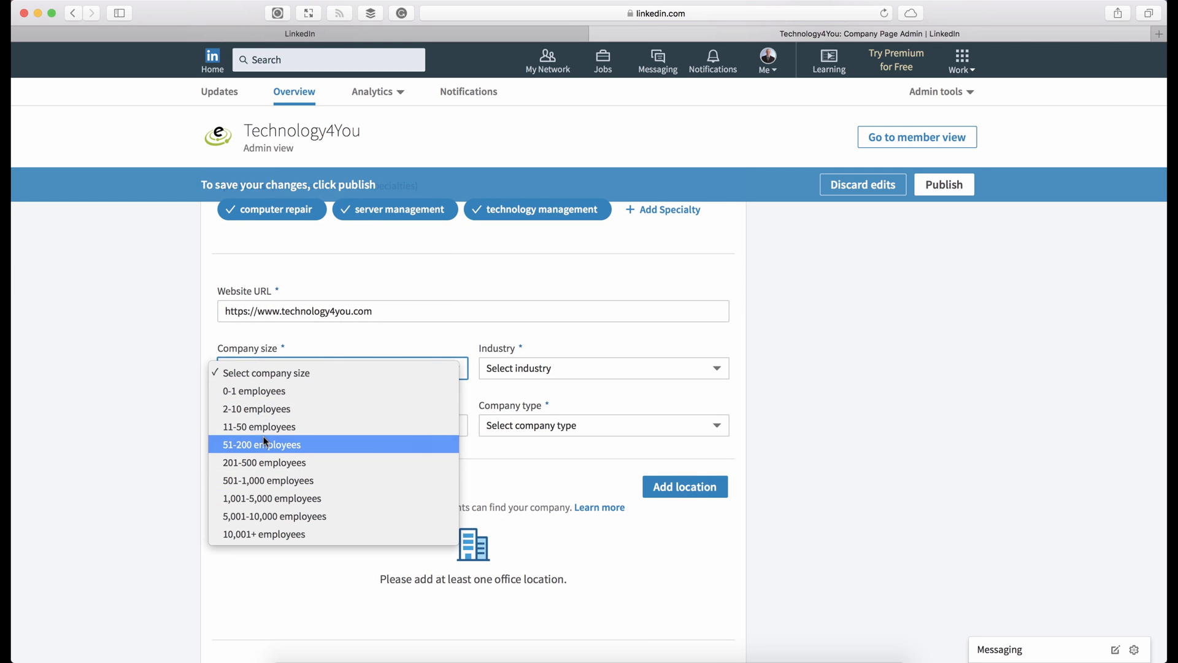
click(262, 445)
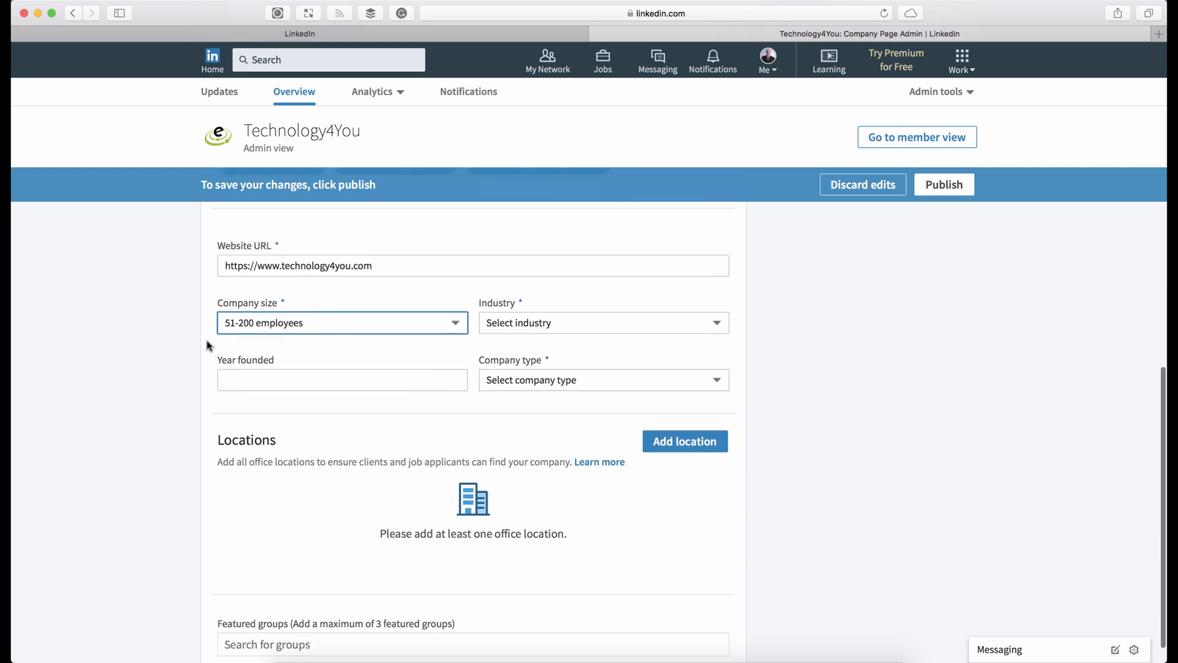
click(602, 322)
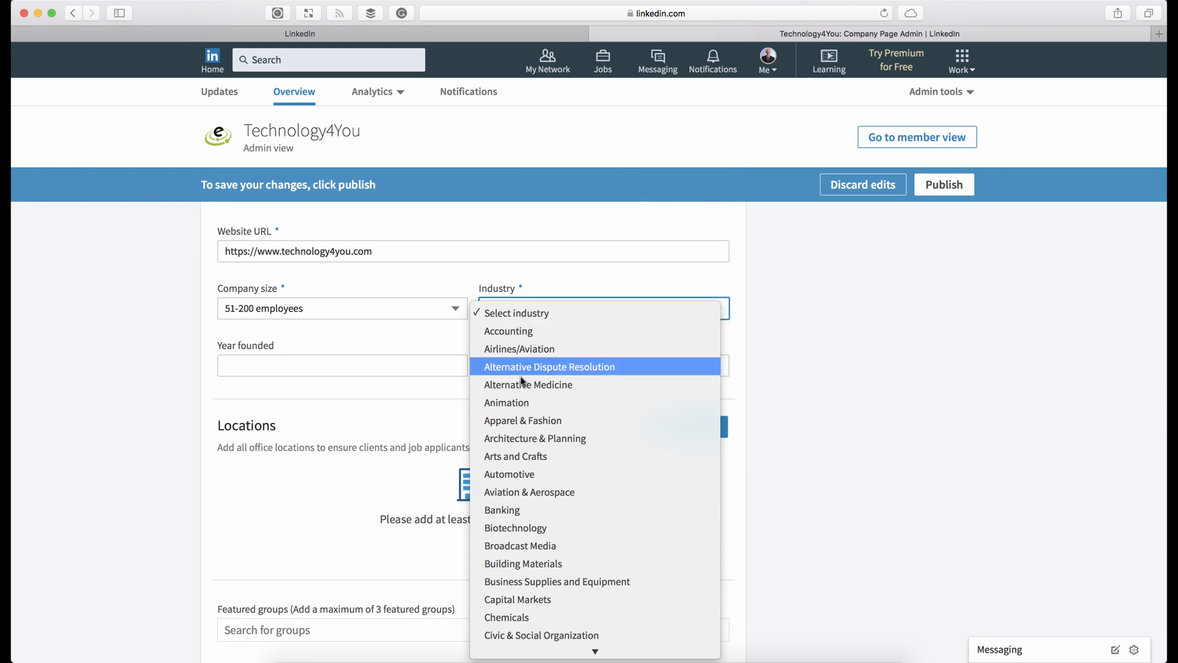
click(567, 308)
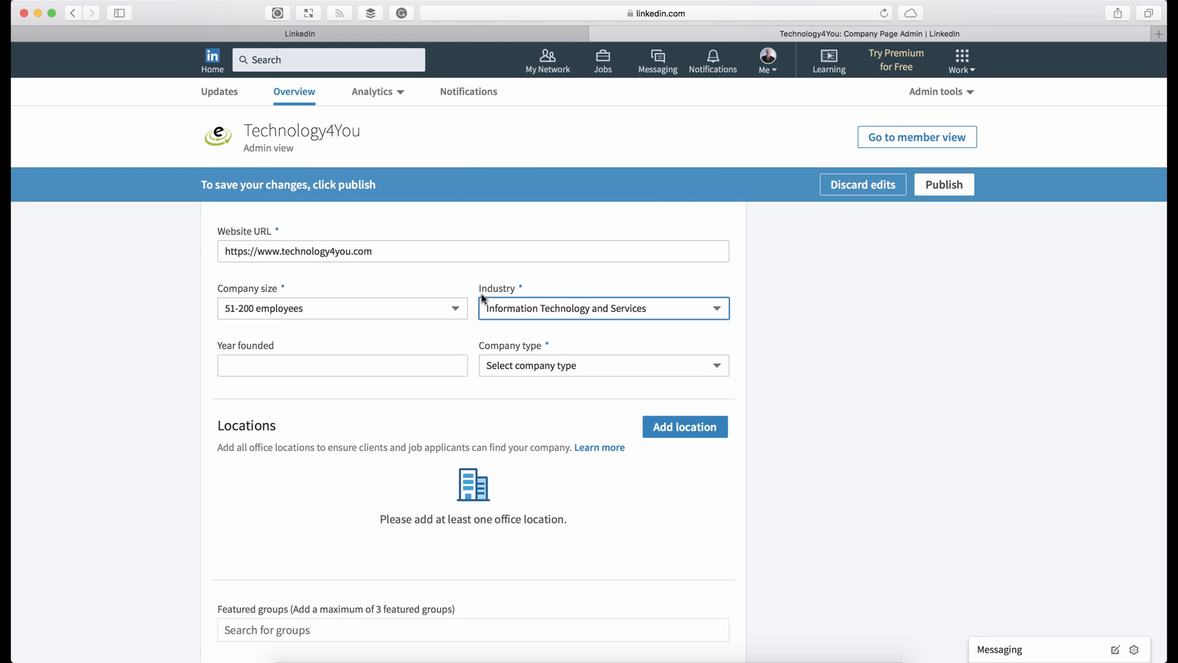
click(602, 308)
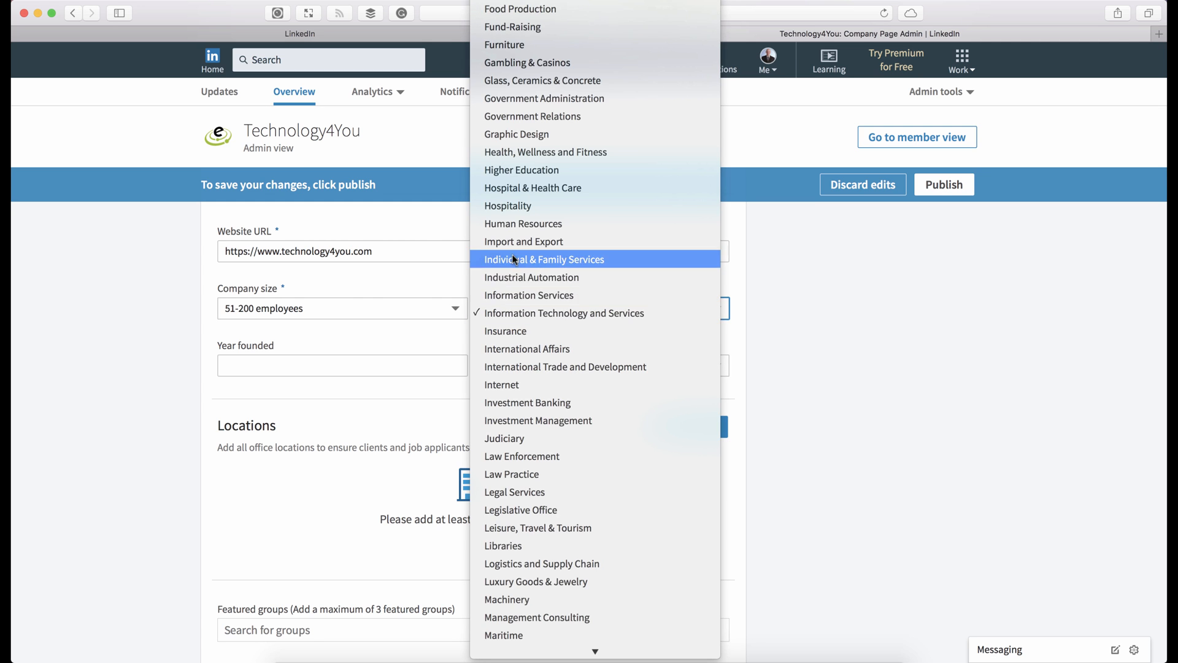
mouse_move(564, 312)
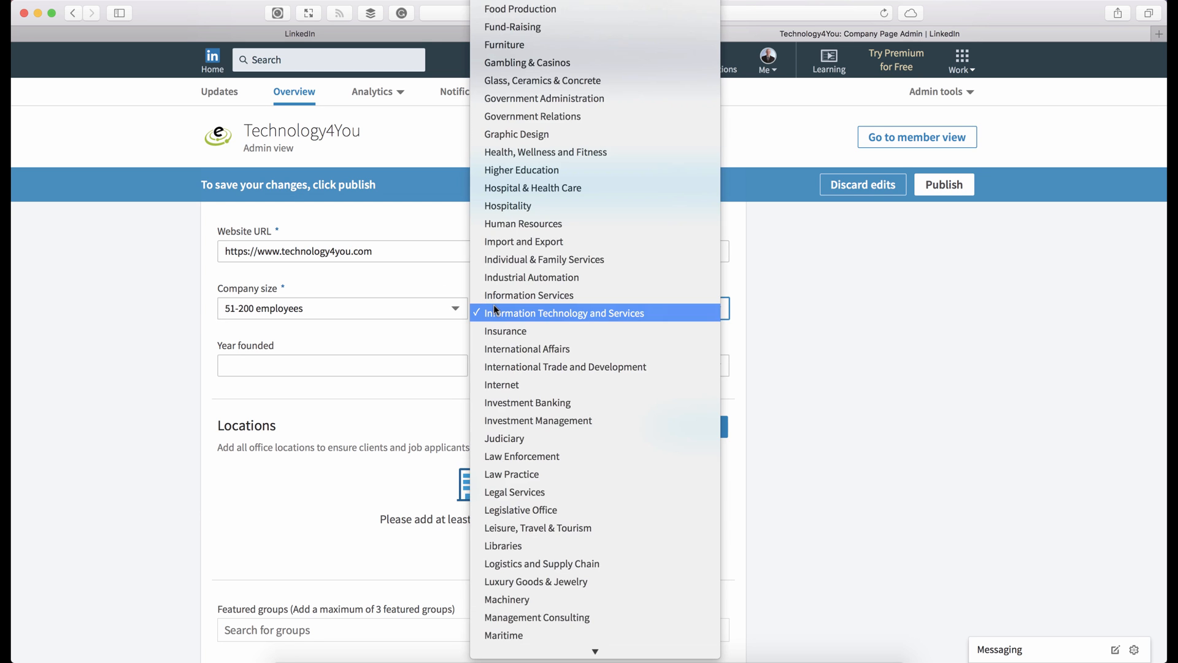
scroll(down, 3)
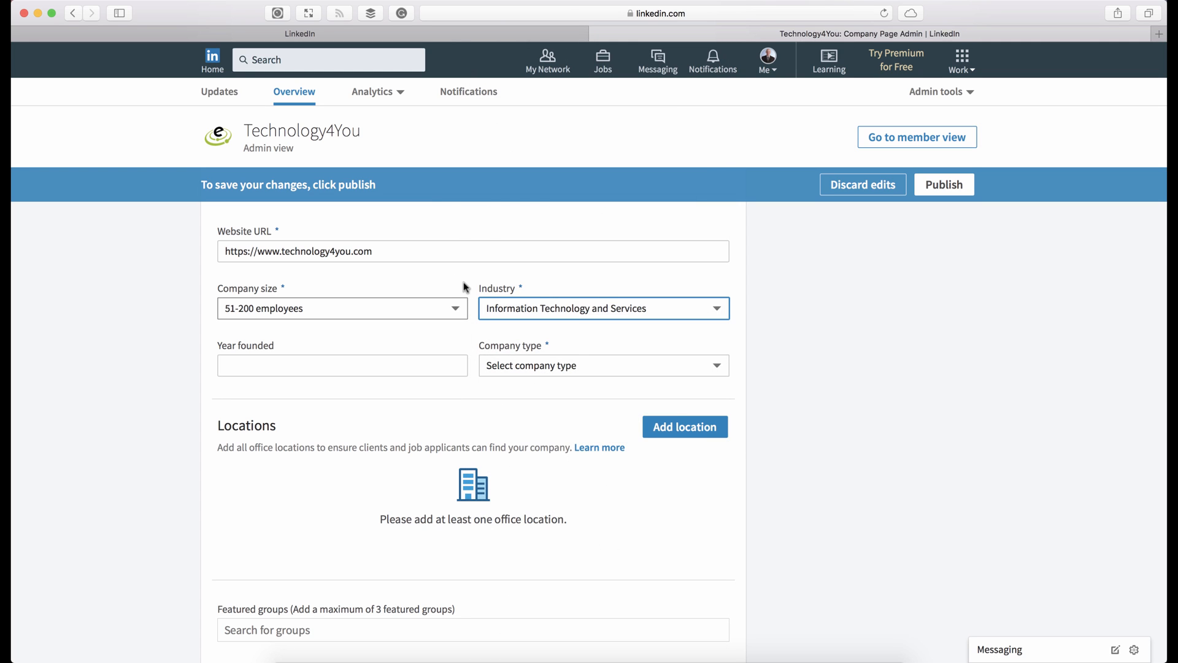
Set the founding year to 2011 and company type to Public Company
click(342, 365)
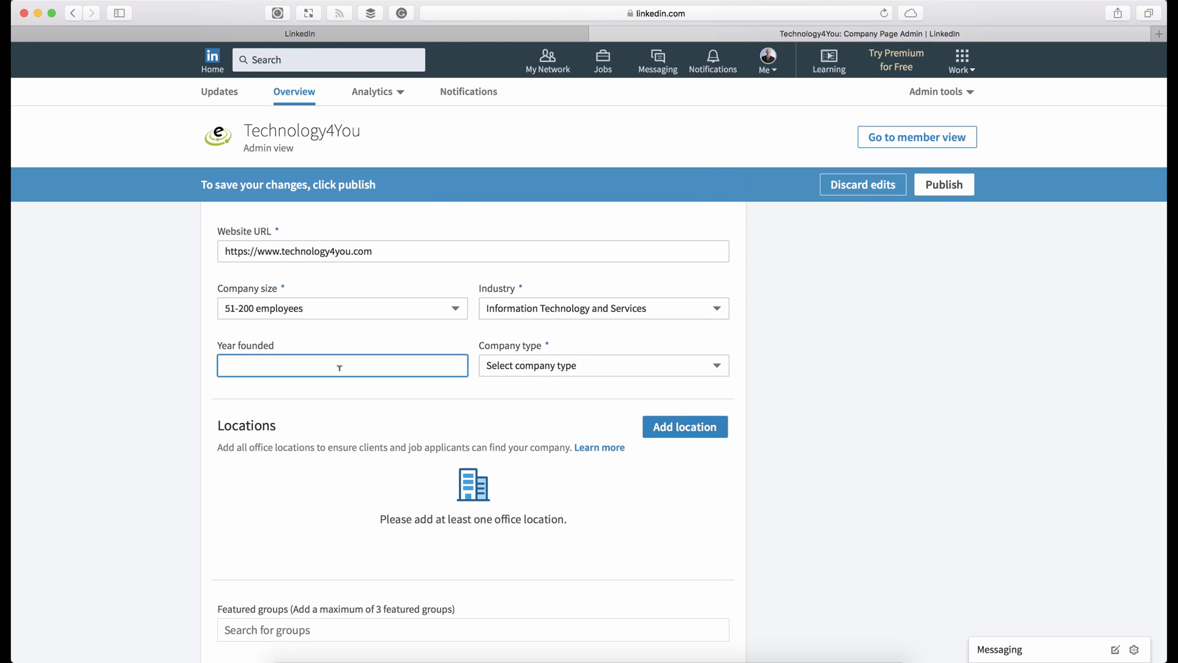
text(2011)
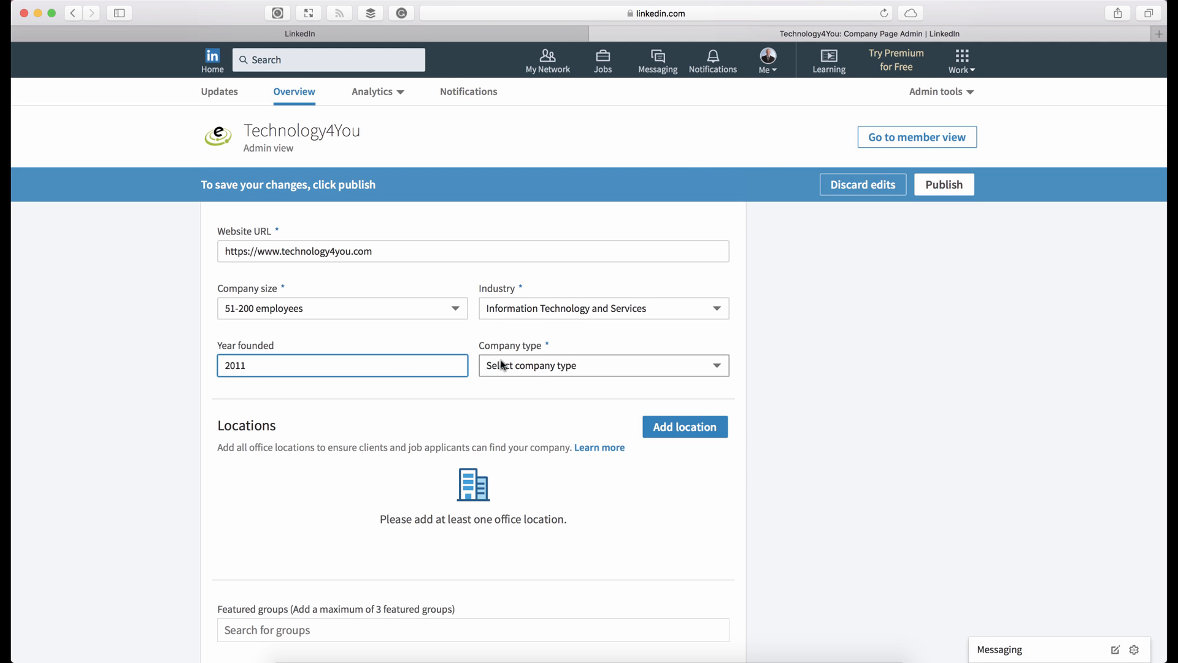
click(601, 365)
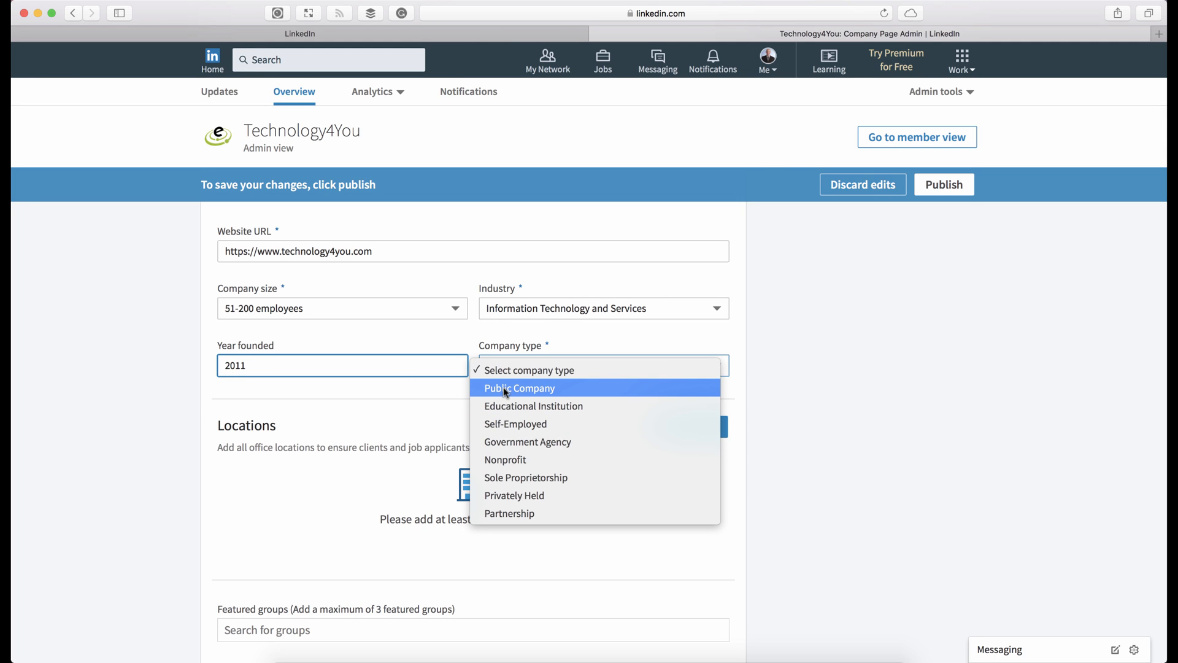
mouse_move(516, 423)
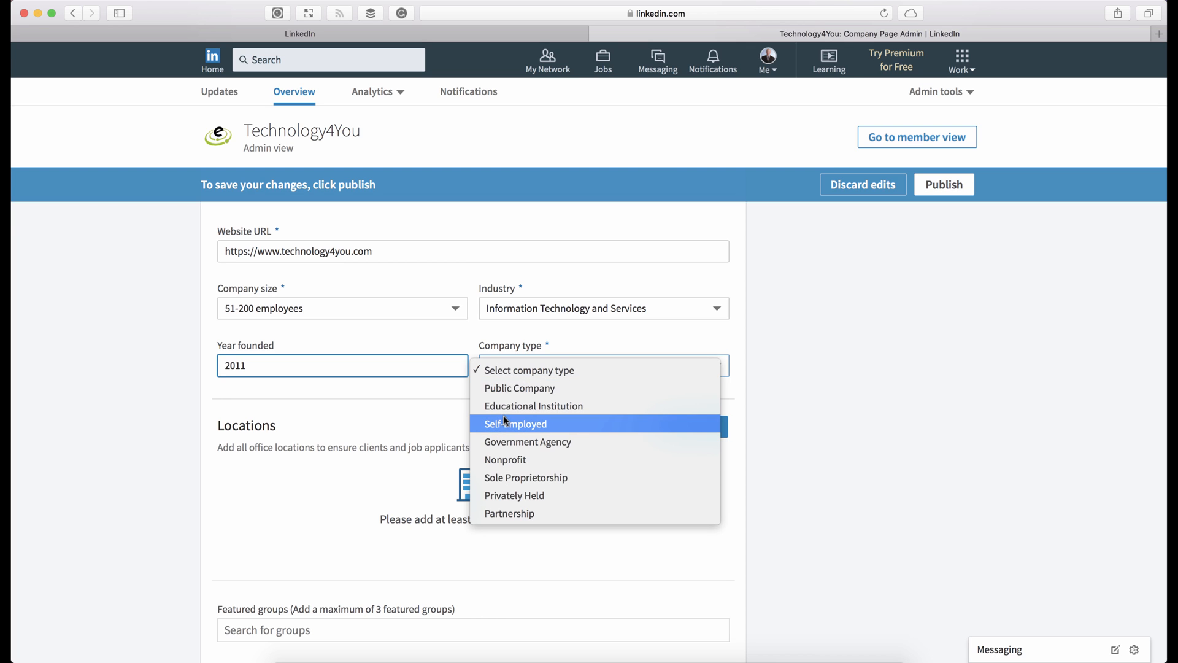
mouse_move(505, 459)
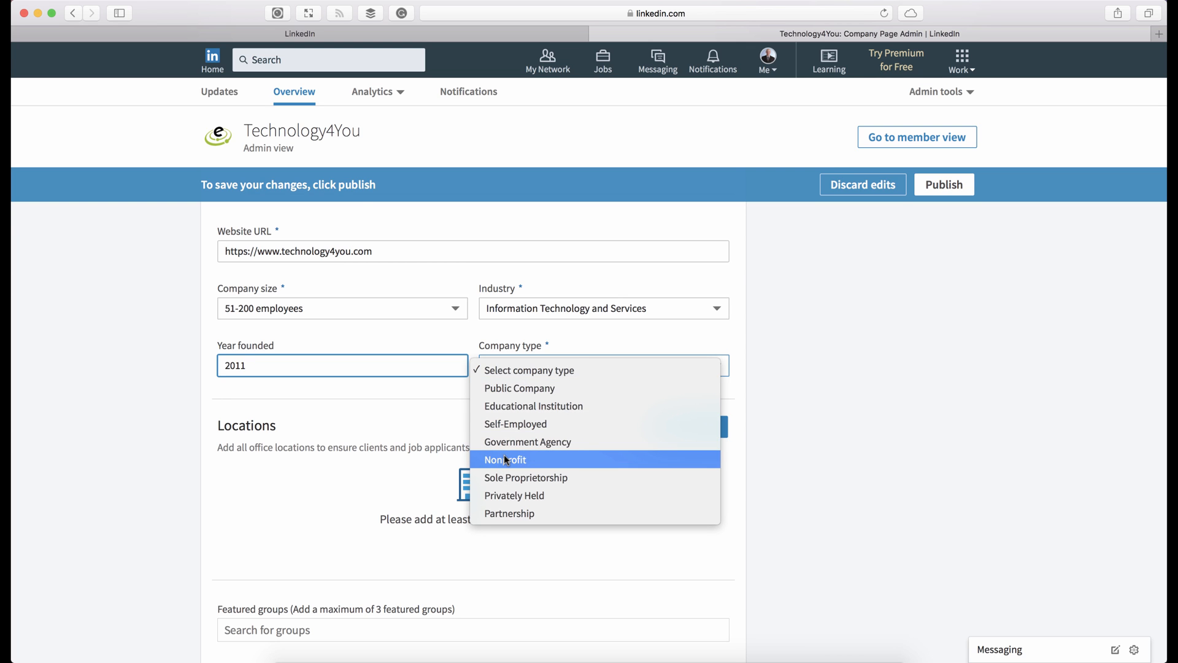
click(519, 388)
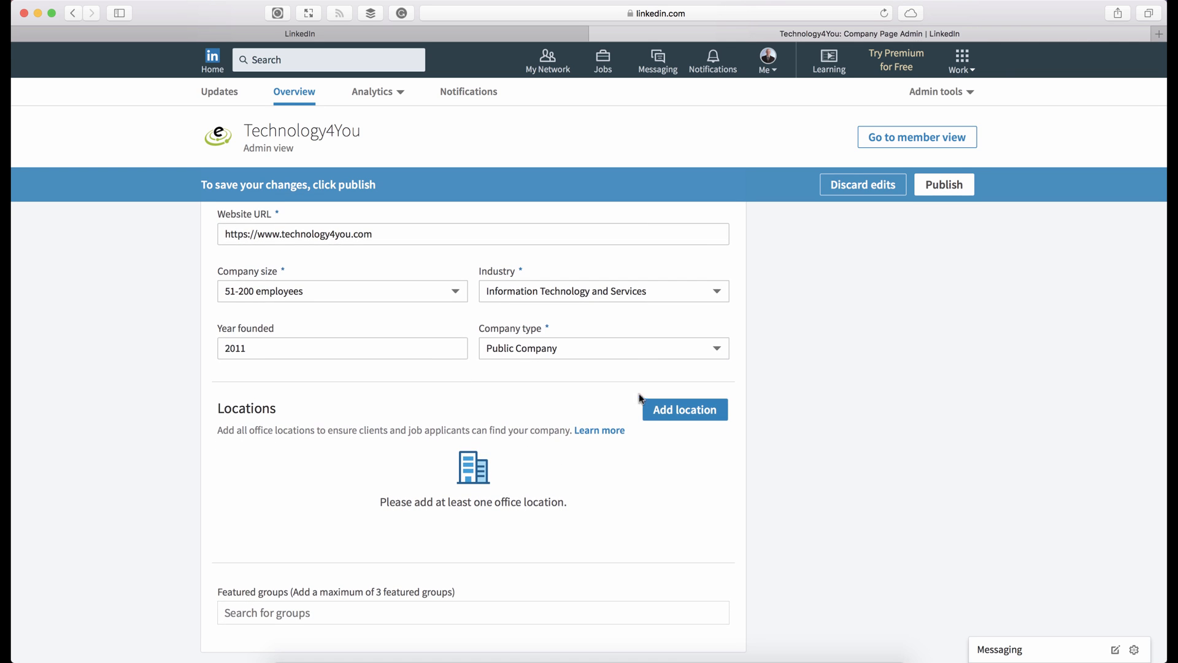
mouse_move(469, 416)
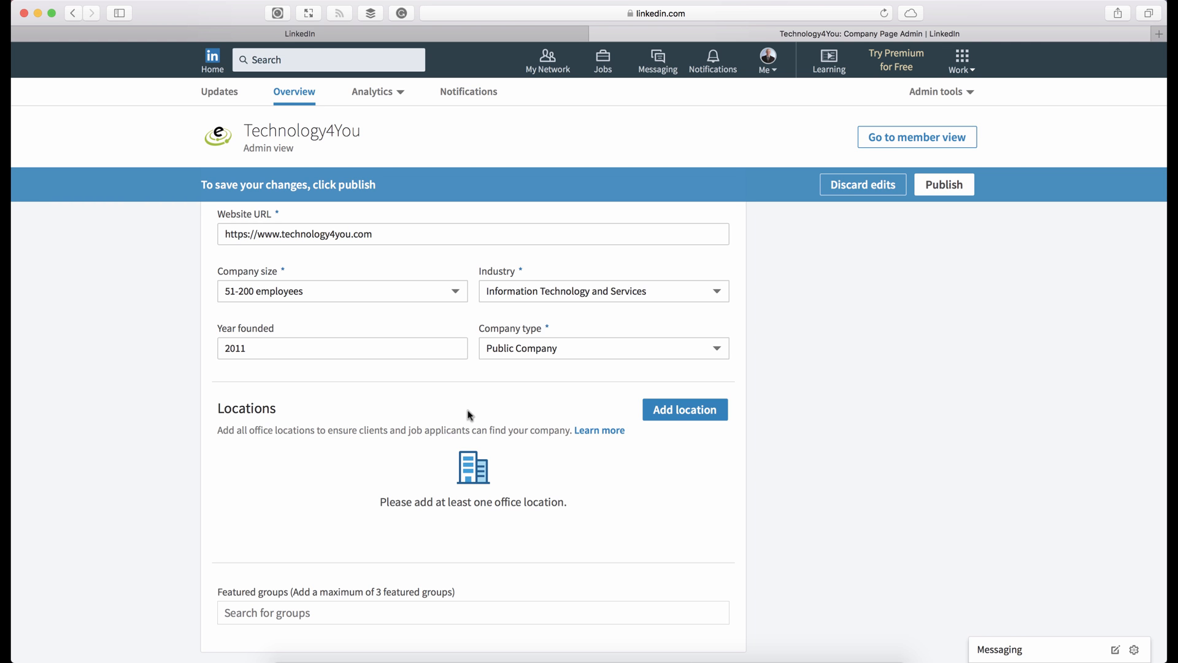
Add 101 Main Street, Roseville, CA 95678, United States as main office; cancel a second empty location form
click(684, 409)
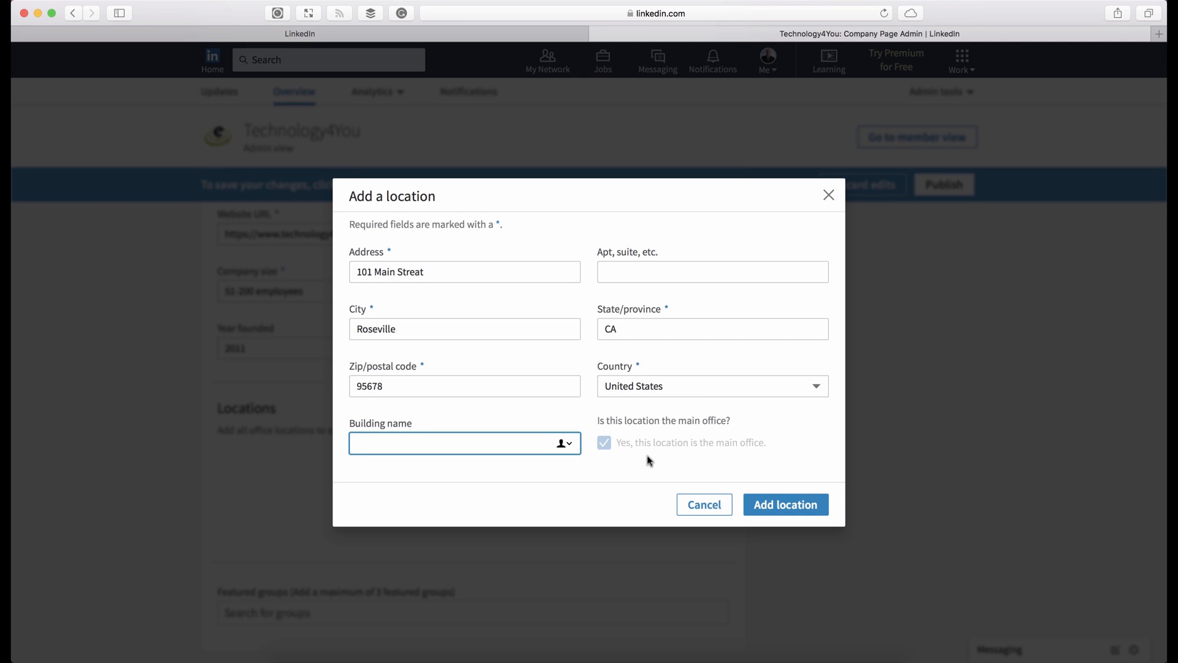
mouse_move(706, 448)
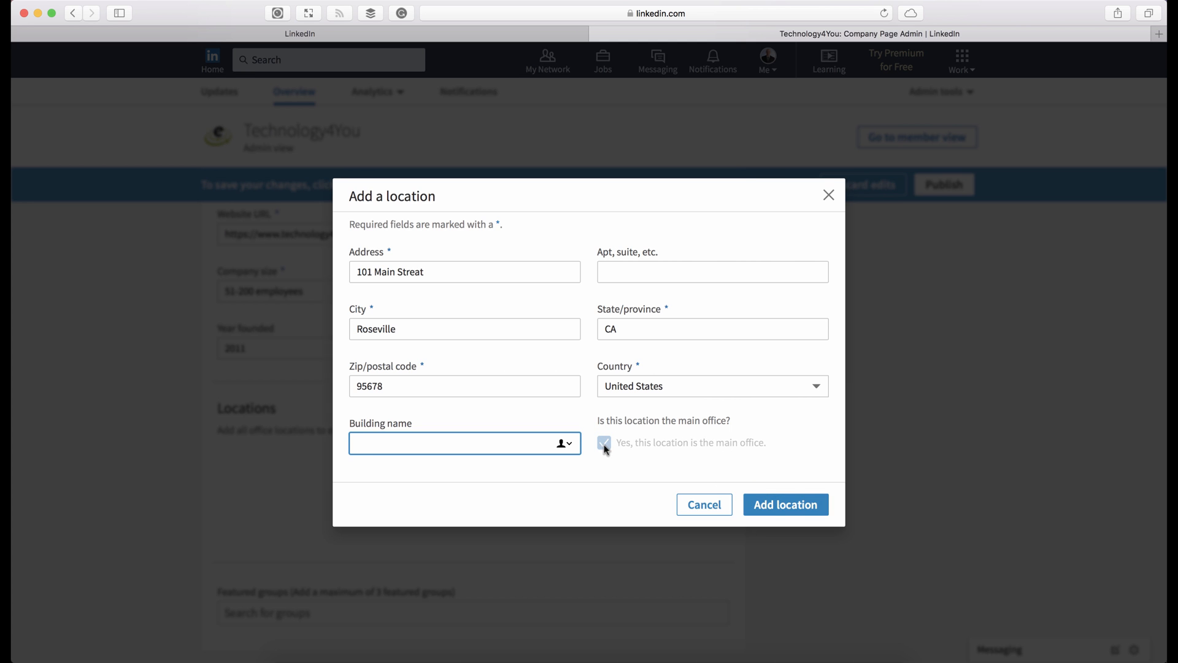
click(785, 504)
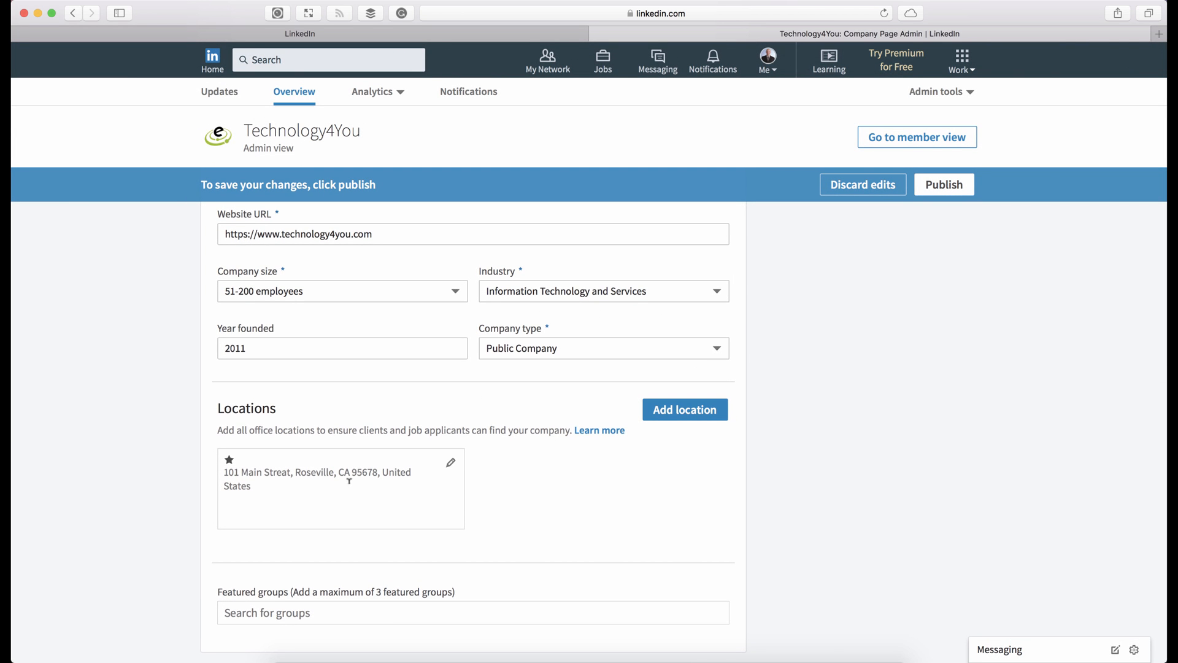
click(684, 409)
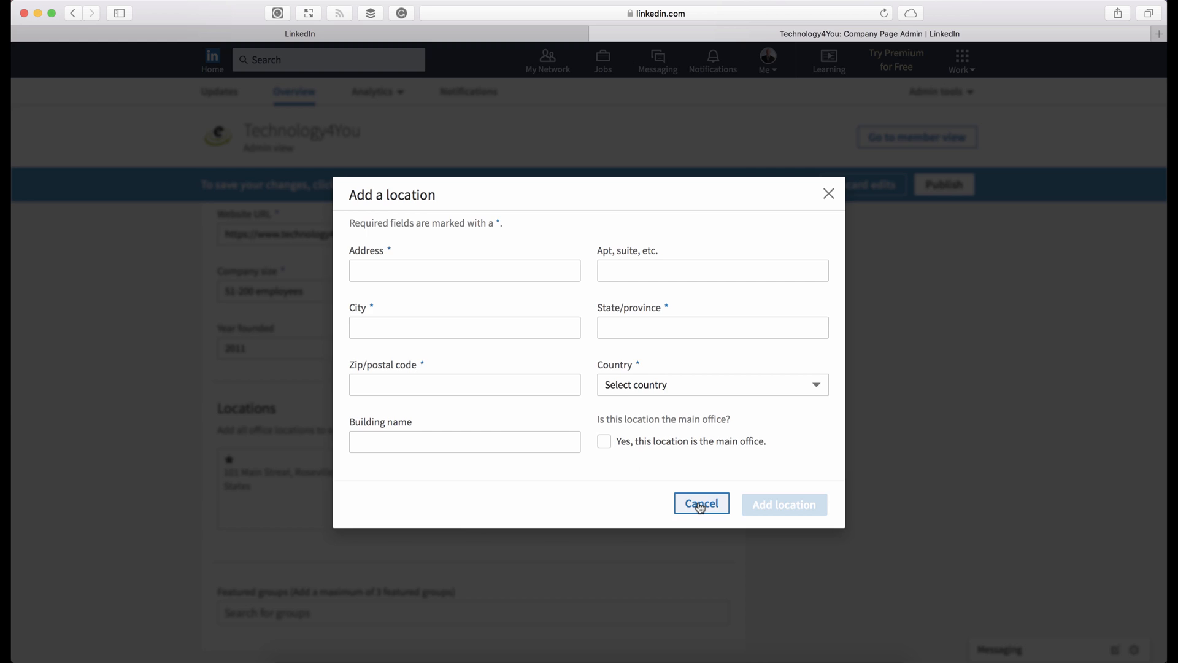
click(700, 504)
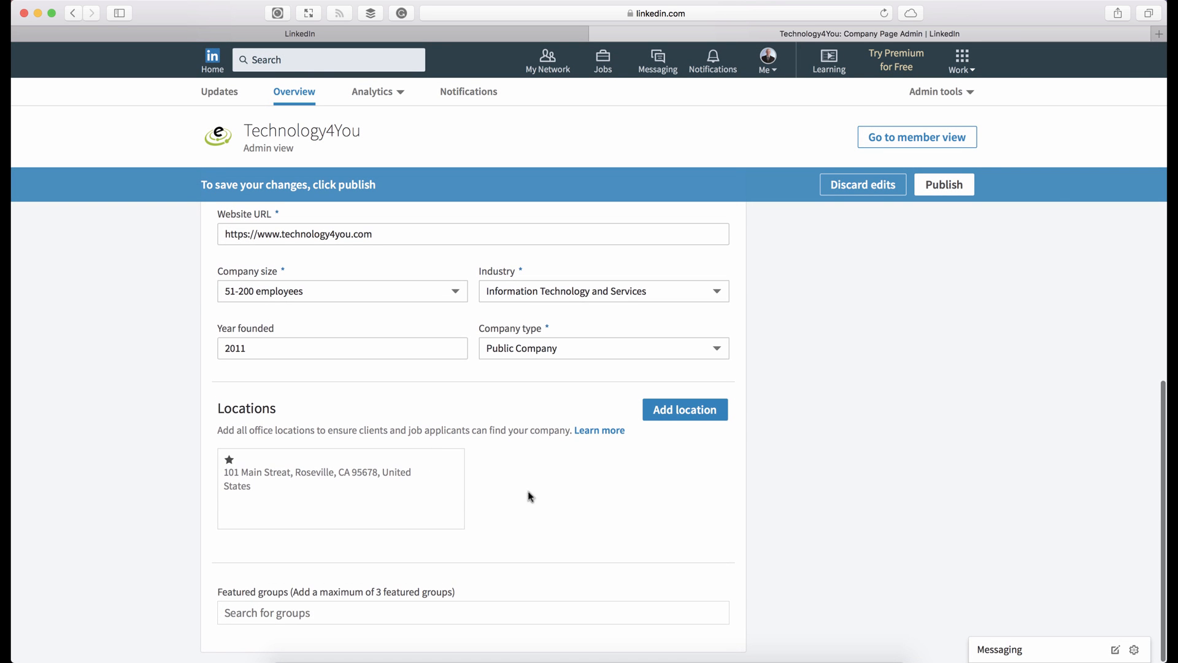
mouse_move(169, 393)
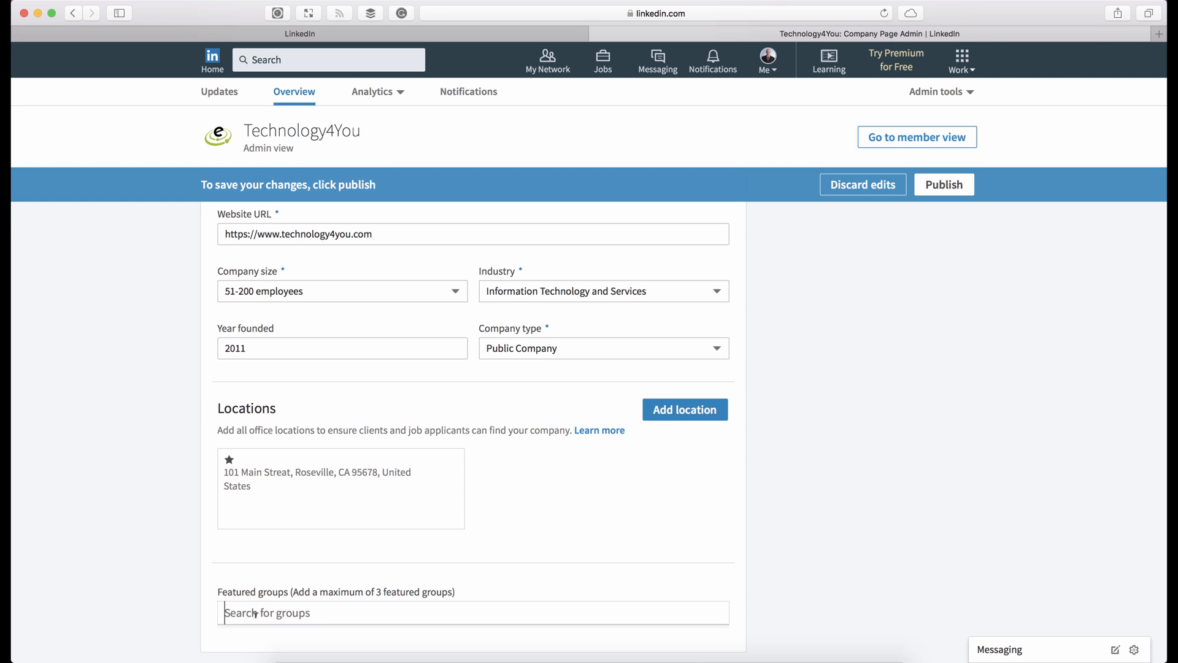
Search 'Tech' in Featured groups and pick Tech Crunch from the suggestions
text(Tech)
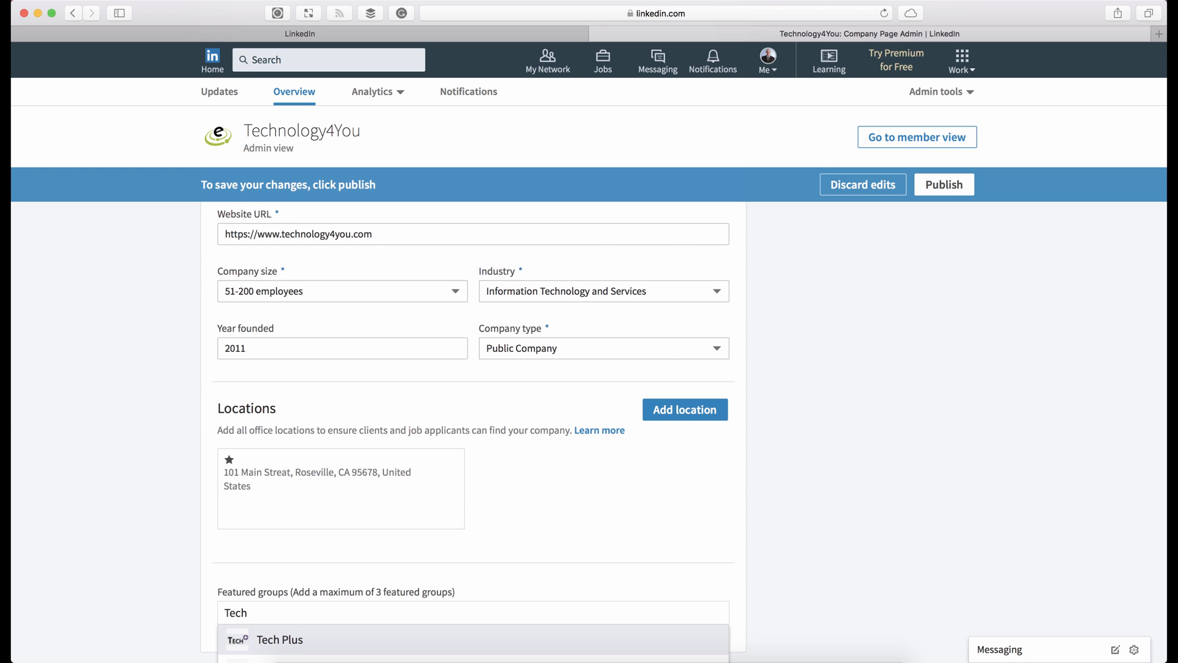
scroll(down, 3)
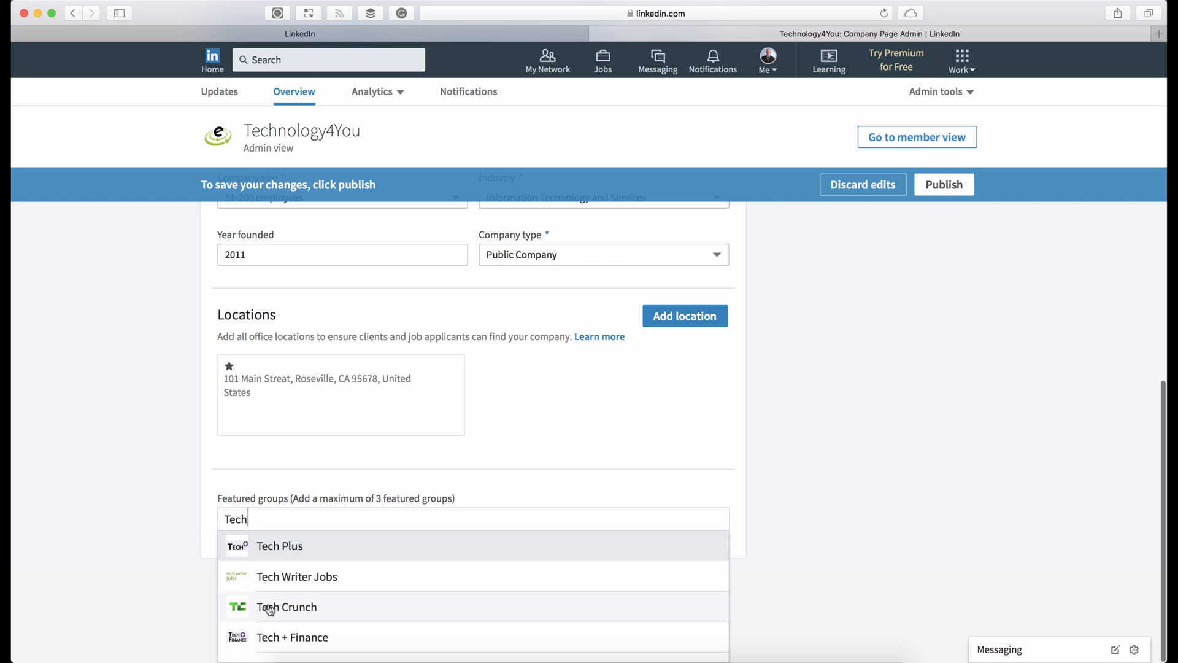
mouse_move(293, 611)
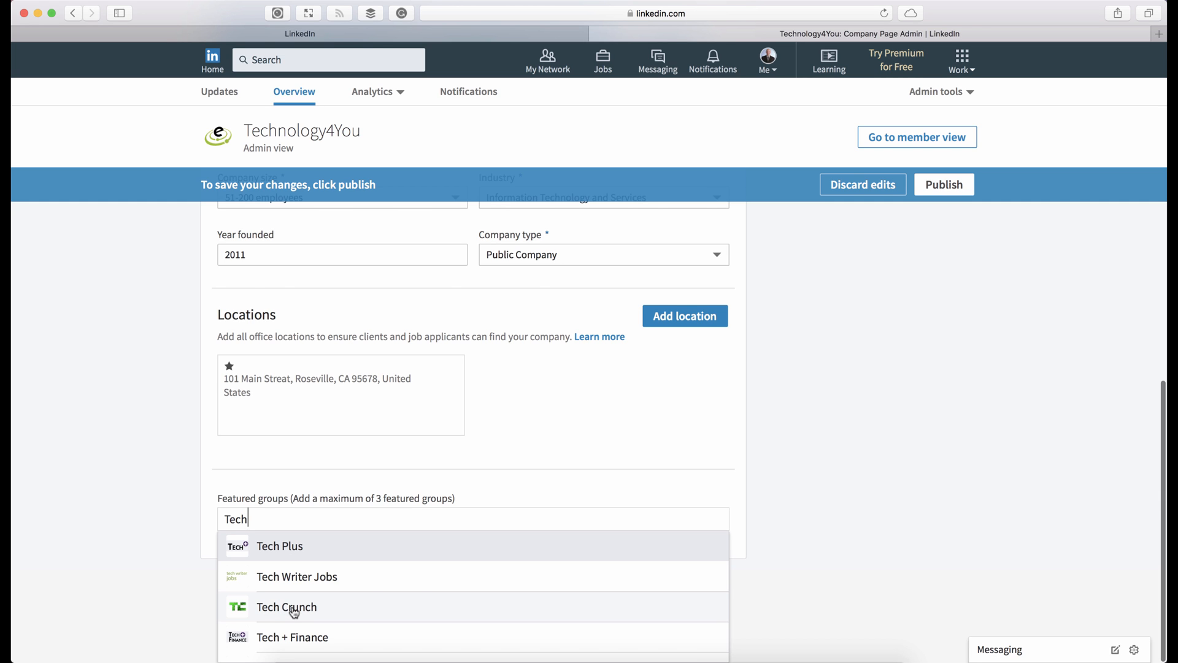
click(287, 607)
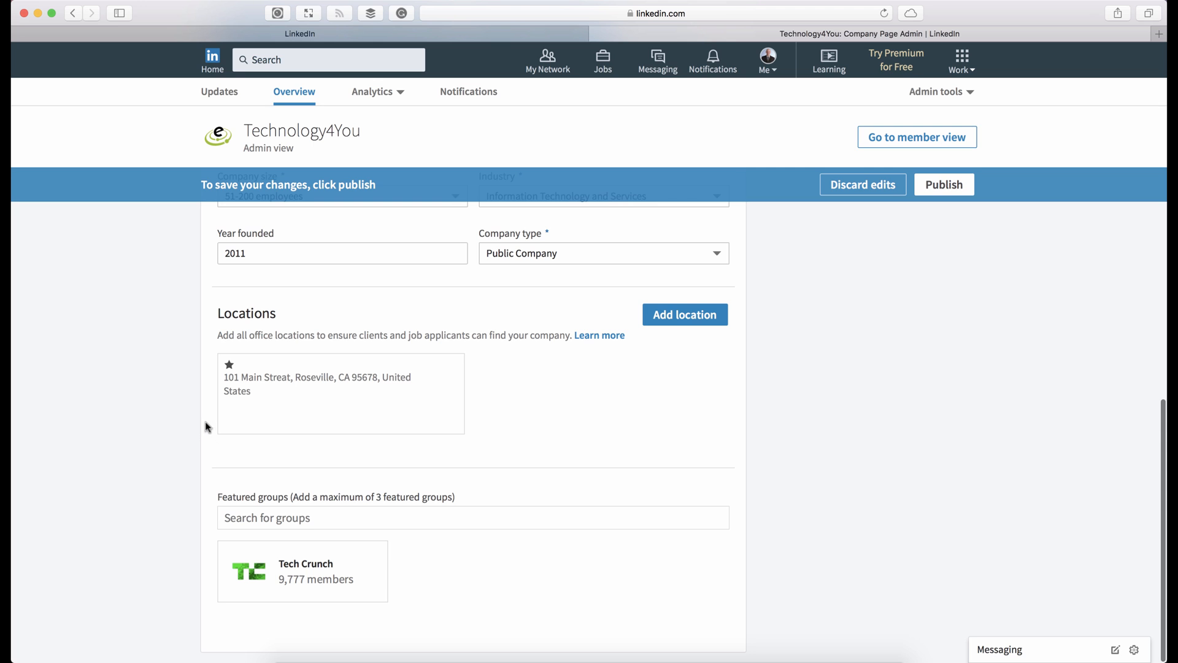
mouse_move(200, 417)
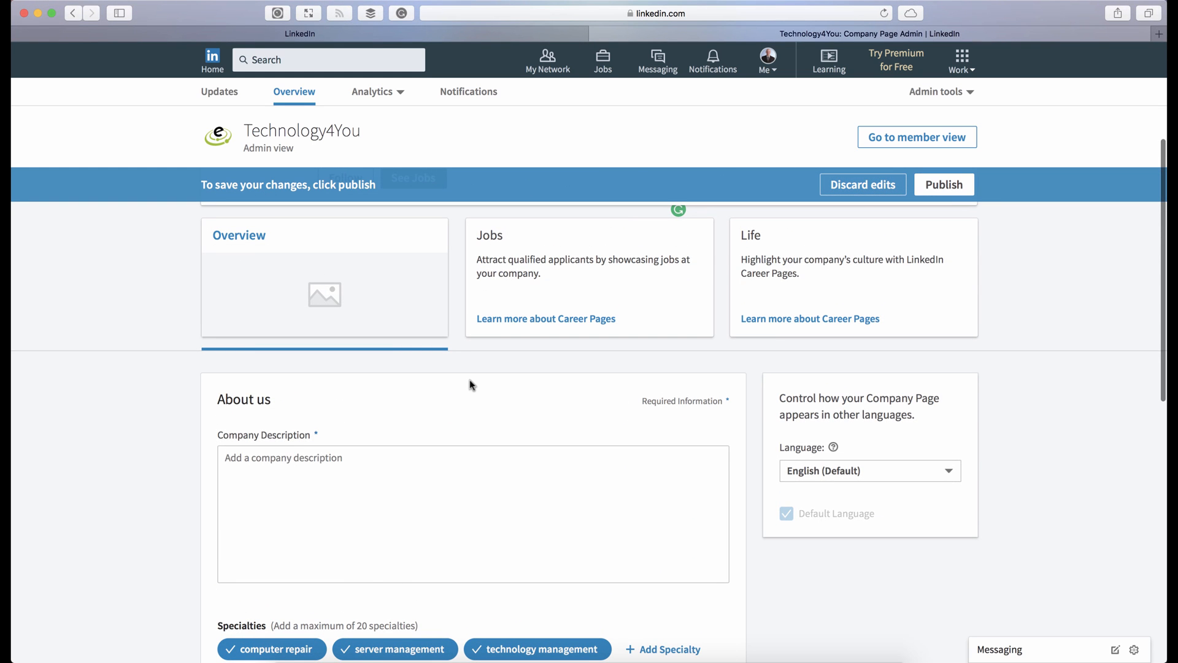
Publish the pending Technology4You page edits from the blue save bar
scroll(down, 3)
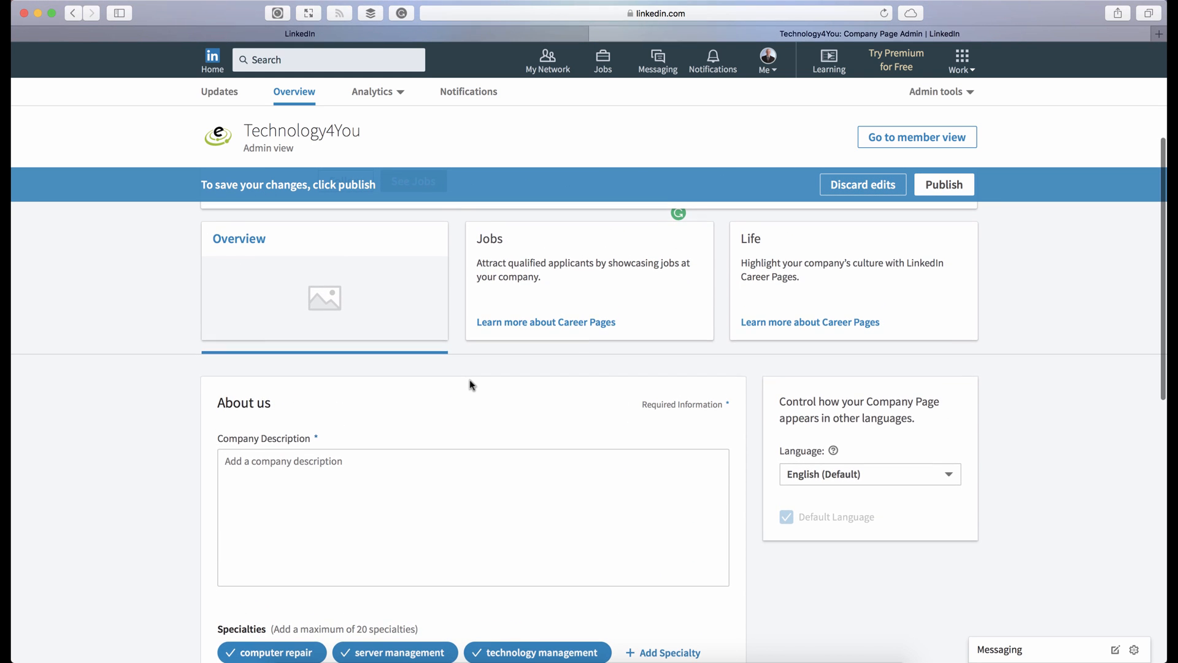
scroll(down, 3)
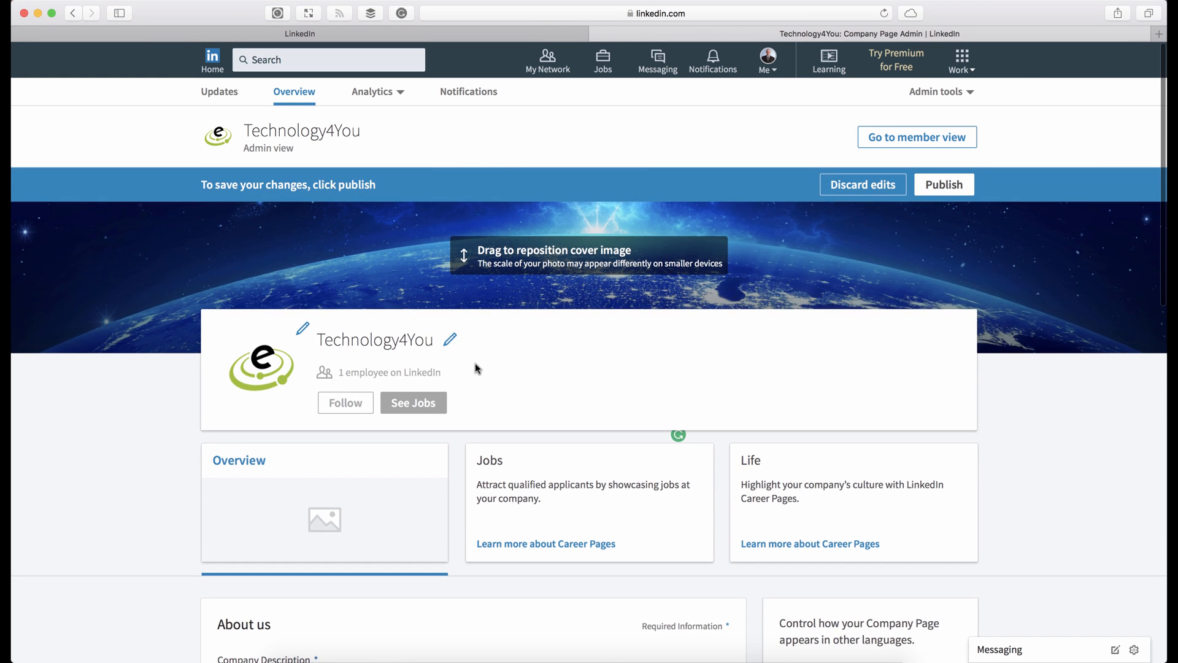
scroll(down, 3)
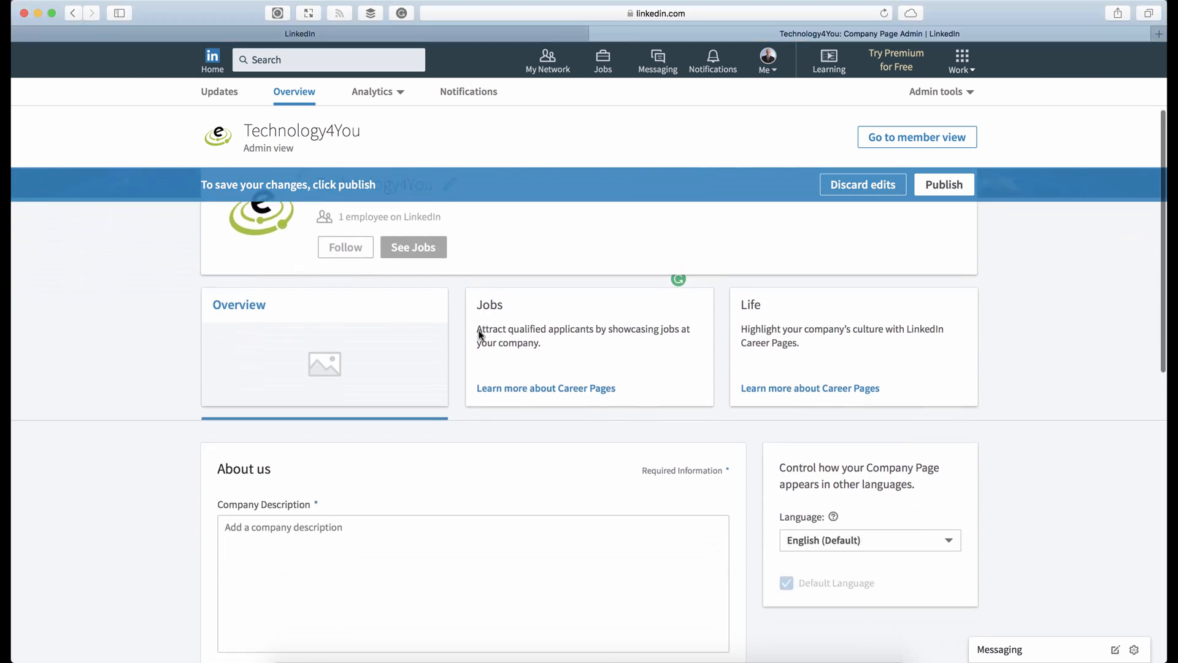
scroll(down, 3)
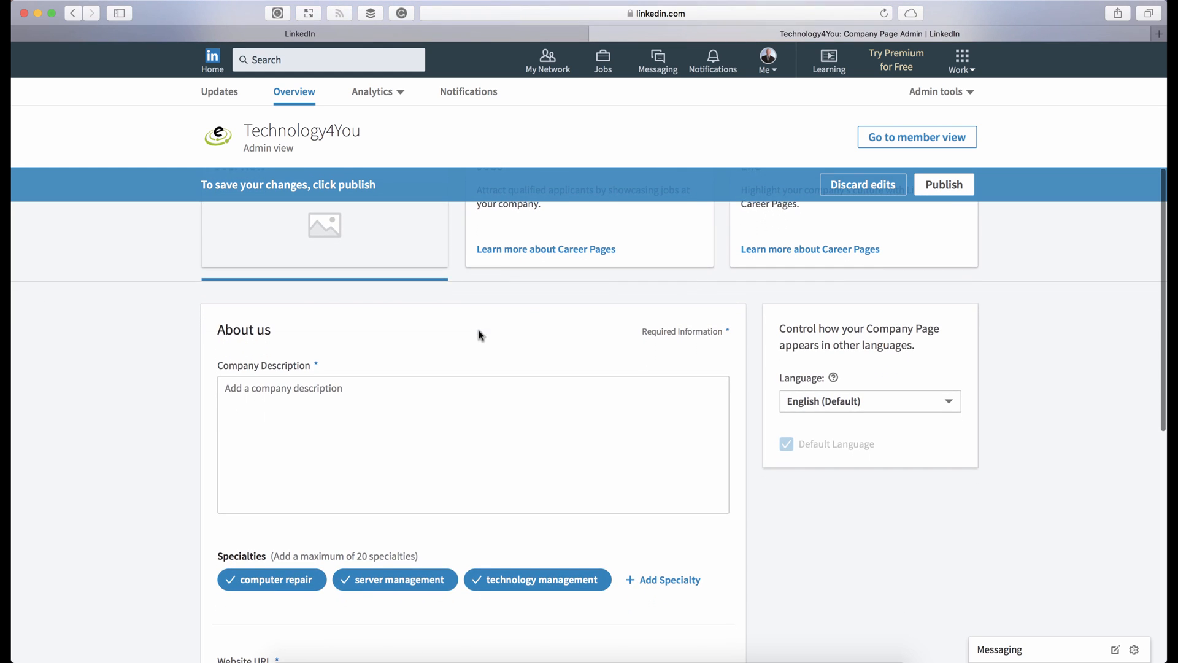
click(868, 401)
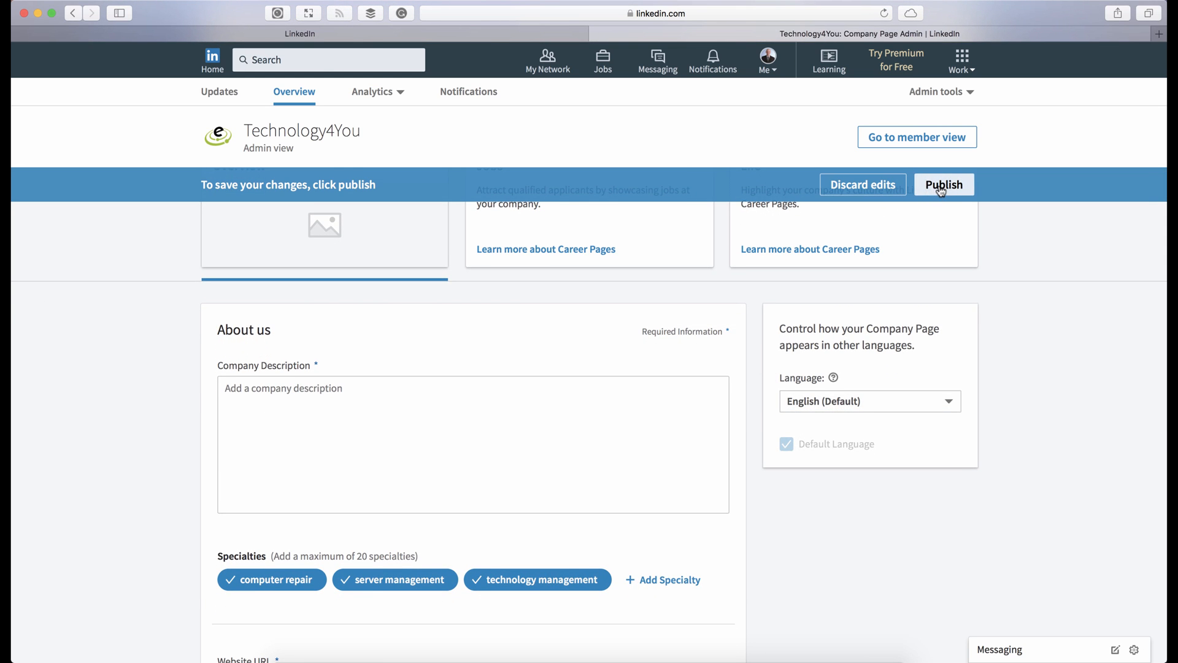
click(944, 185)
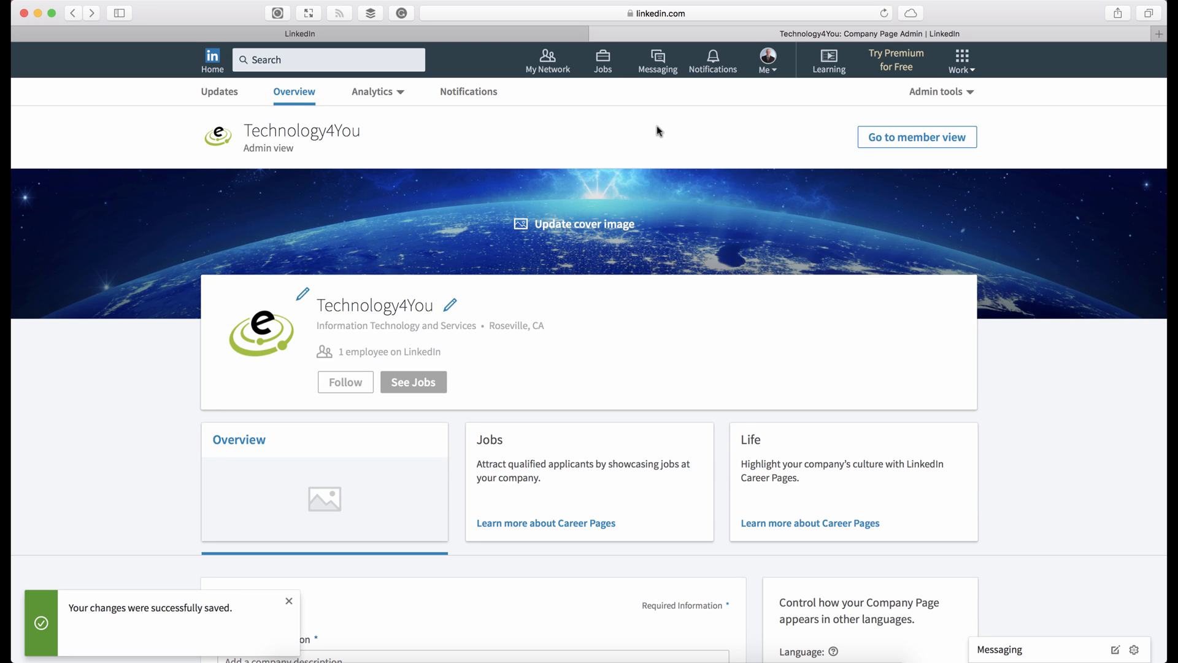
View the Technology4You page as members see it, then return via Manage page
click(917, 137)
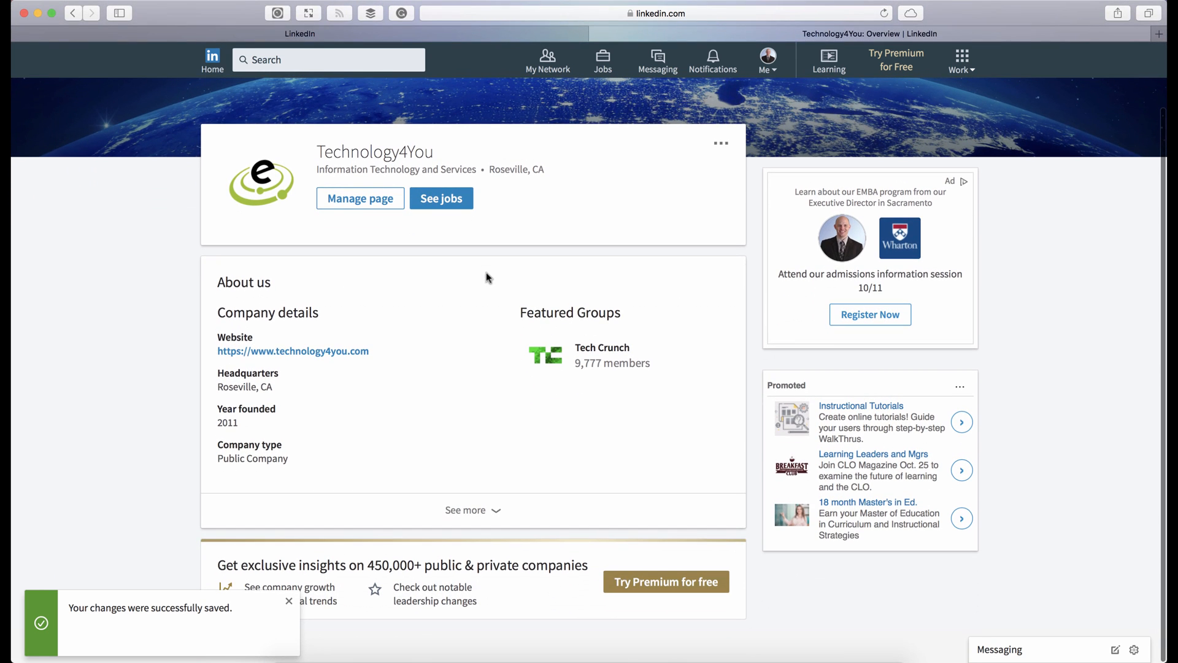
mouse_move(292, 294)
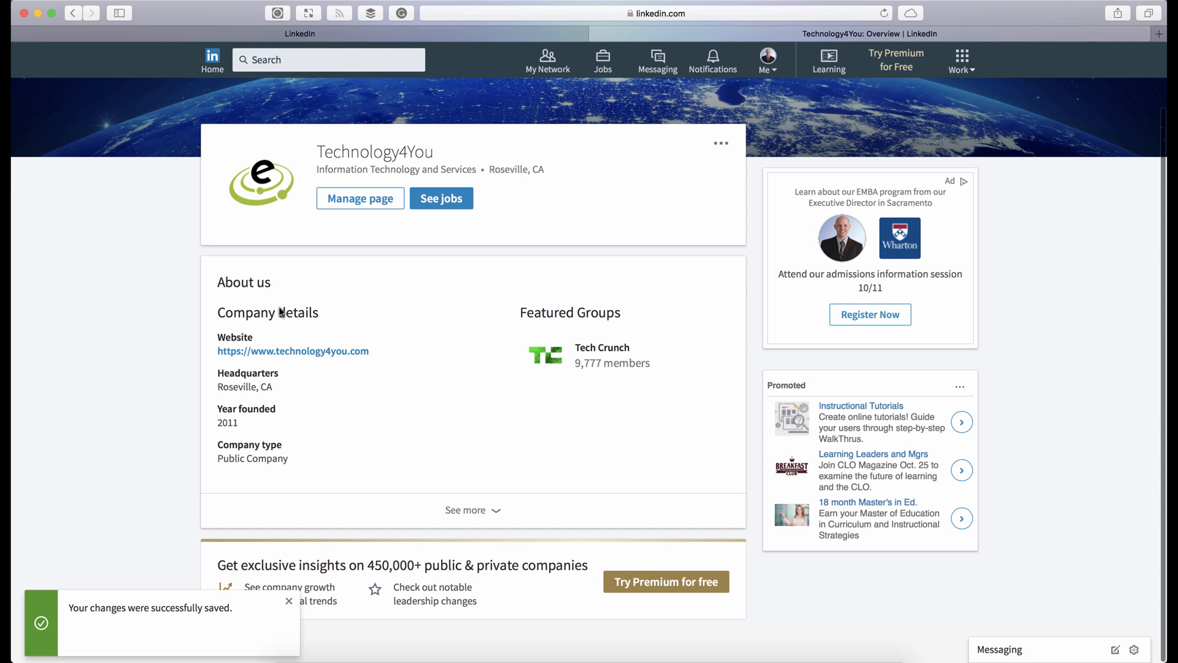
mouse_move(357, 364)
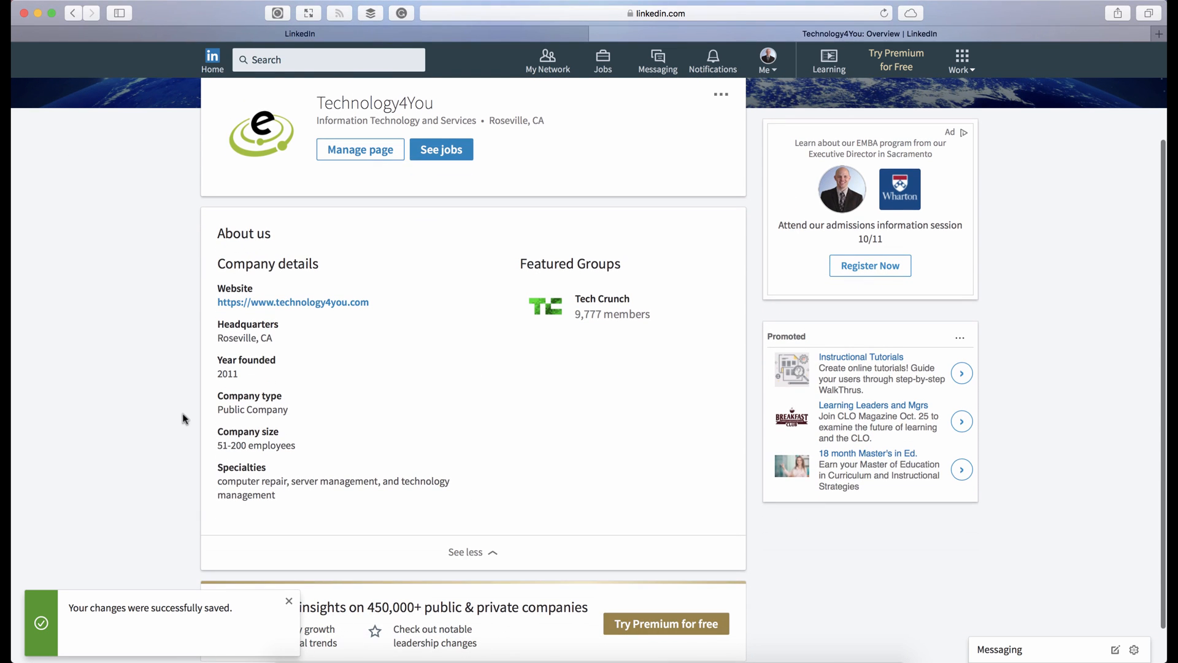
mouse_move(443, 261)
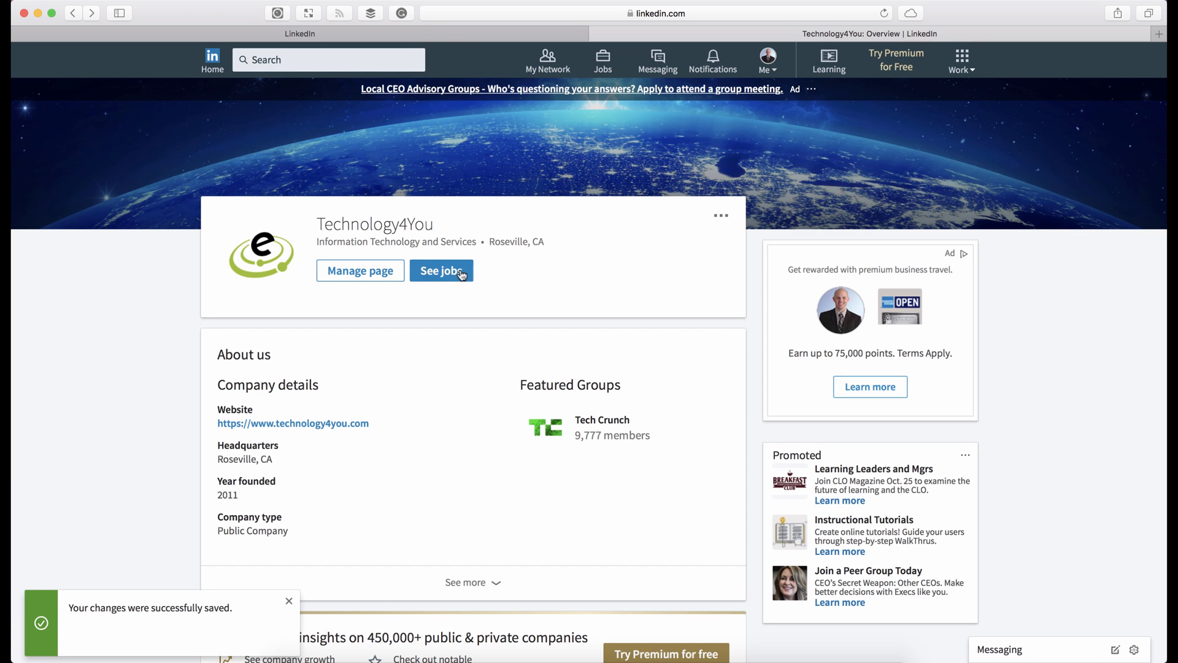
click(360, 271)
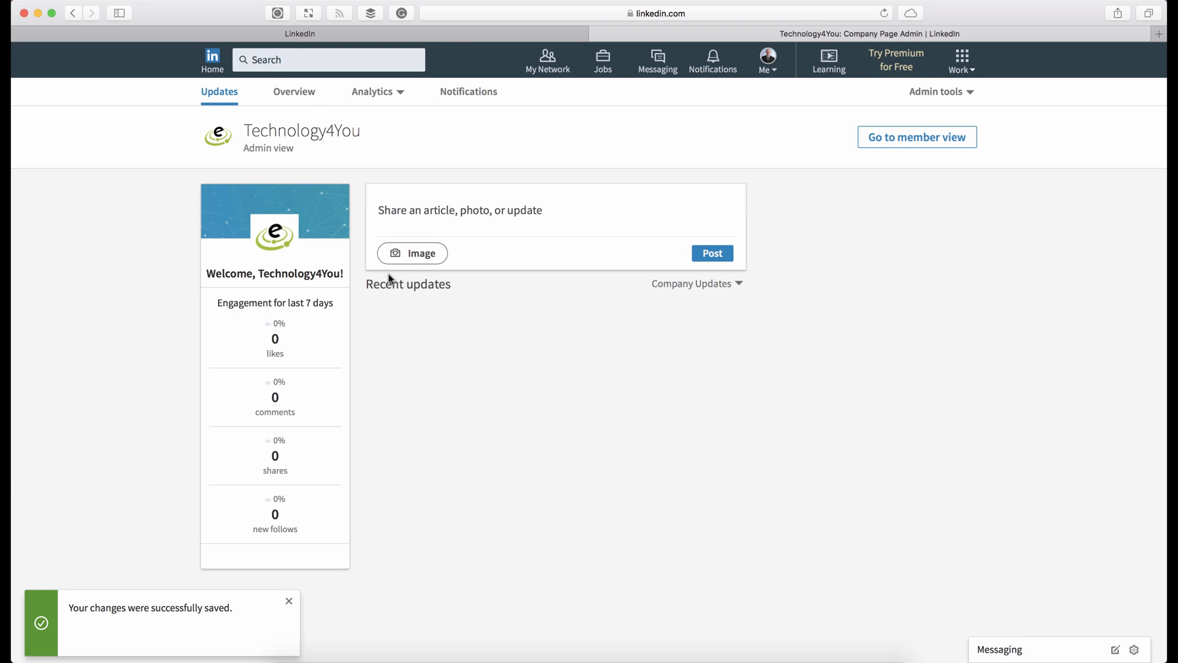
From the admin Overview, follow 'Learn more about Career Pages' and browse the info
click(294, 91)
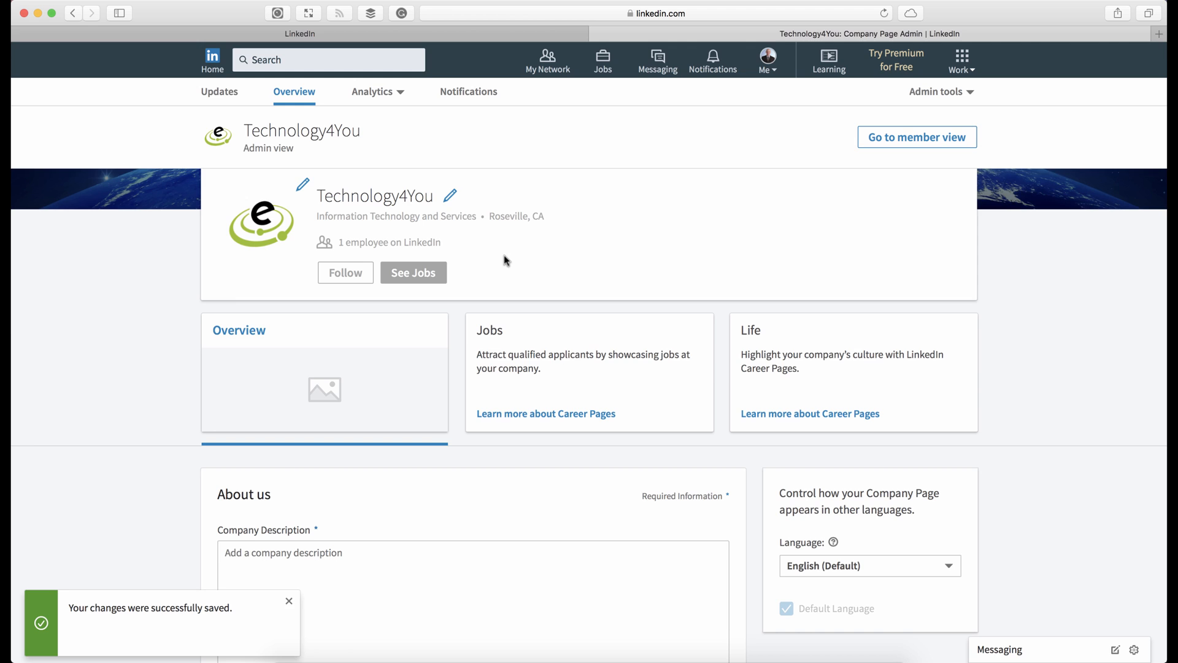
mouse_move(345, 237)
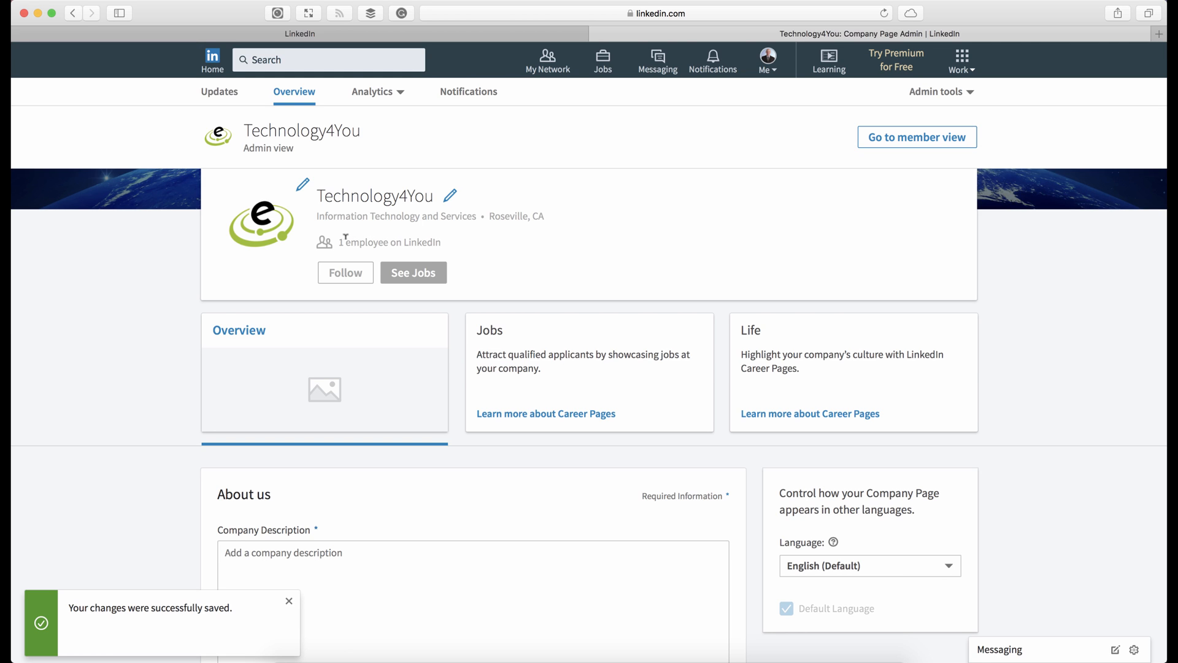
mouse_move(464, 244)
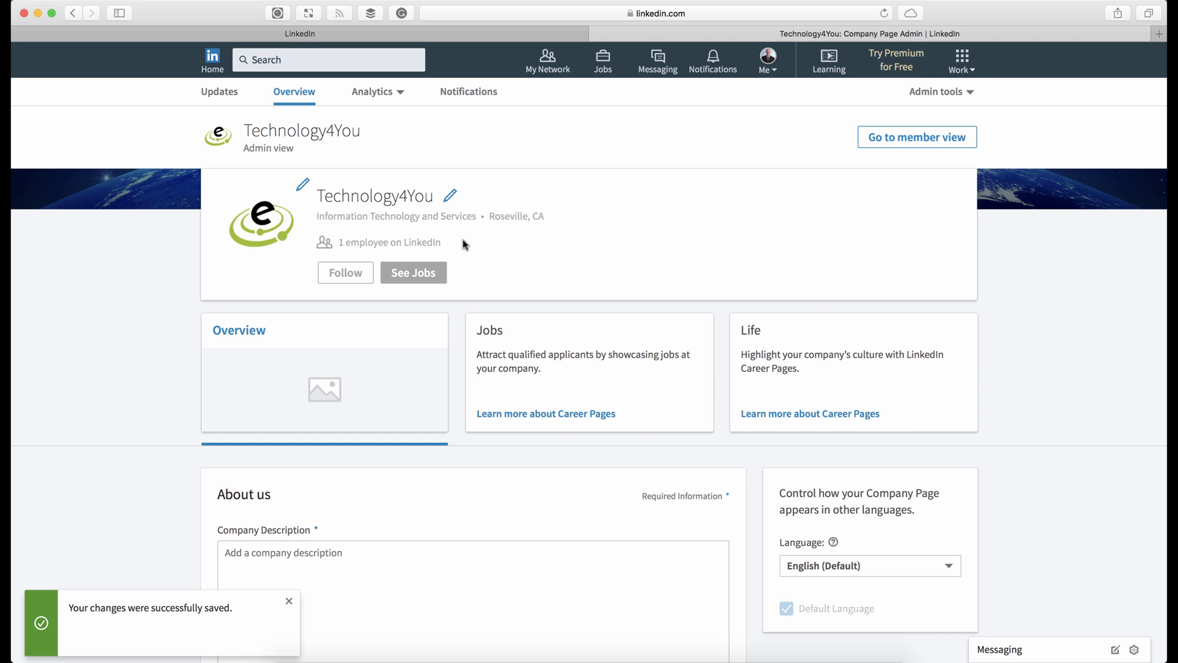
mouse_move(490, 247)
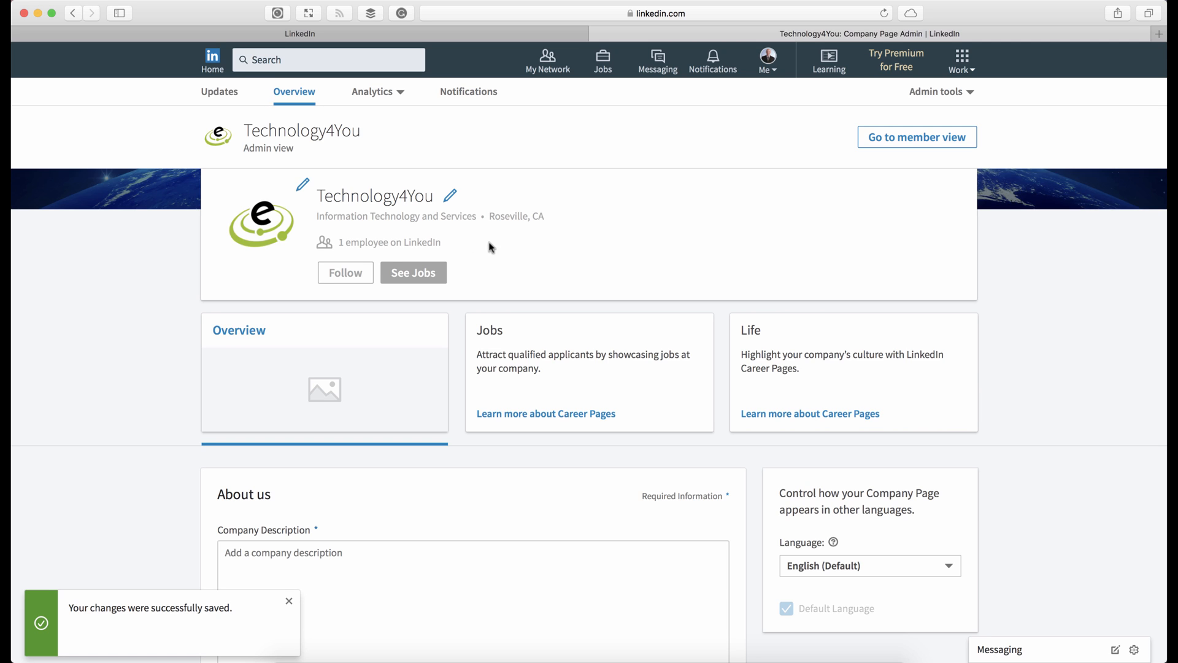
mouse_move(590, 276)
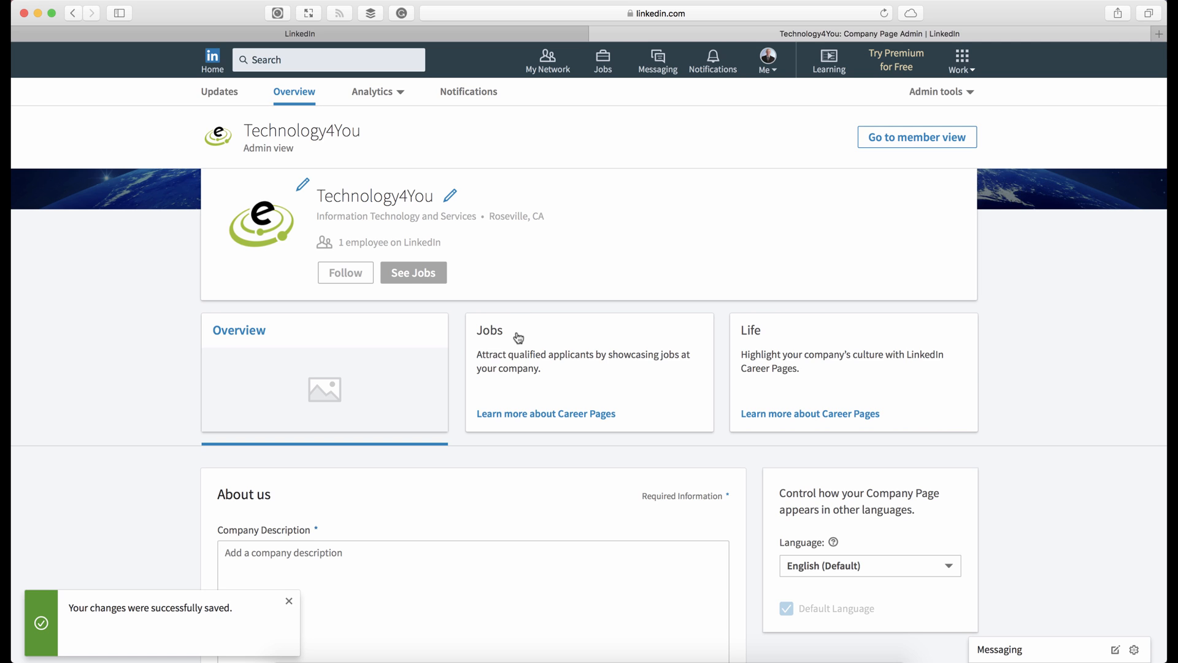
mouse_move(526, 242)
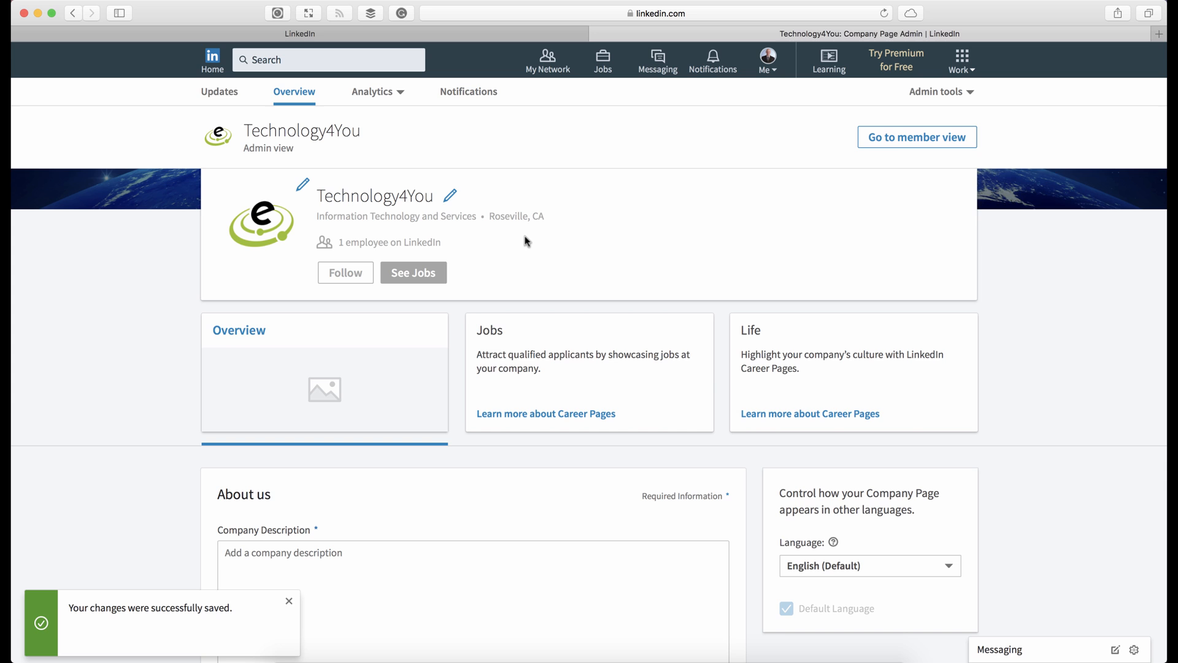
mouse_move(522, 338)
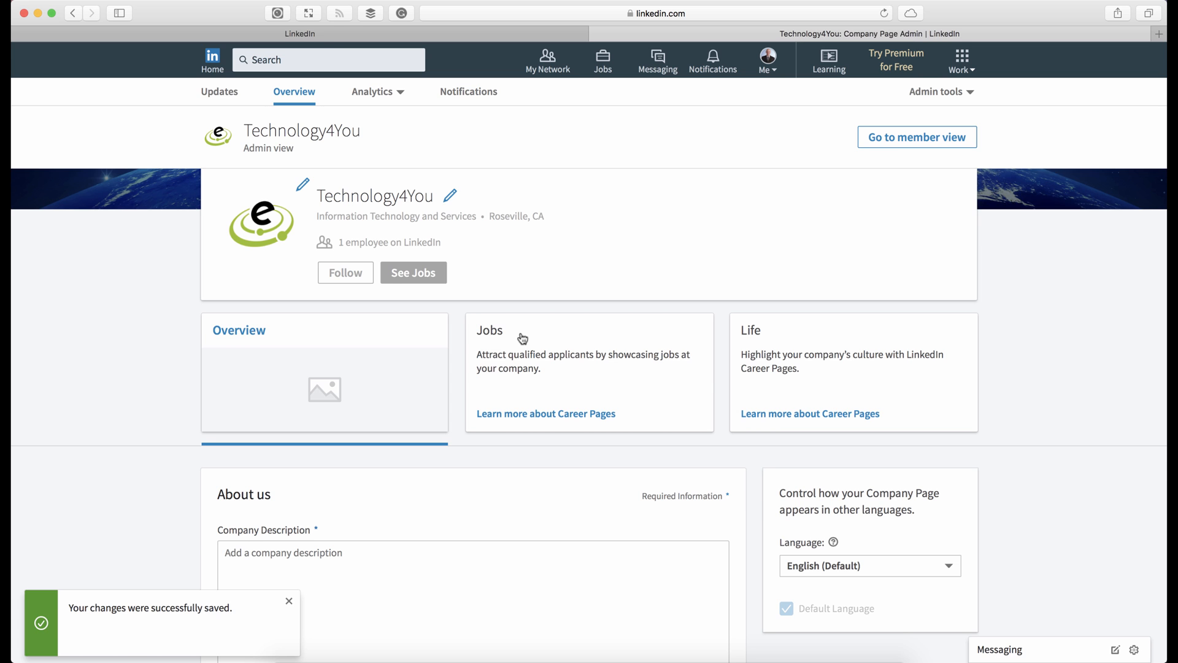
click(545, 413)
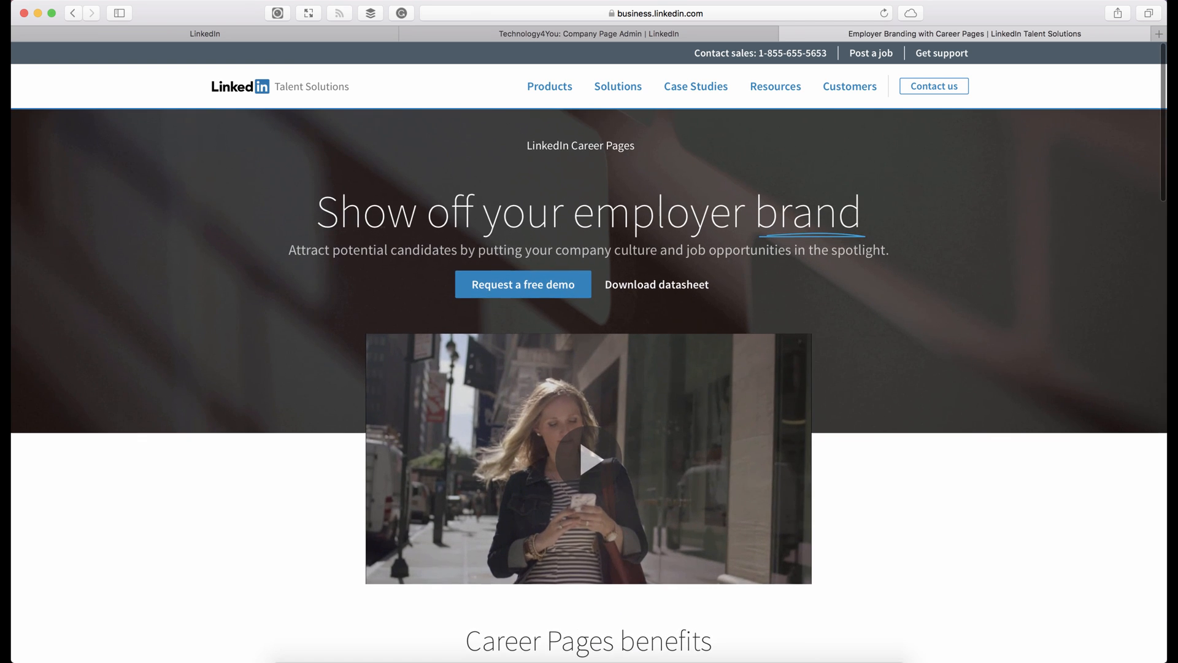
scroll(down, 3)
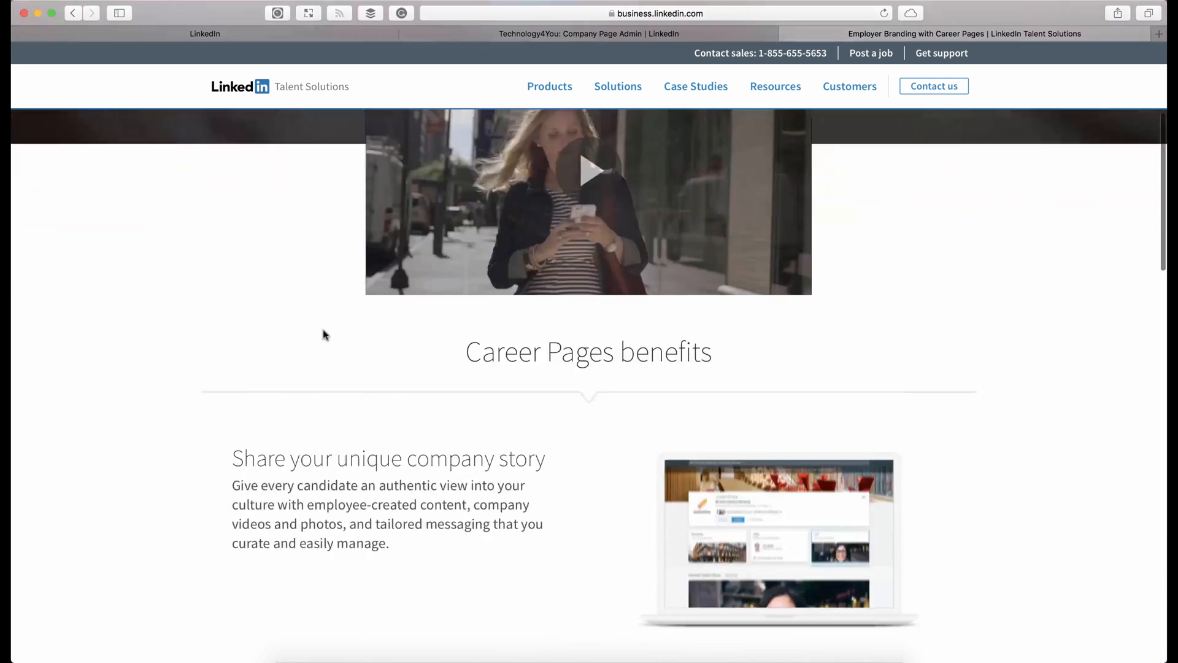
scroll(down, 3)
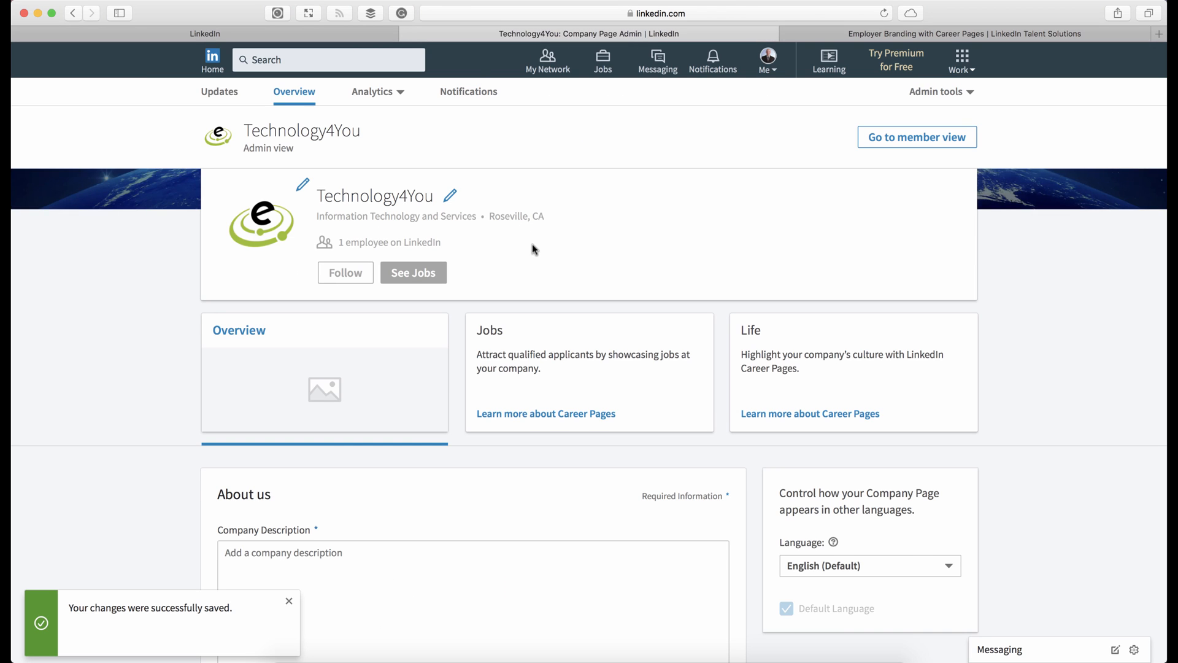
Go to Nick Leffler's personal profile from the Me menu and scroll through it
scroll(down, 3)
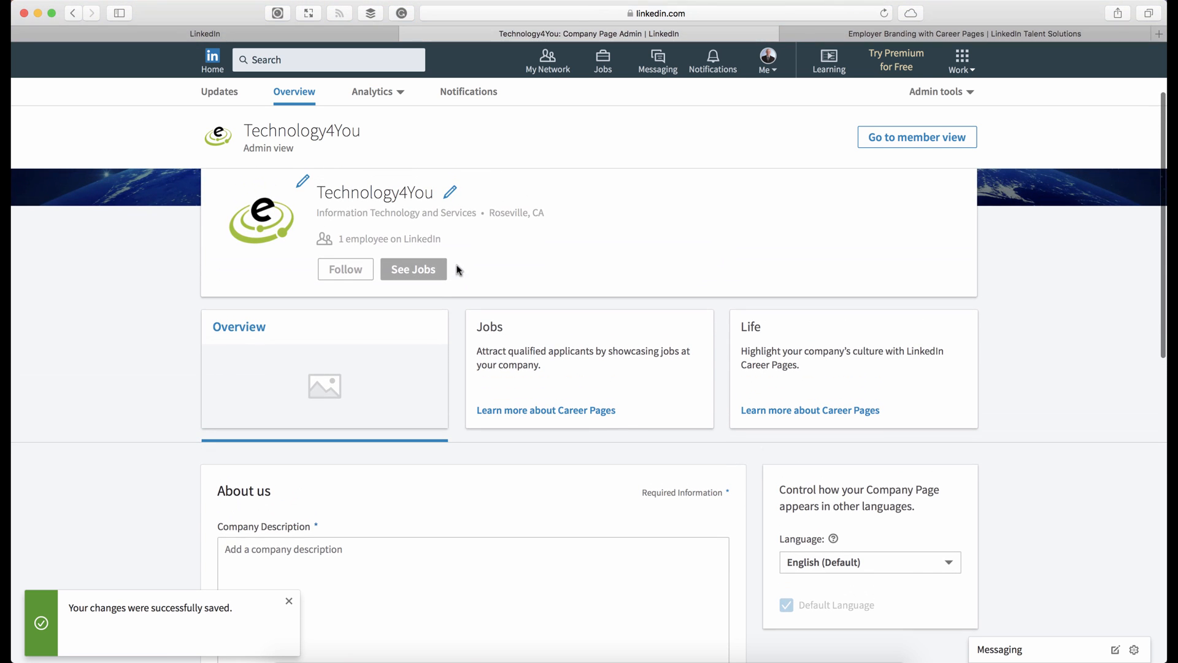
mouse_move(602, 328)
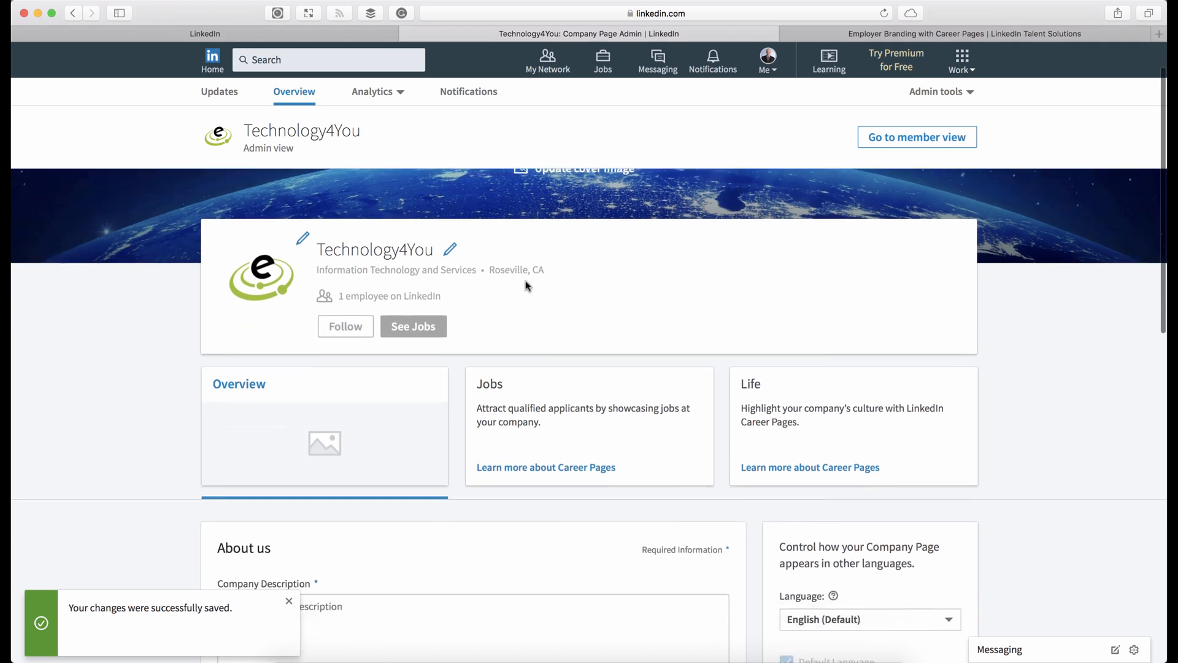
scroll(down, 3)
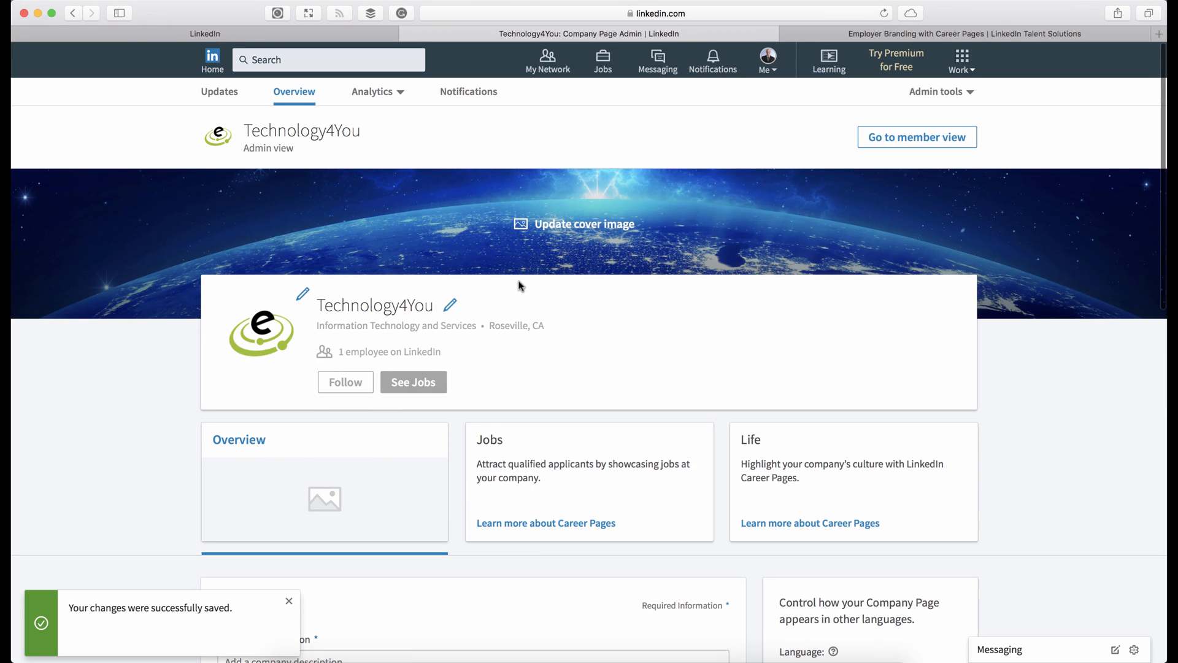
mouse_move(529, 301)
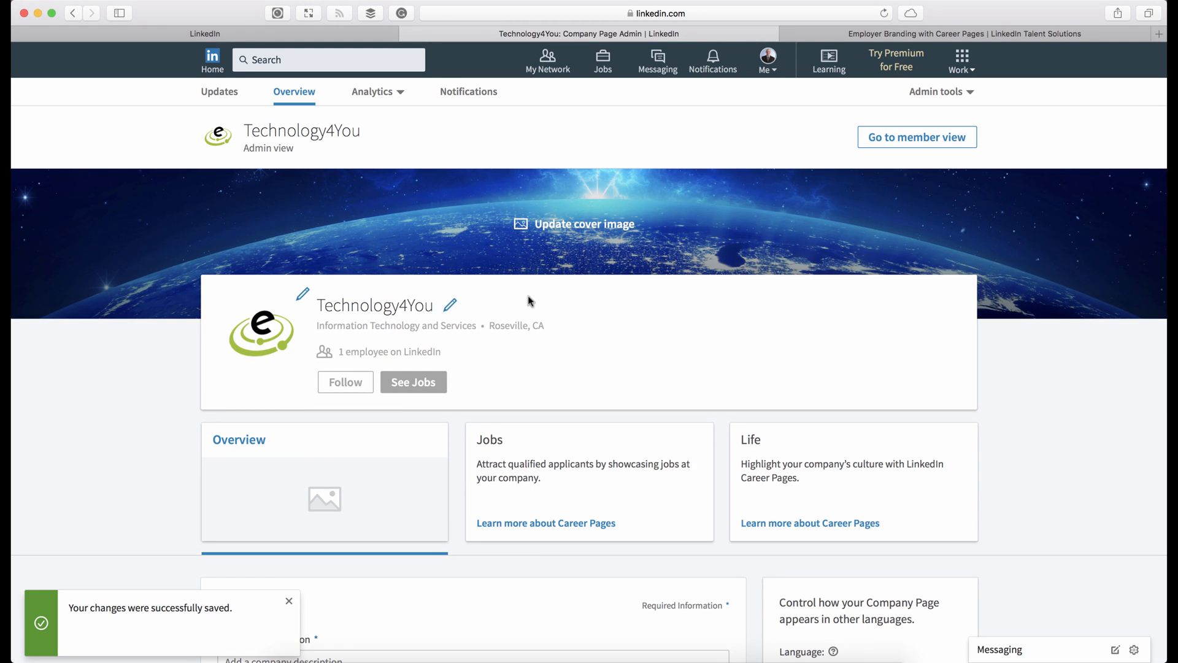
mouse_move(510, 303)
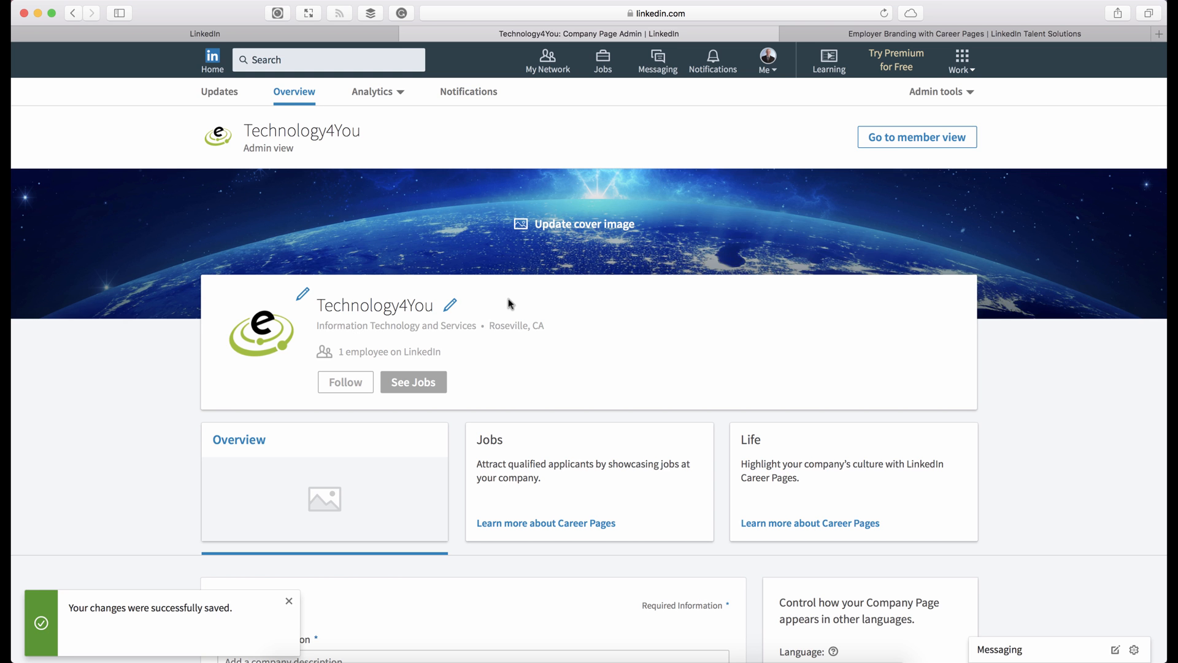
scroll(down, 3)
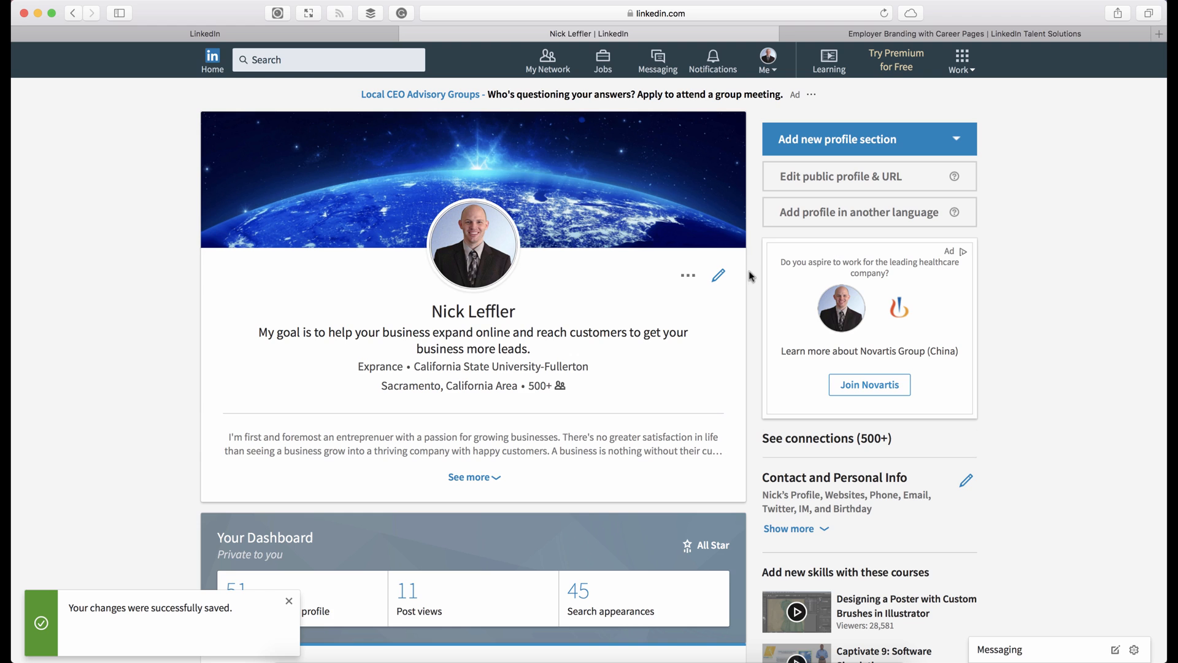
mouse_move(858, 318)
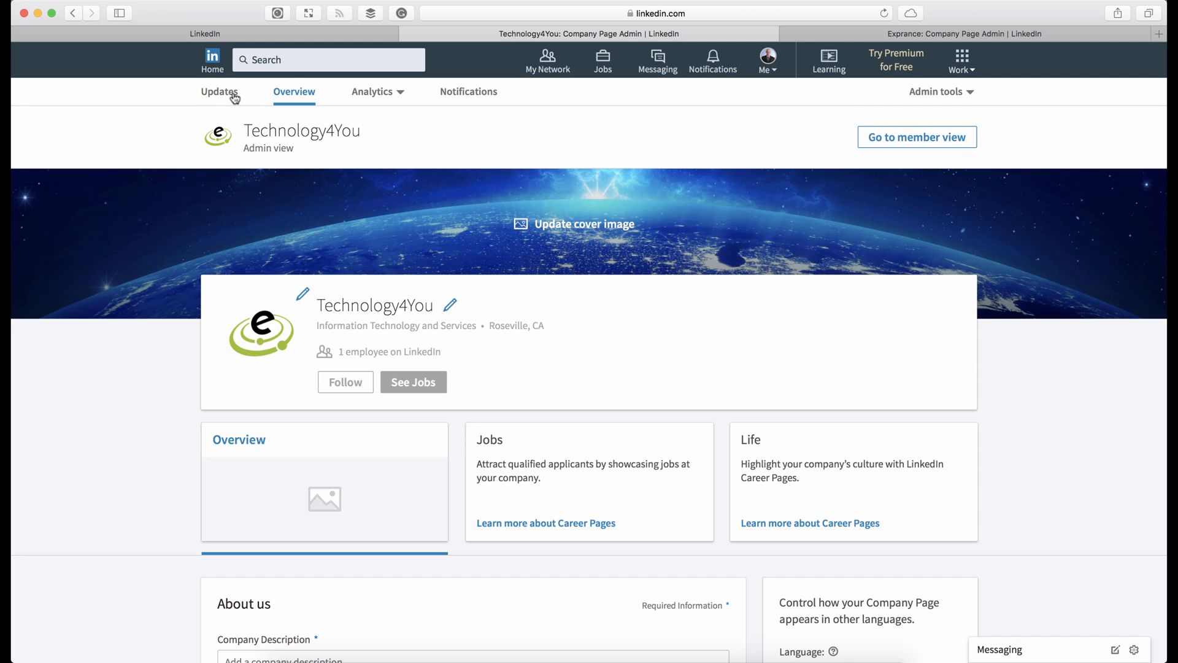
Switch to the Updates area and review Post Settings' Public and Targeted Audience options
click(218, 91)
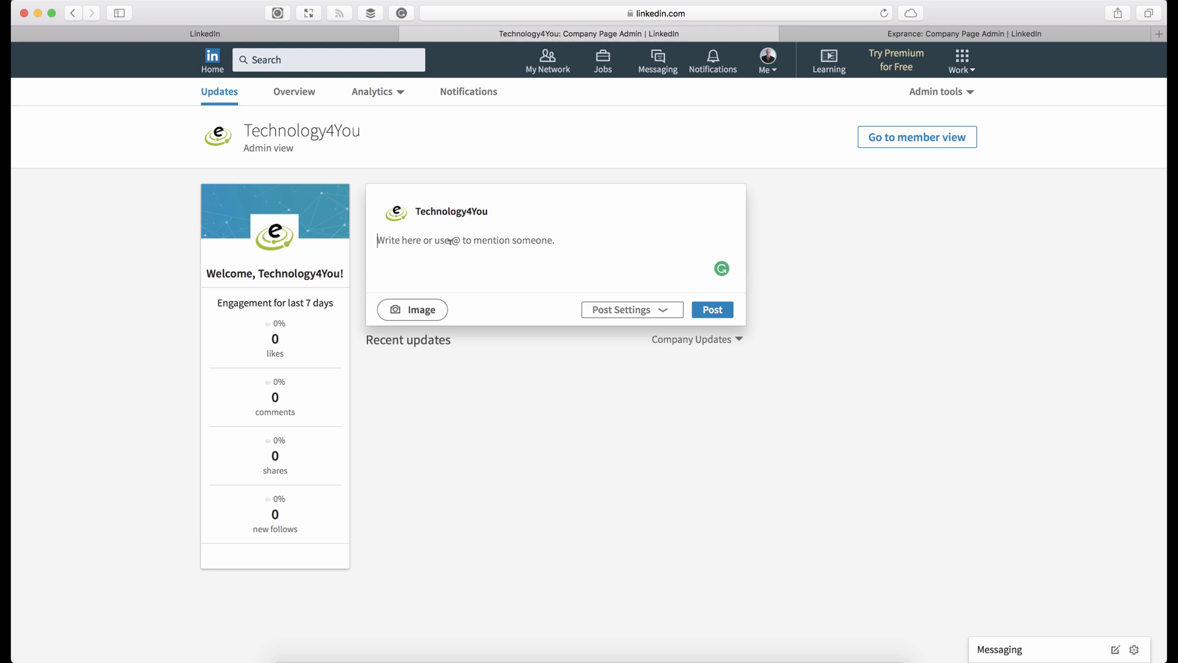
mouse_move(542, 321)
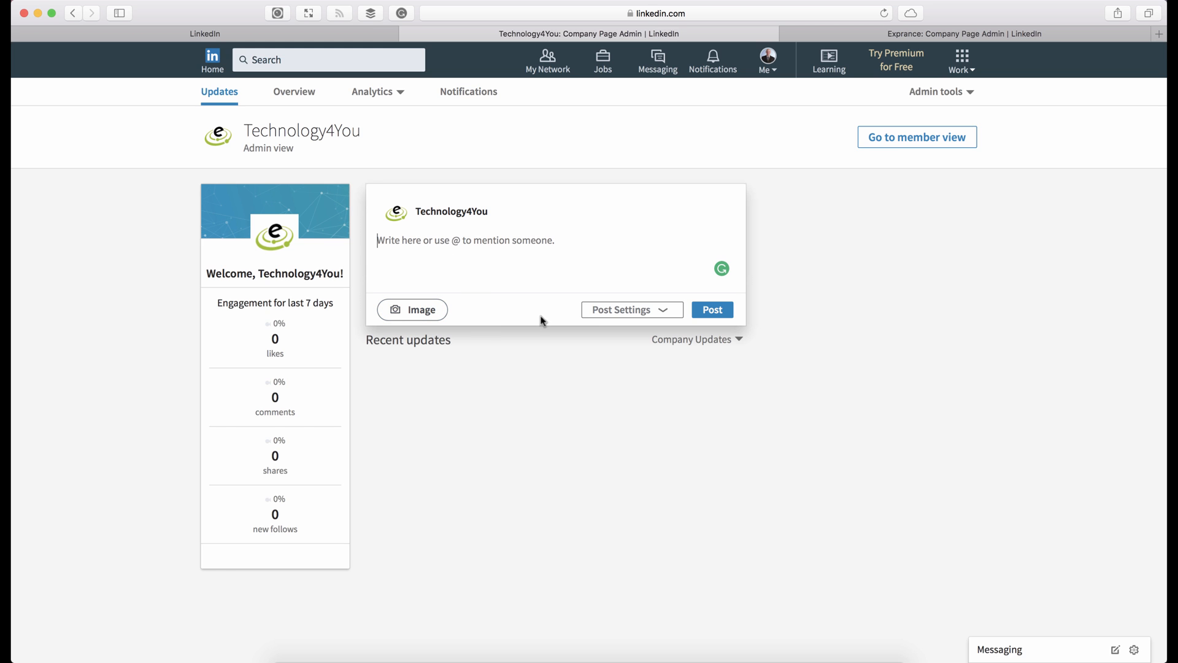
click(631, 309)
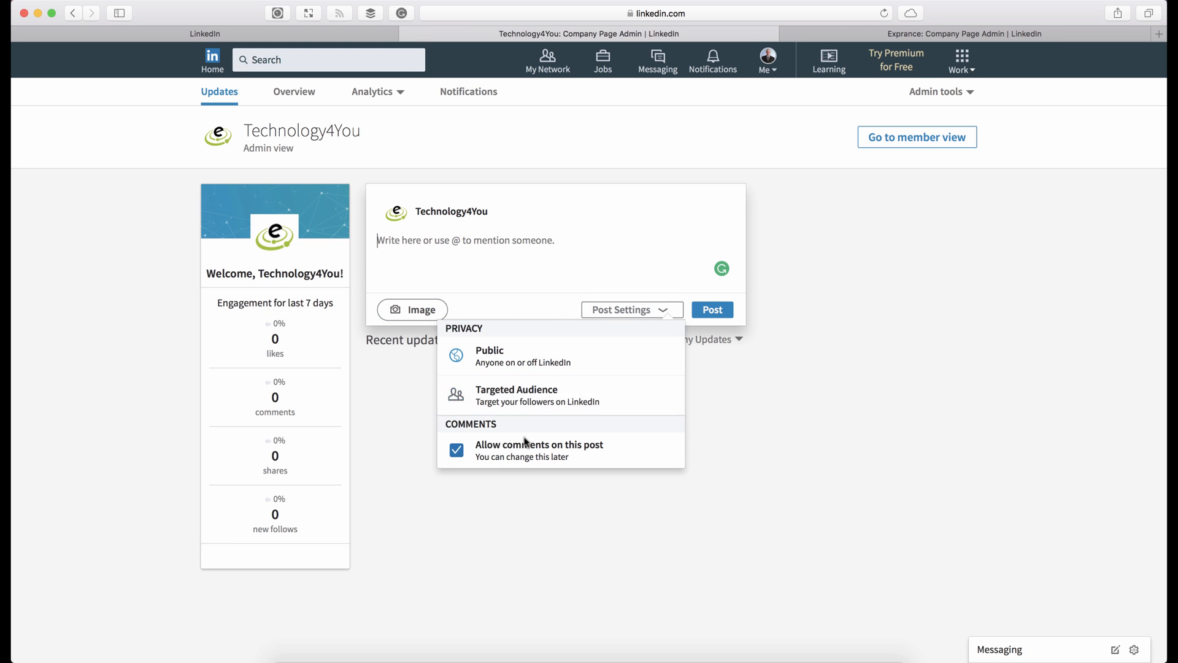
mouse_move(506, 412)
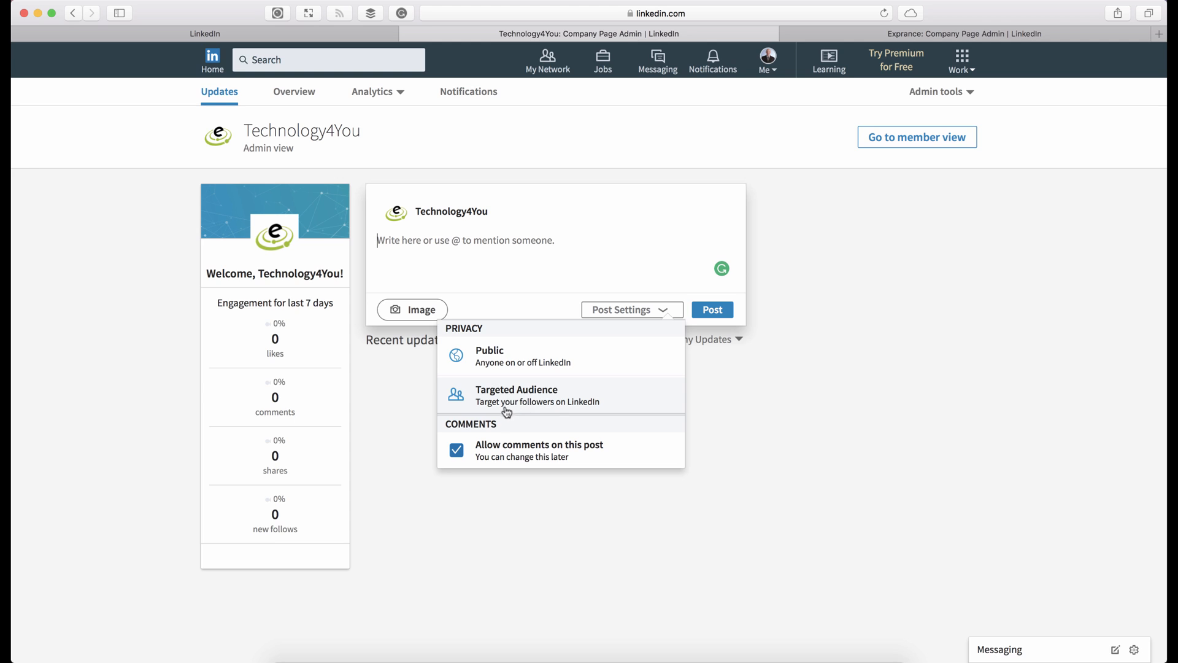
mouse_move(506, 402)
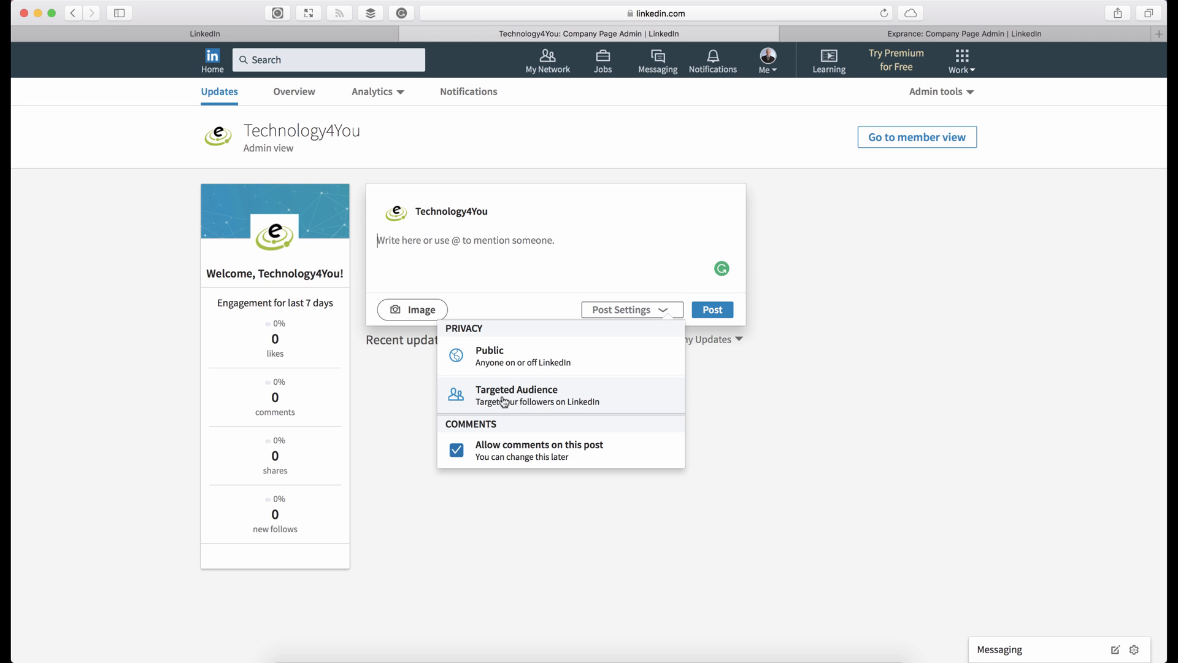
mouse_move(489, 351)
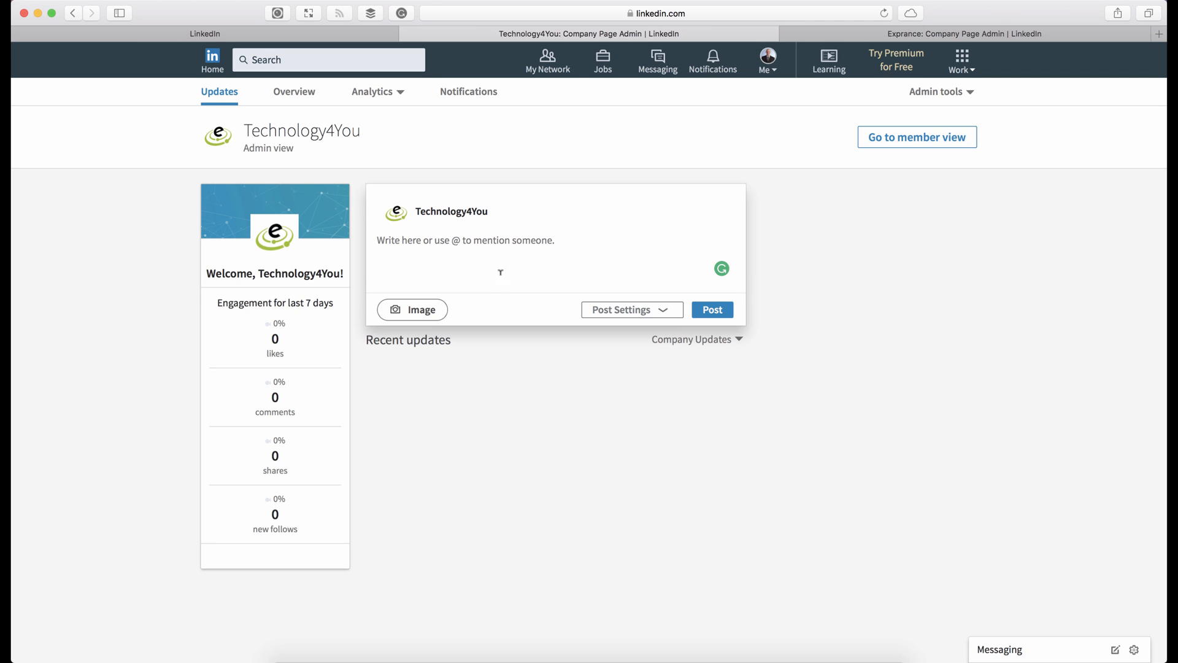
Write 'We're writing our first post.' mentioning Nick Leffler; toggle the Recent updates filter Direct Sponsored Content and back to Company Updates
text(We're writing our first post. Nick Leffler)
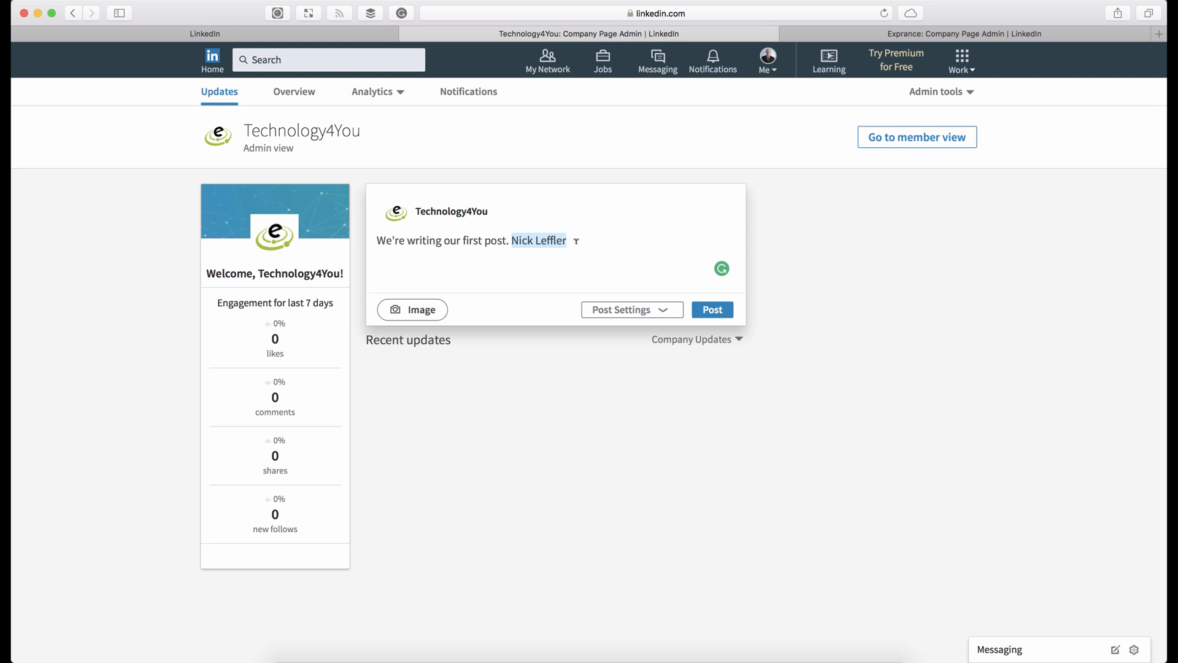
click(692, 339)
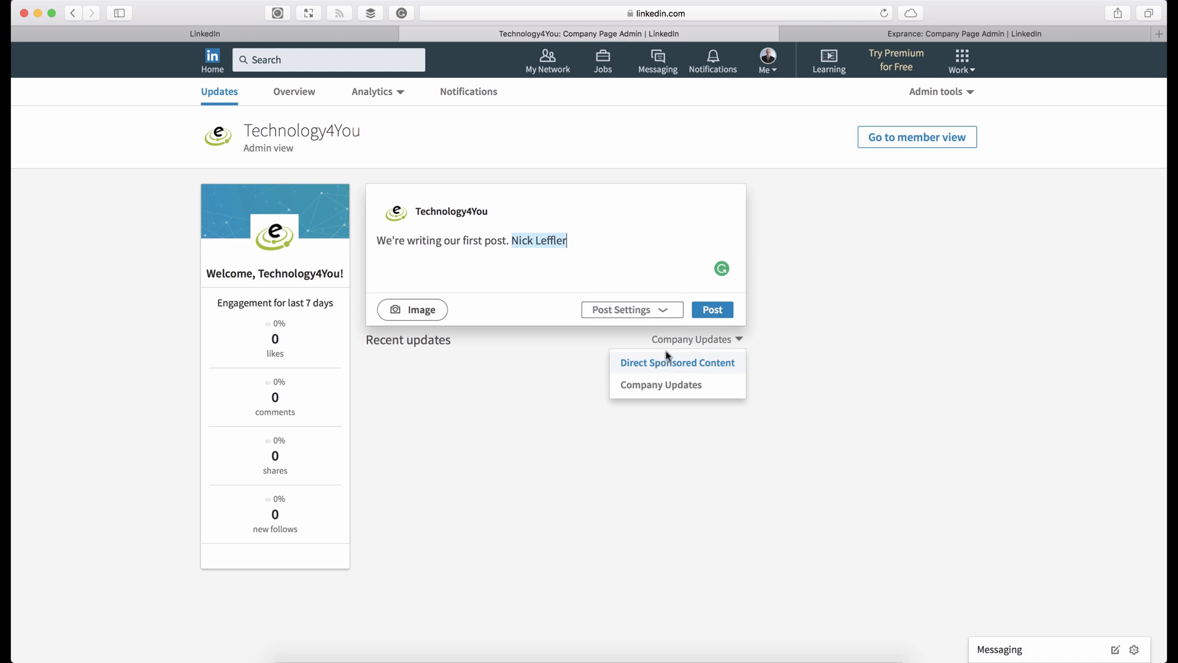
click(677, 362)
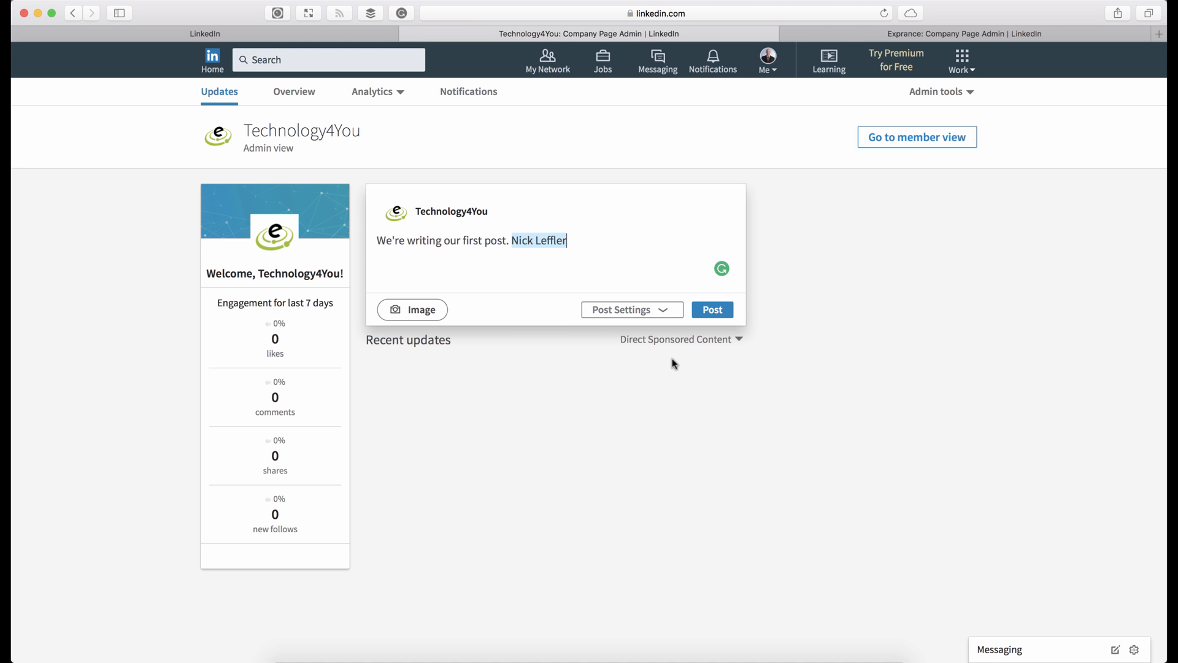
click(680, 339)
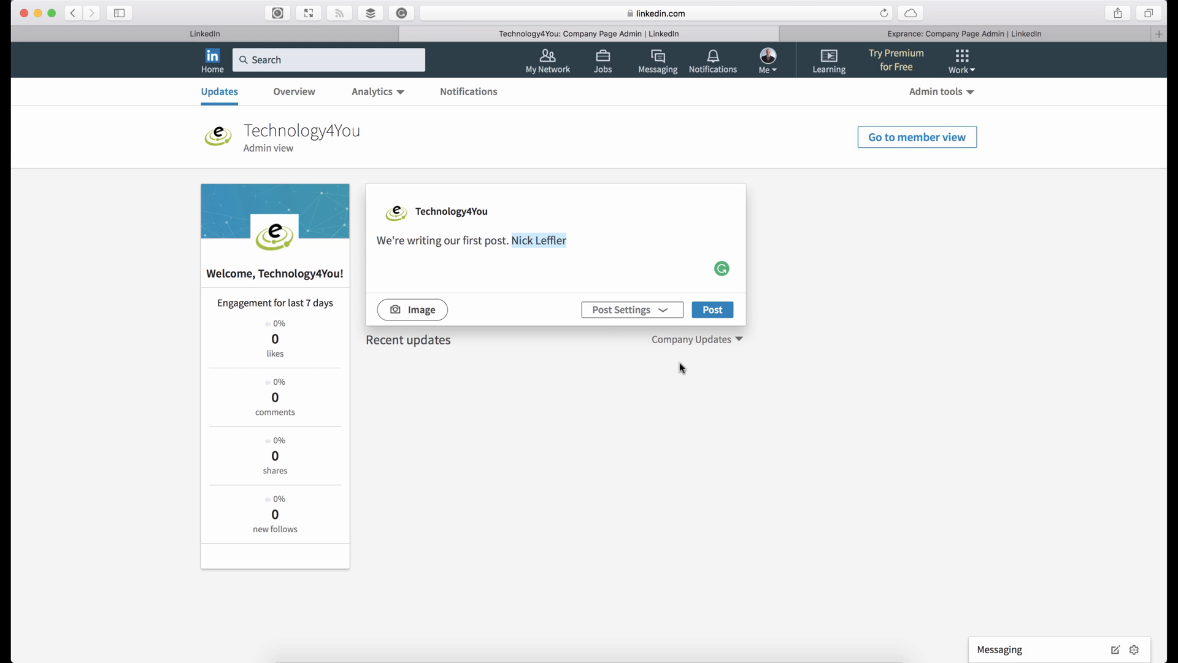
click(711, 309)
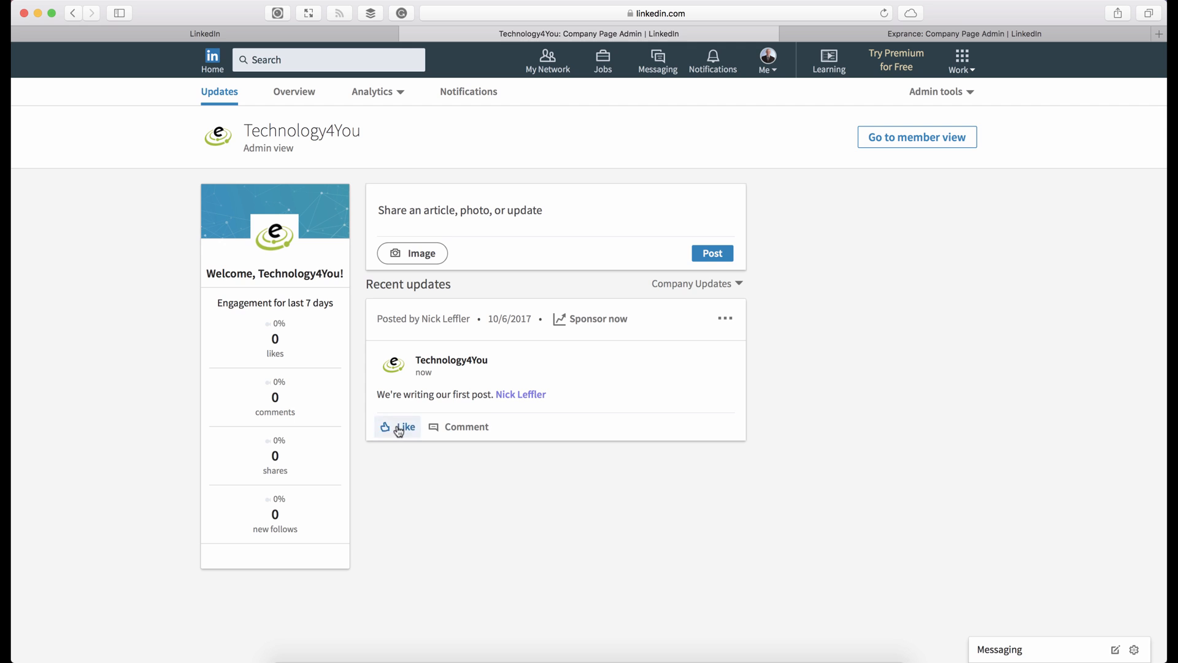
mouse_move(365, 314)
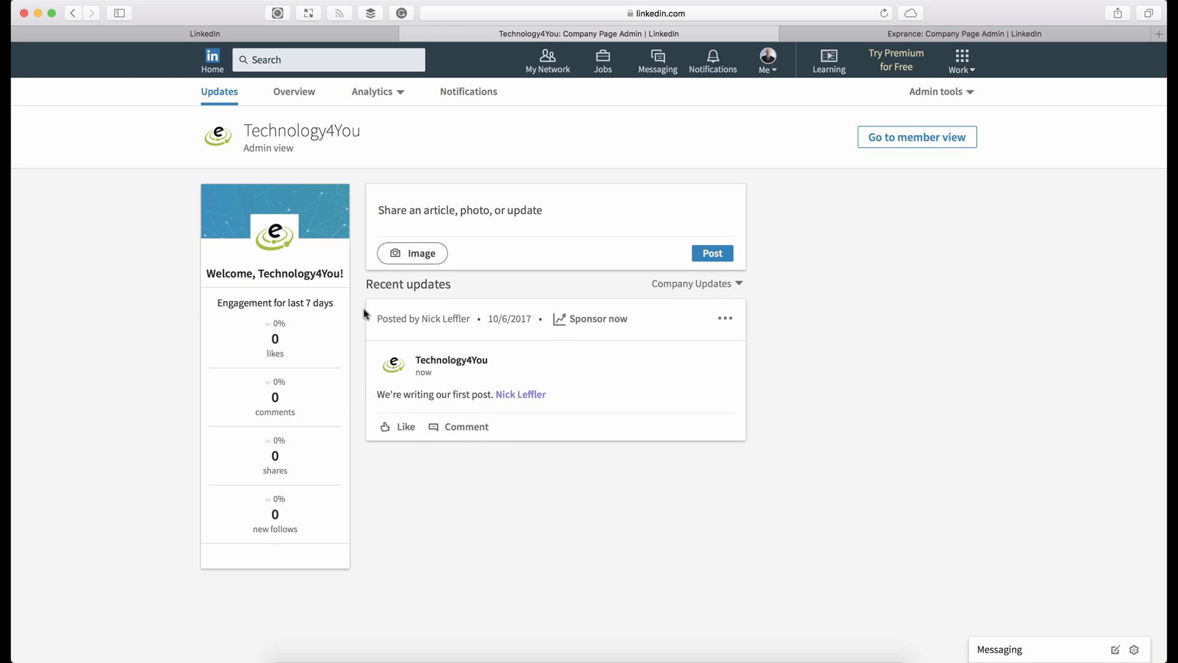
mouse_move(351, 309)
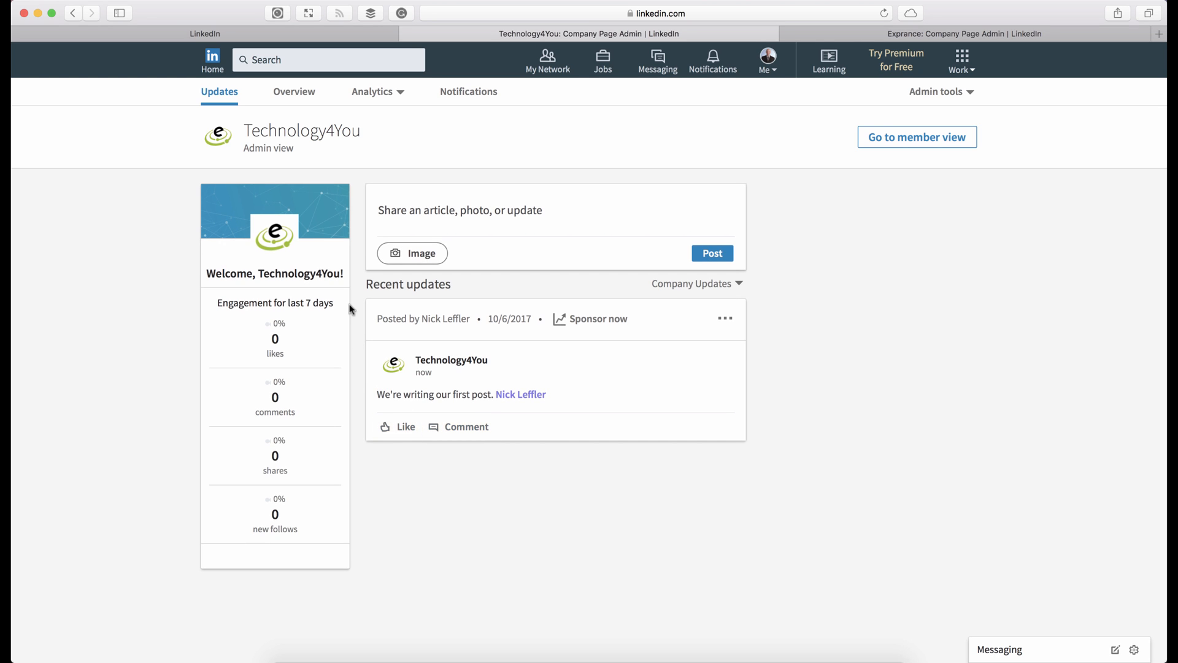
mouse_move(361, 304)
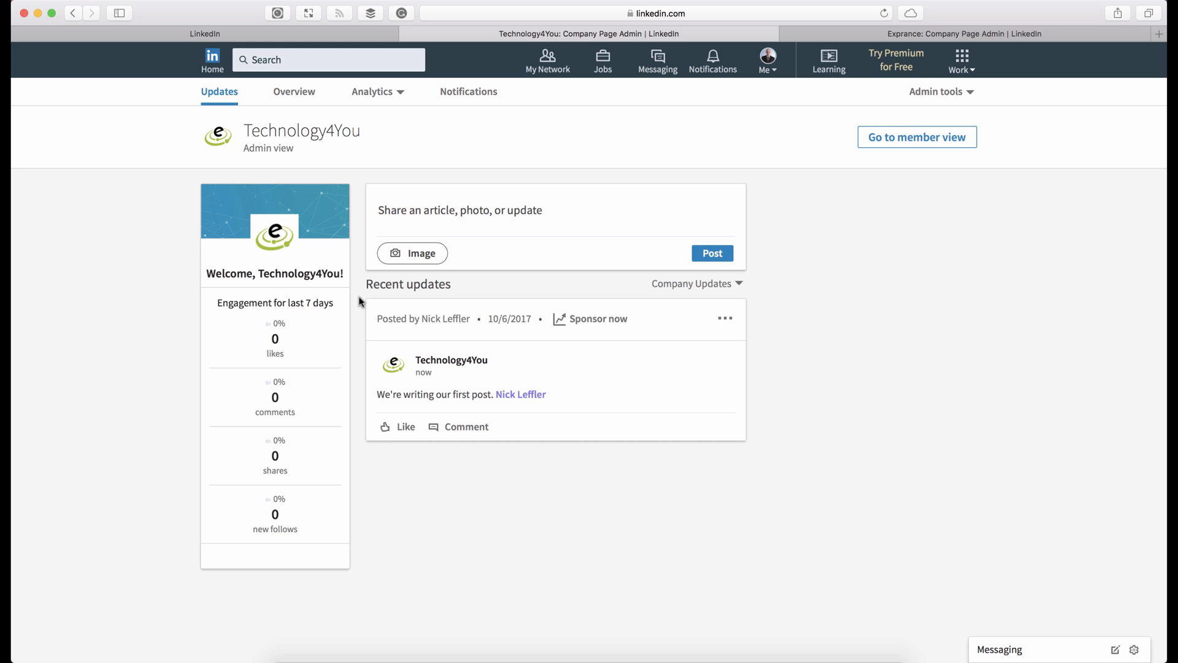
mouse_move(280, 371)
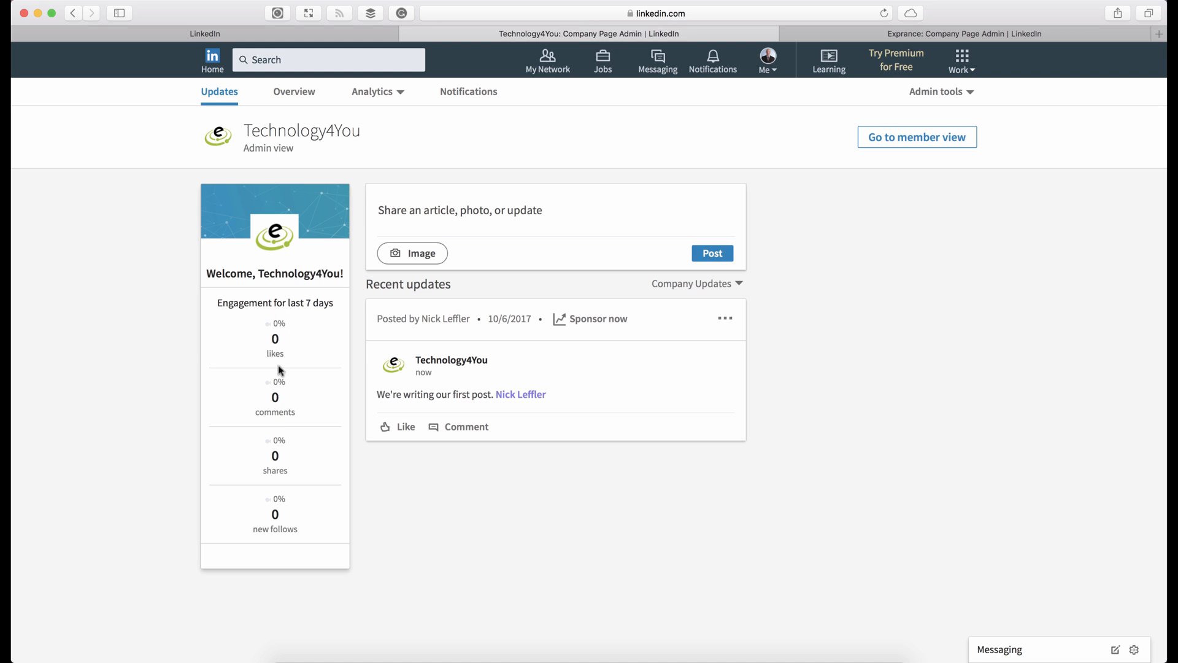
mouse_move(294, 486)
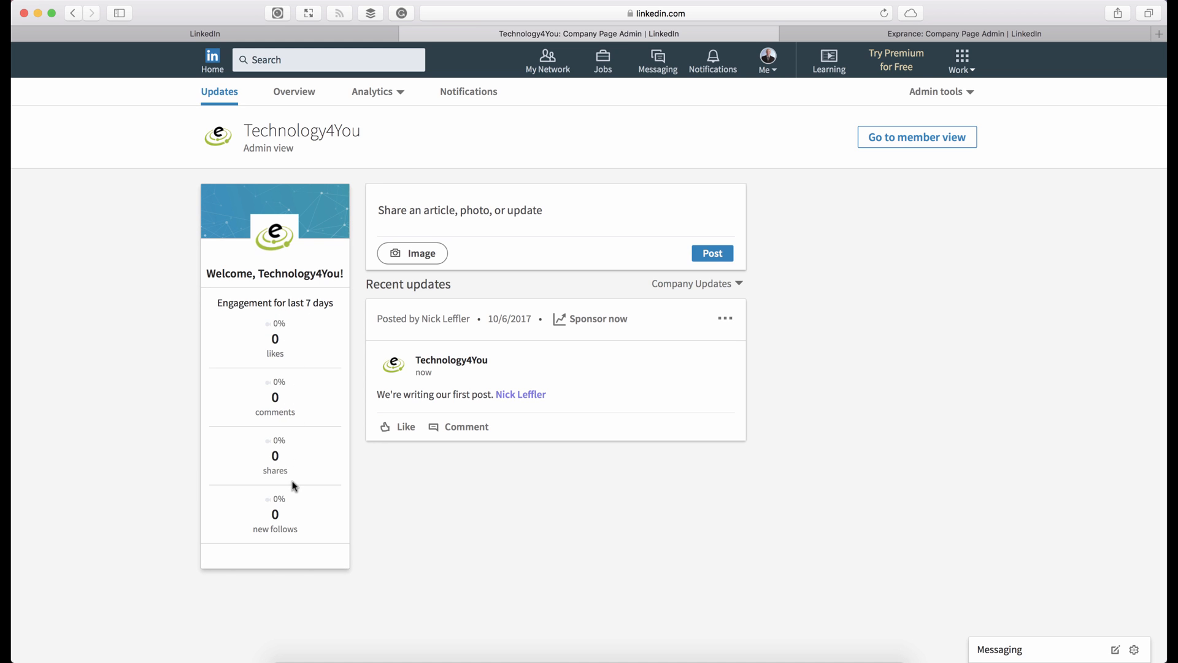
mouse_move(323, 372)
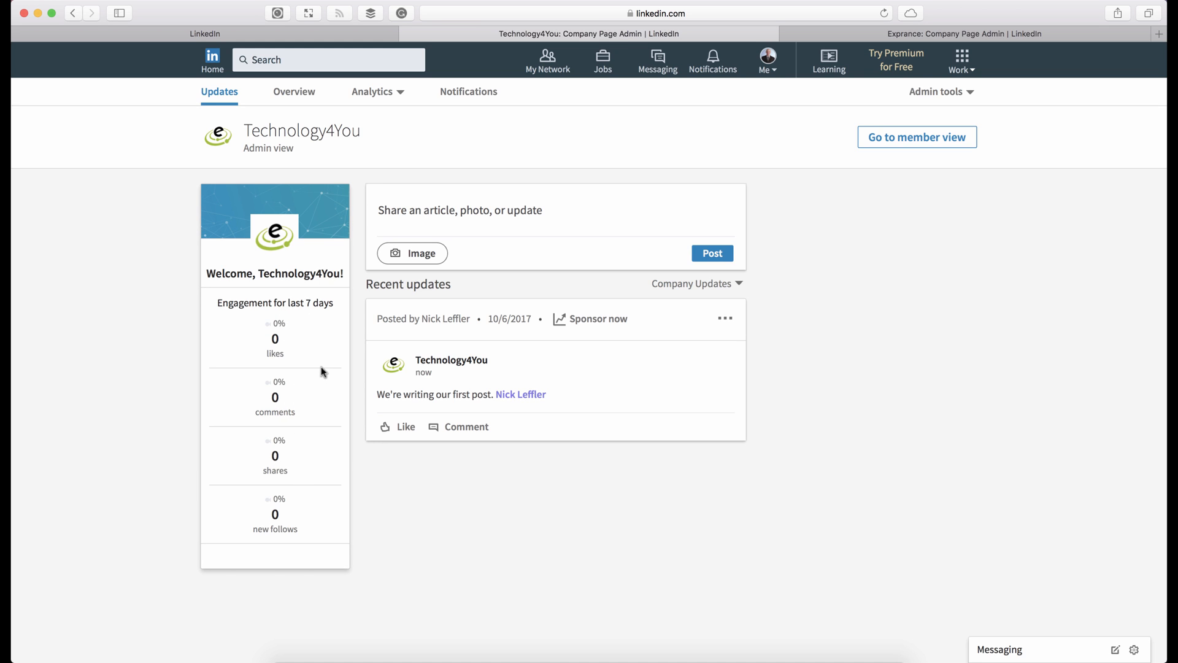
mouse_move(308, 97)
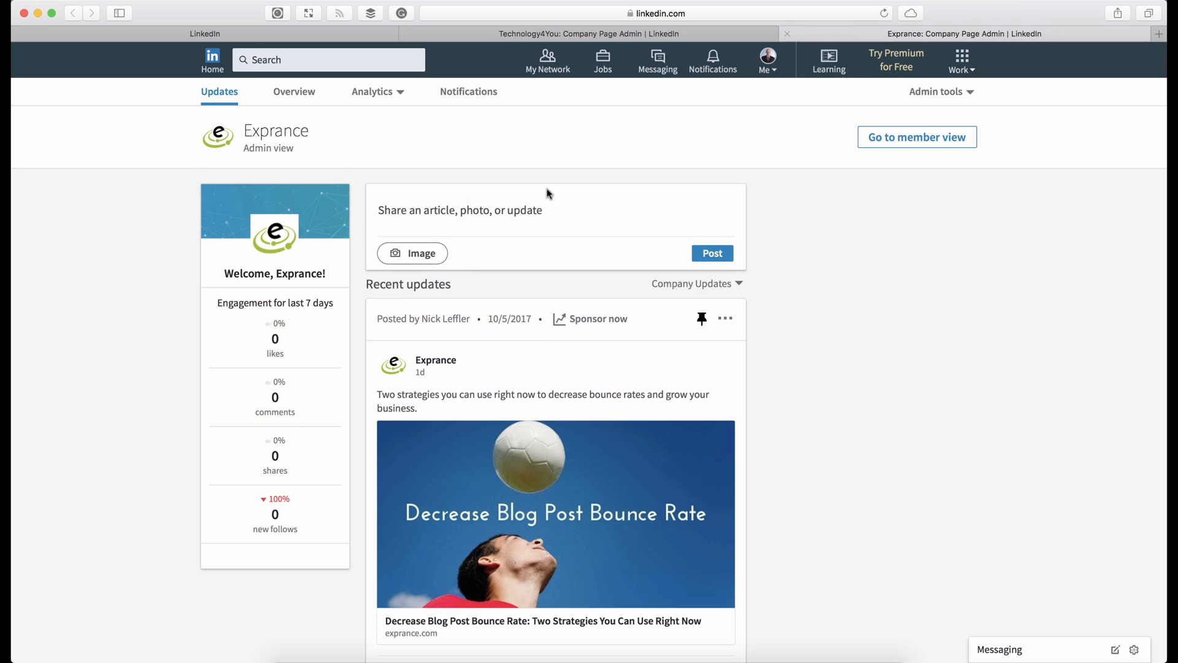
mouse_move(354, 278)
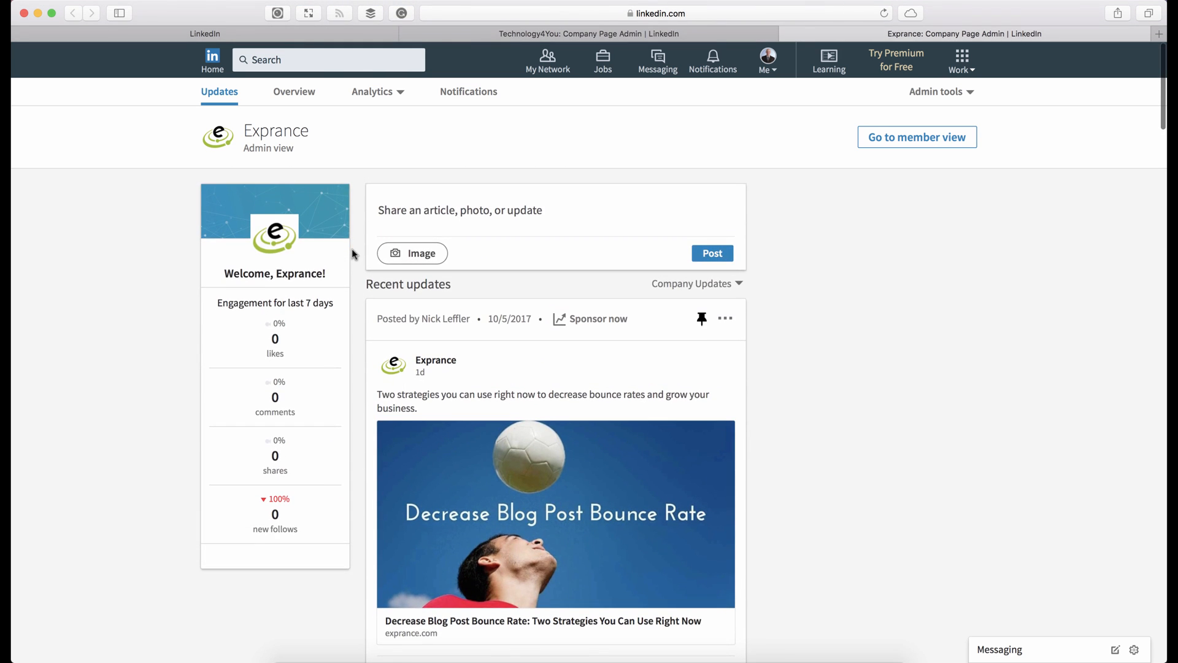
Scroll through the Exprance admin Updates feed to review posts and weekly engagement
scroll(down, 3)
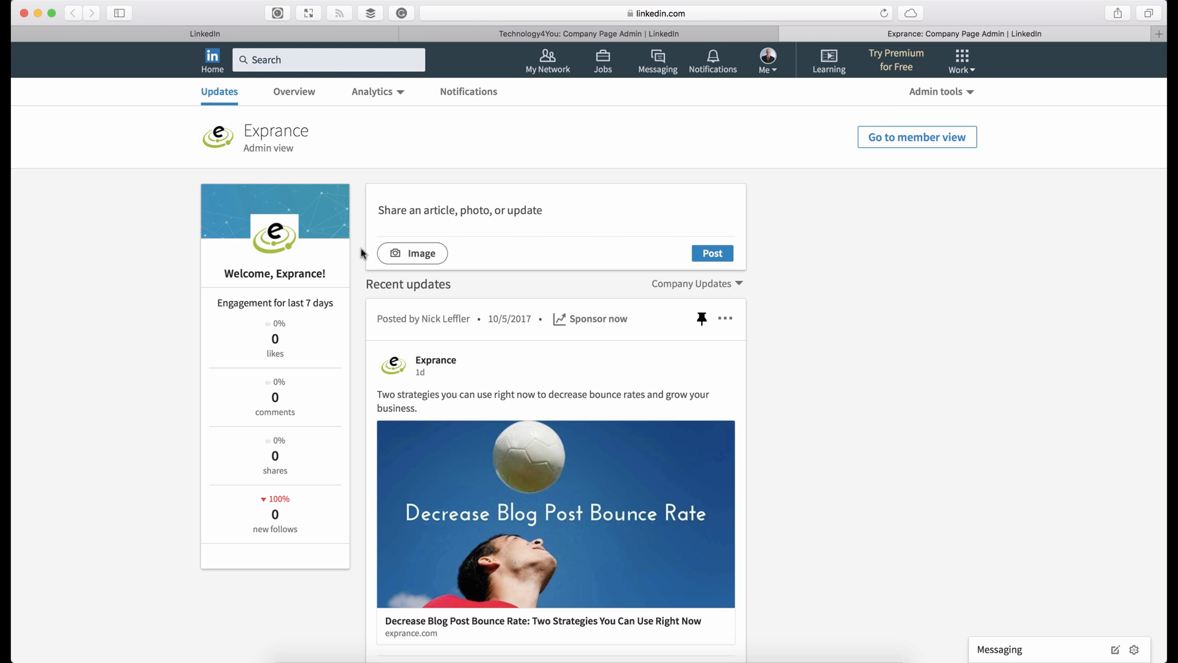
mouse_move(365, 96)
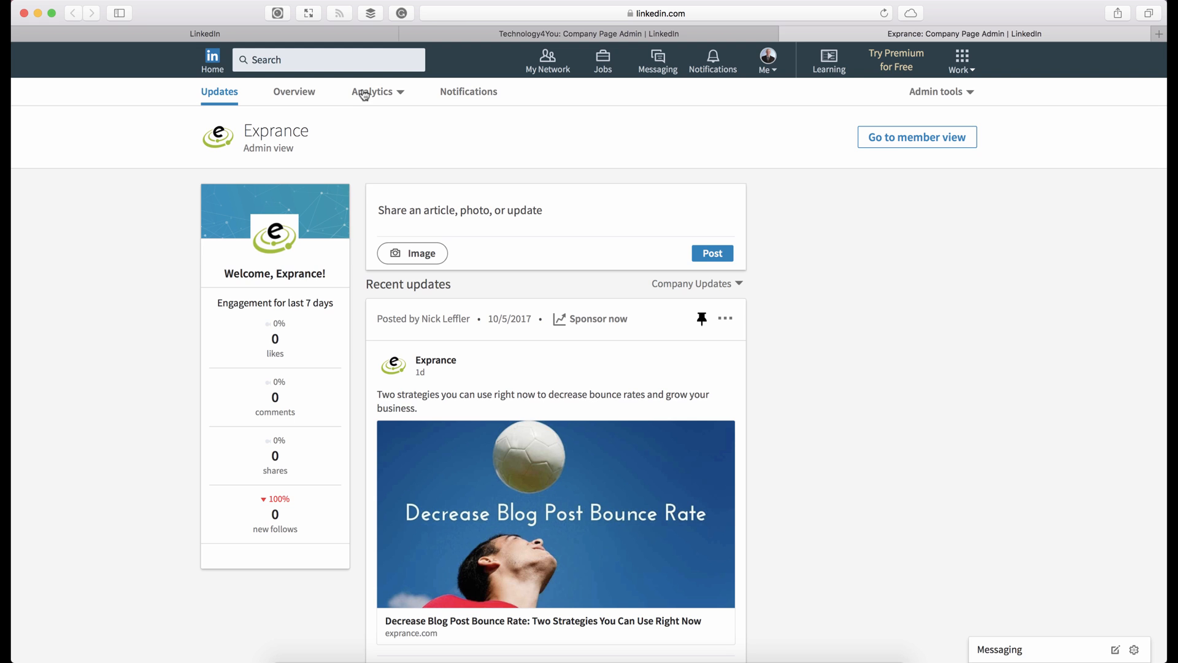
mouse_move(325, 96)
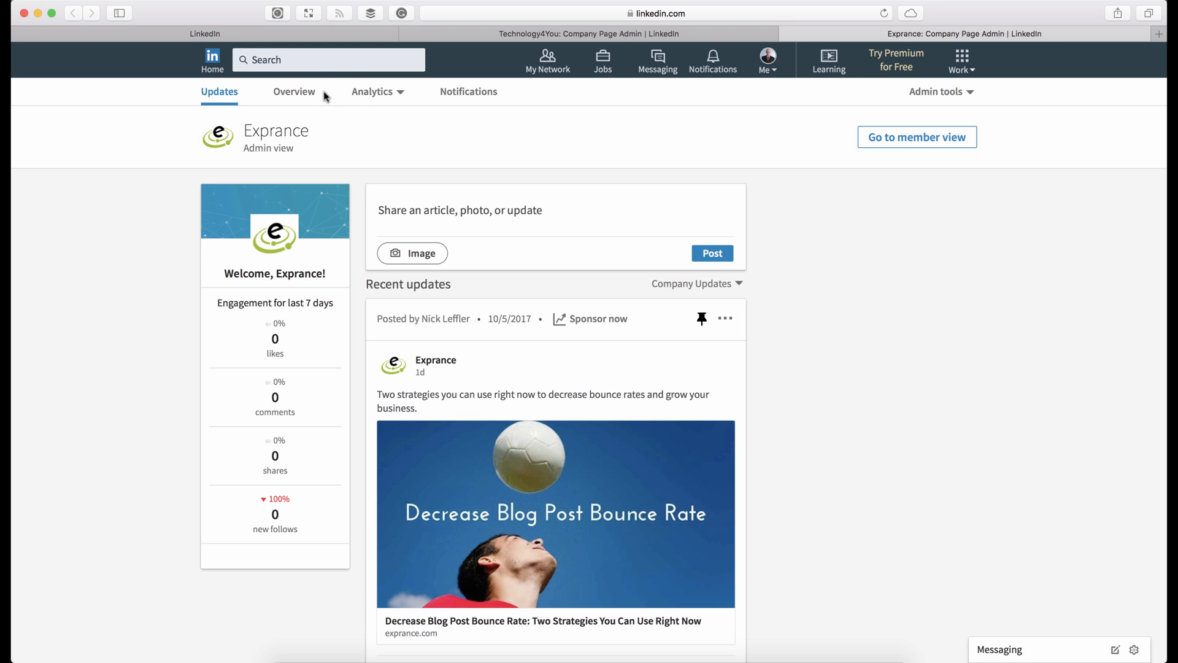
Bring up Exprance's visitor analytics and scroll down to Visitor demographics
click(372, 91)
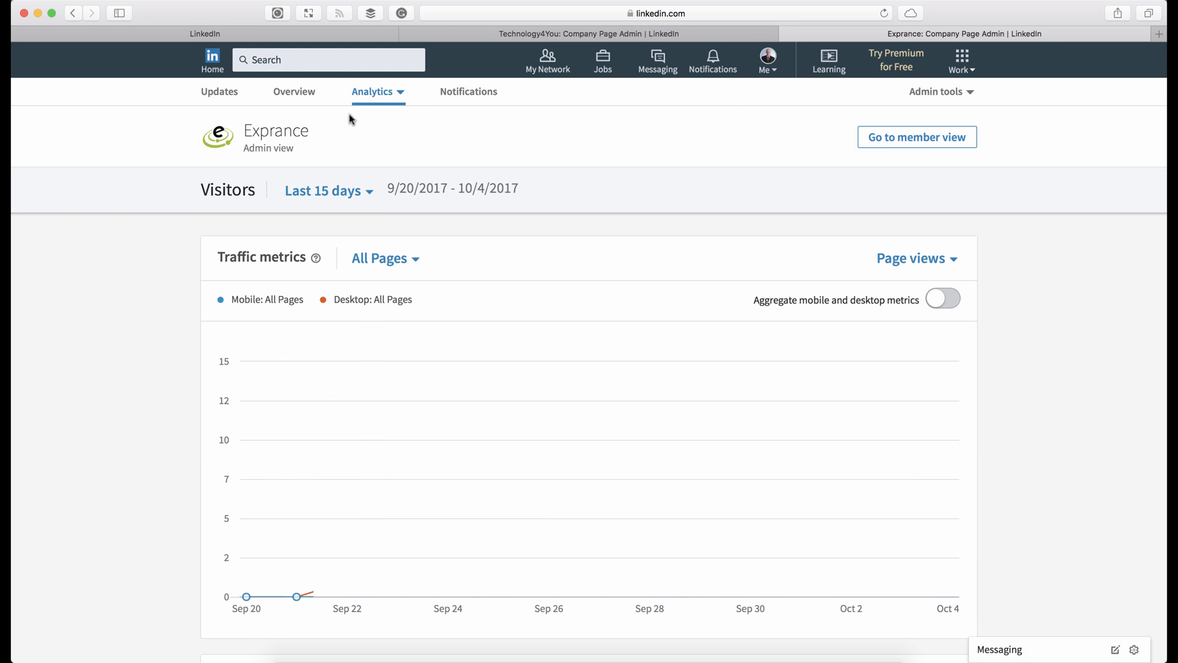
scroll(down, 3)
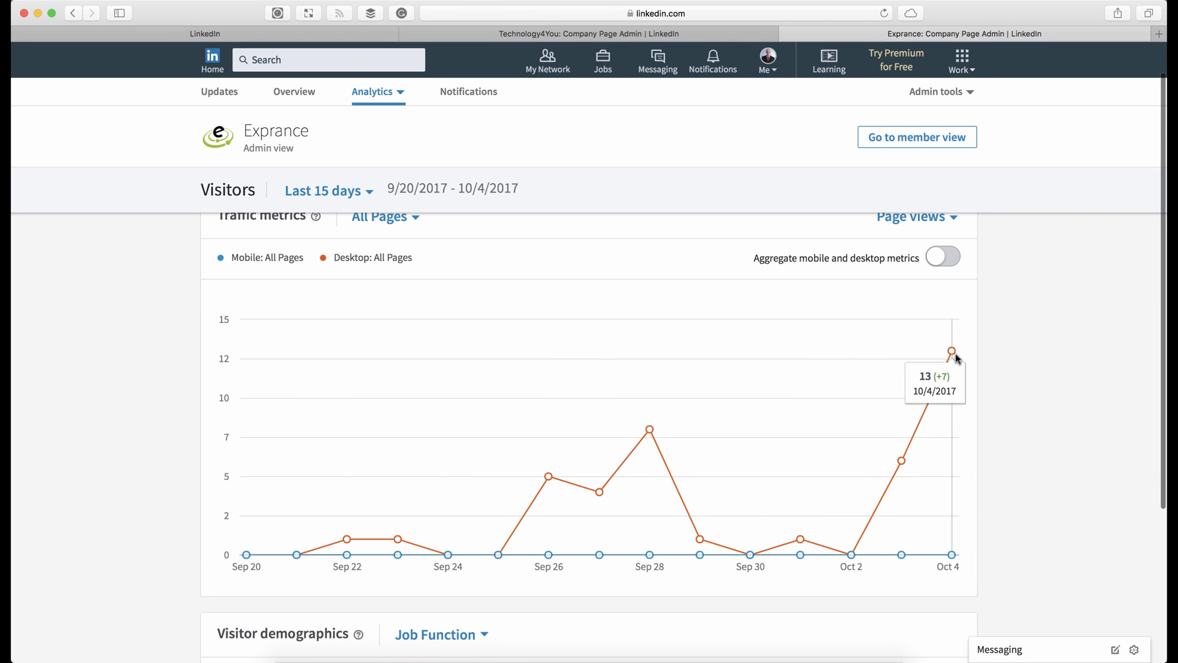
scroll(down, 3)
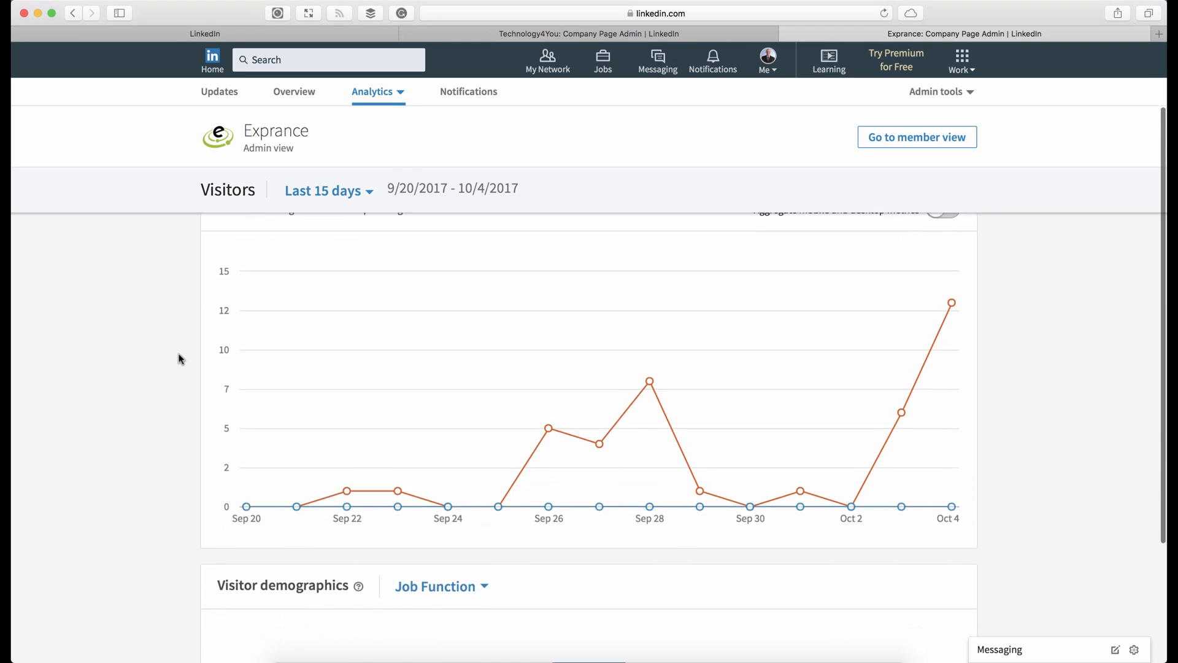
scroll(down, 3)
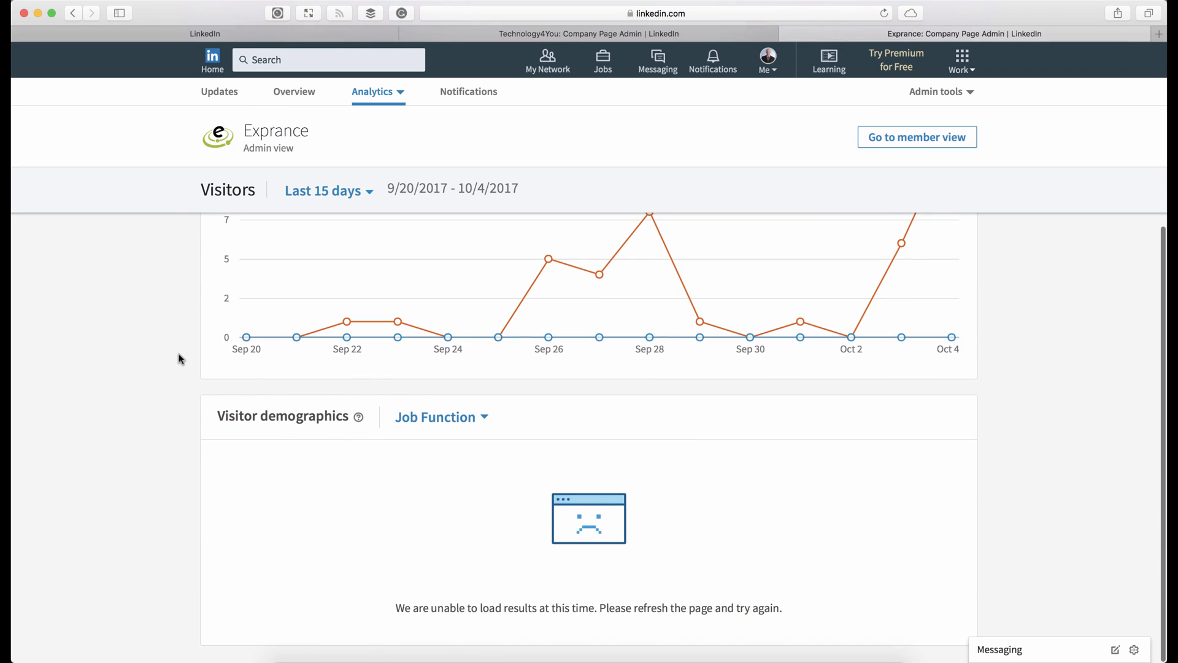
Break visitor demographics down by Country instead of Job Function
click(440, 418)
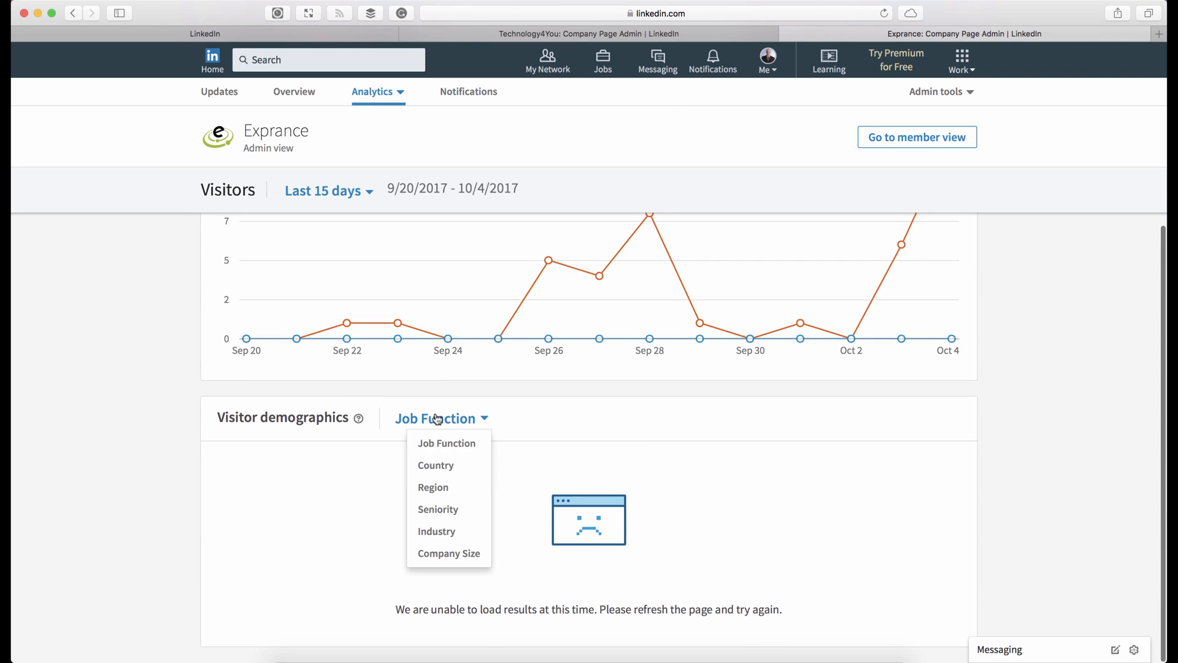
mouse_move(435, 466)
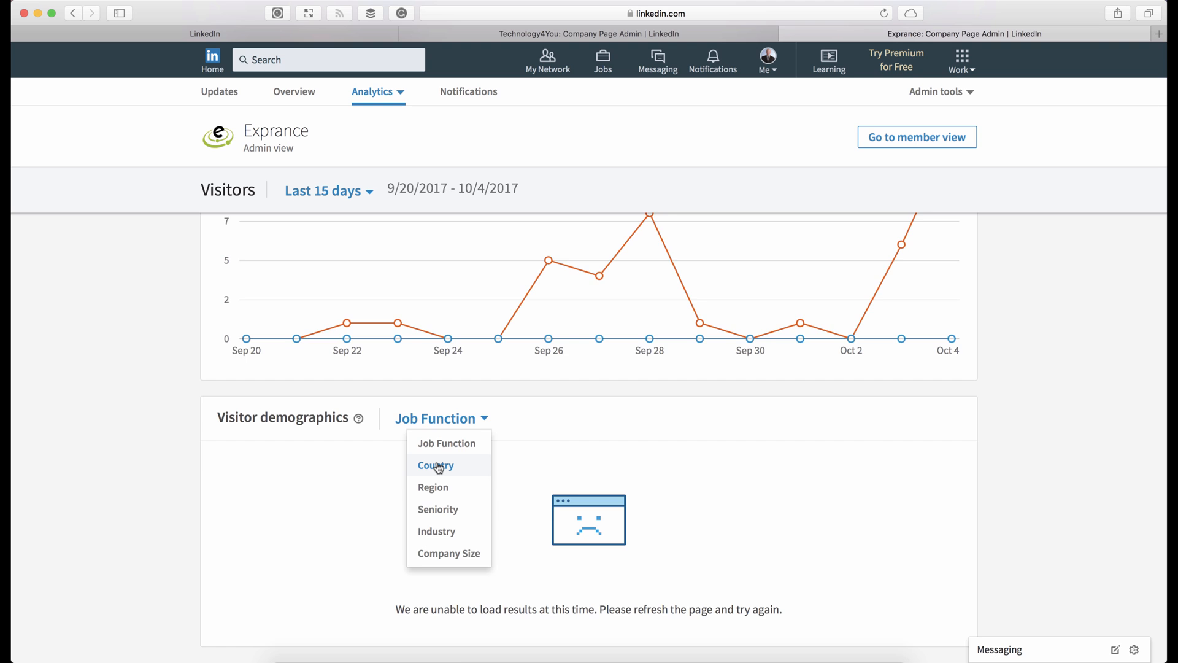
click(436, 465)
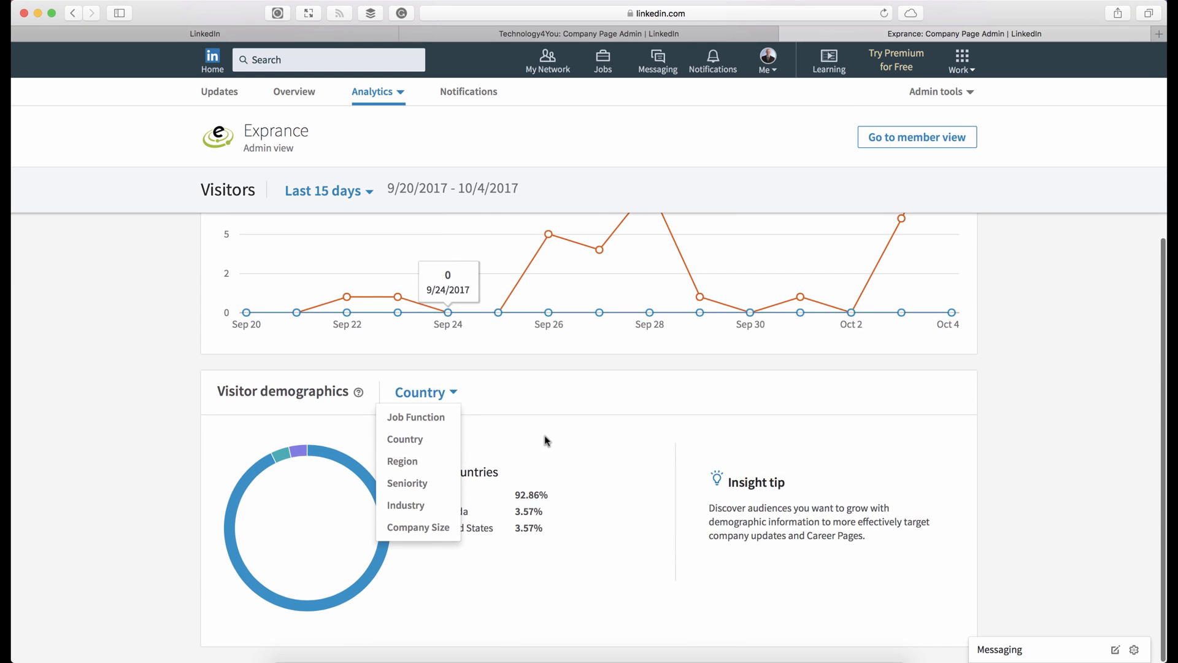
scroll(down, 3)
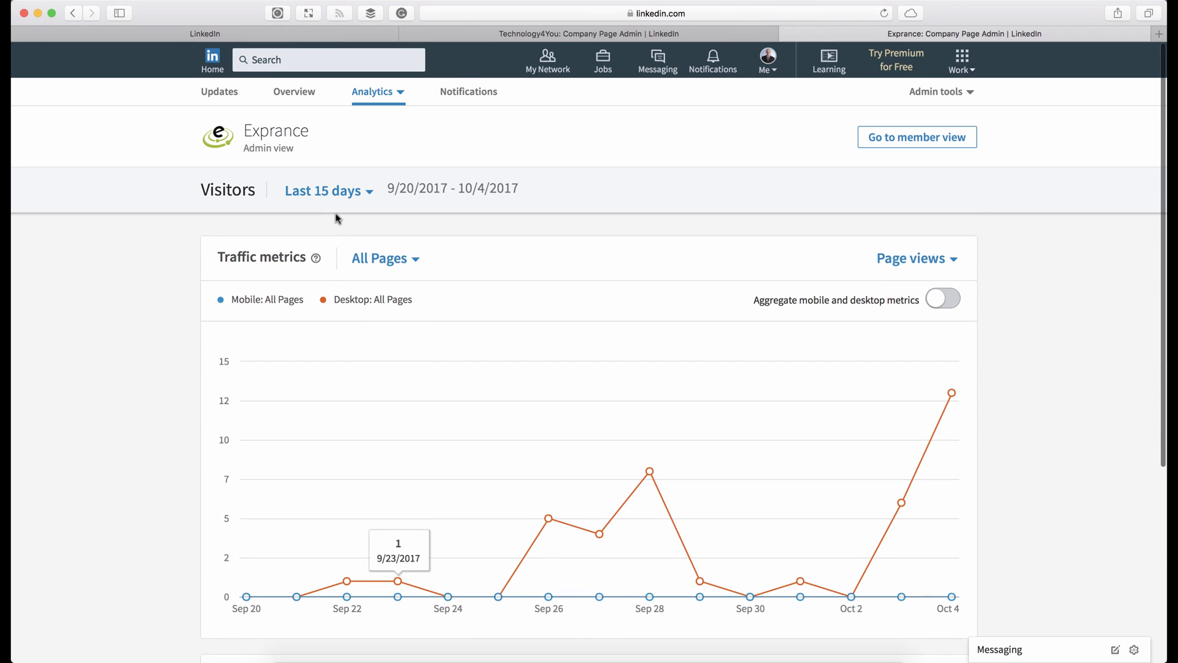
click(375, 90)
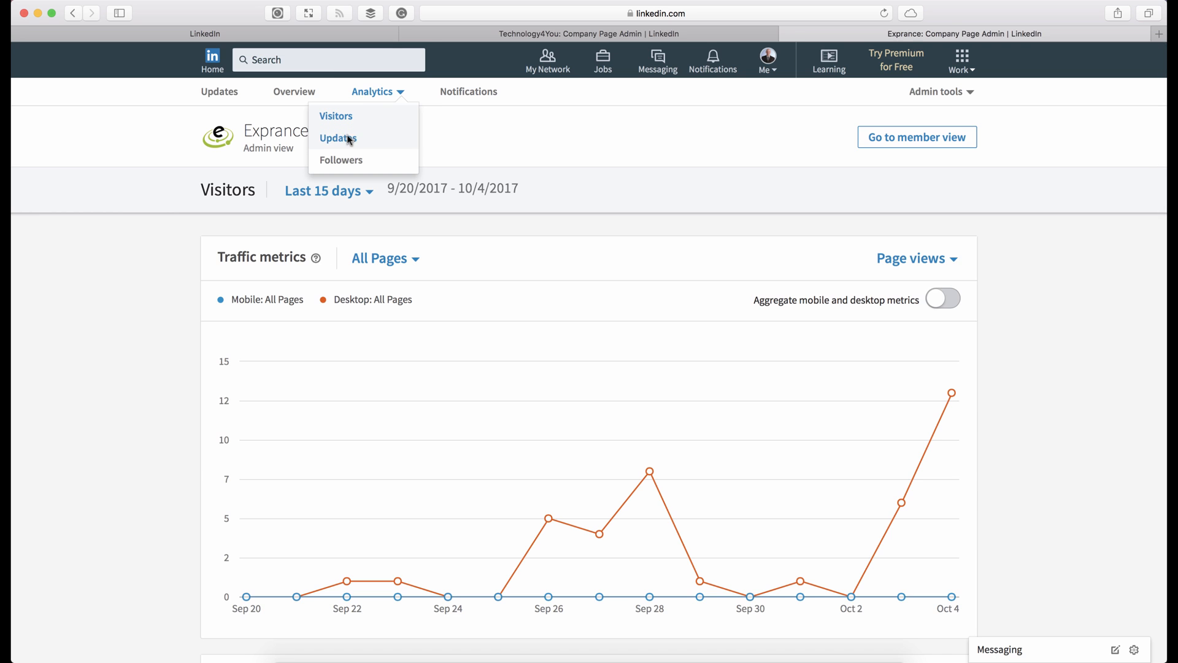
Switch to Updates analytics and review engagement highlights and the impressions chart
click(338, 137)
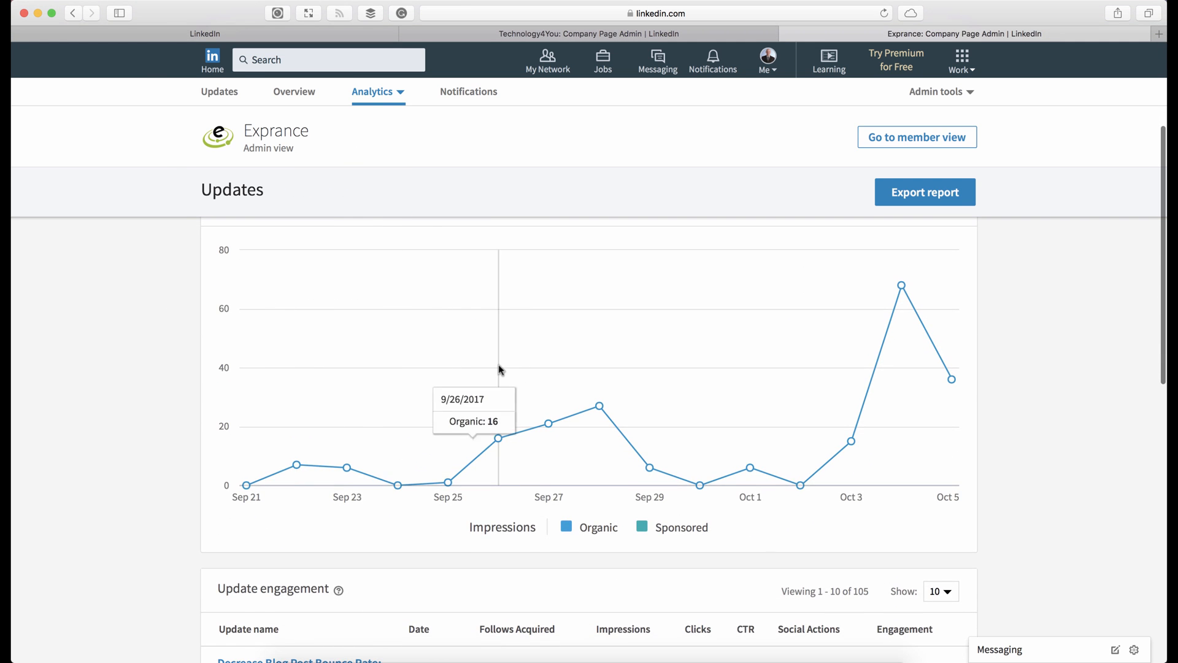
scroll(down, 3)
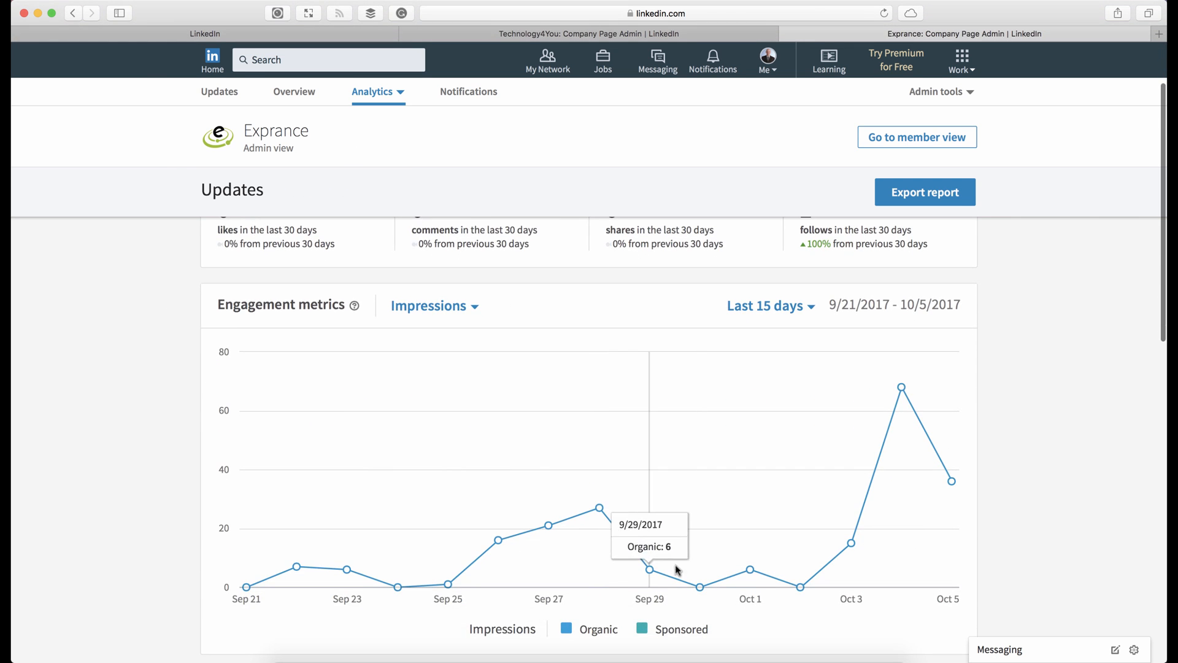
mouse_move(526, 539)
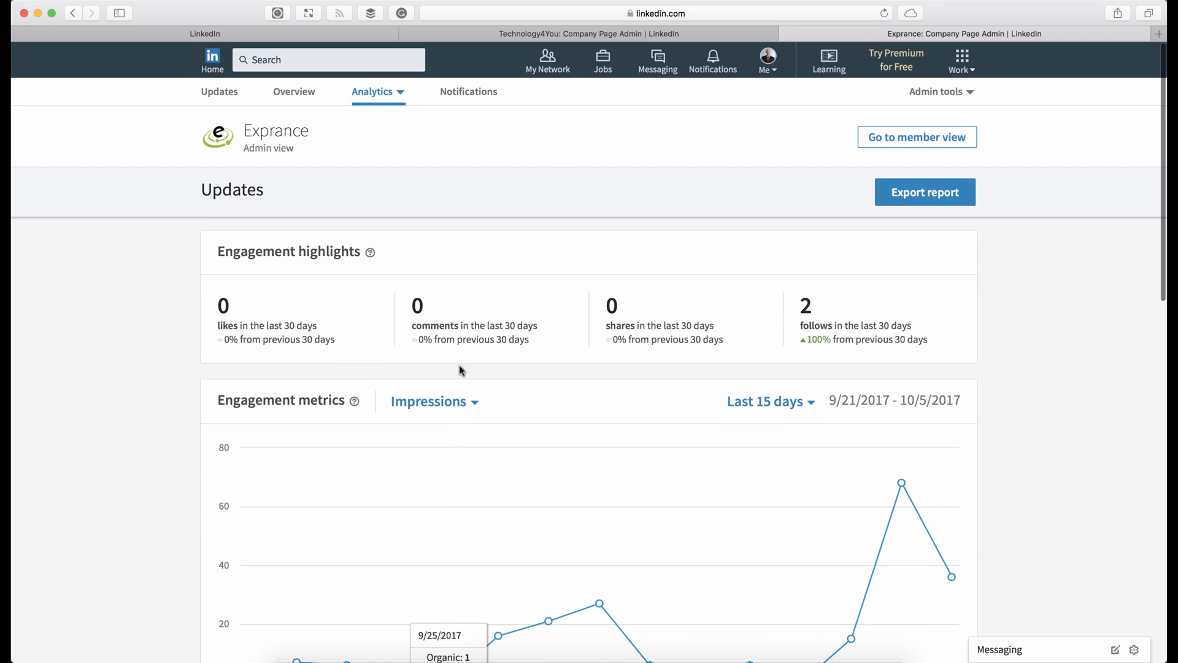
click(373, 91)
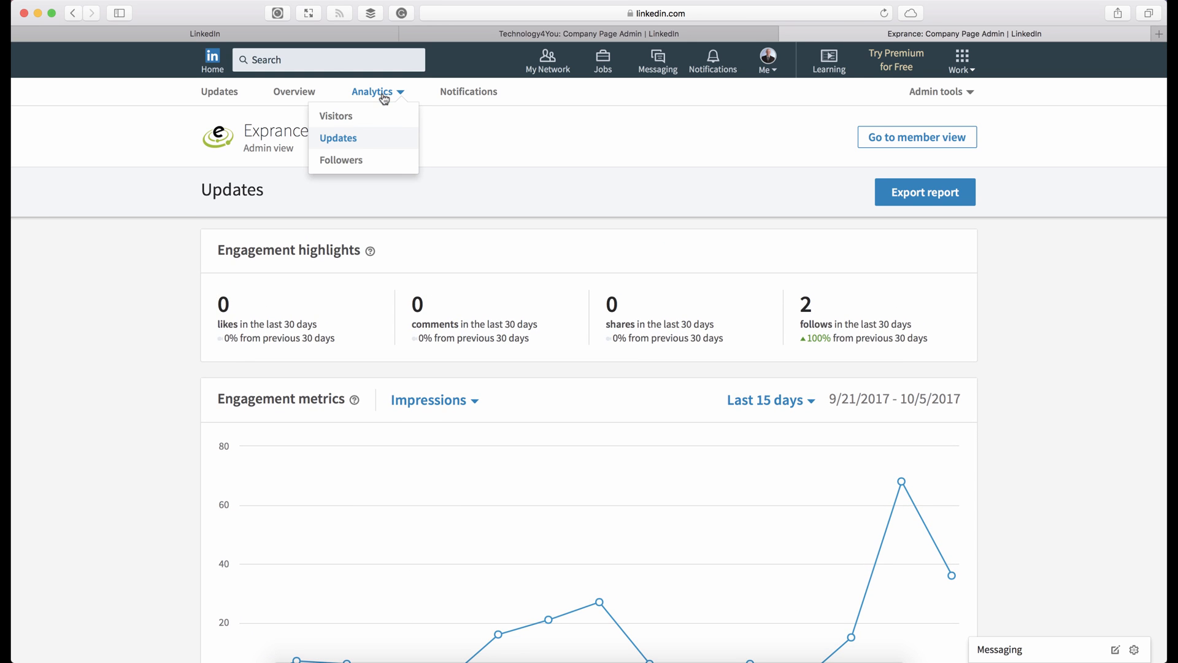
View Exprance's follower analytics (3 followers) with demographics broken down by job function
click(341, 159)
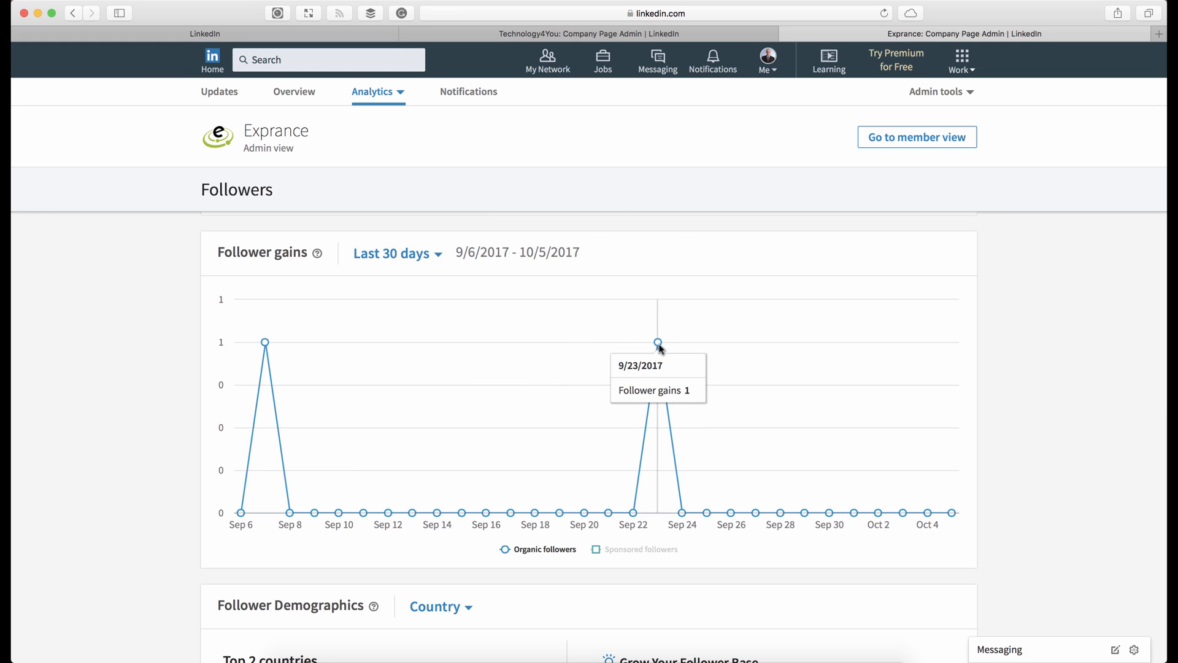
mouse_move(265, 344)
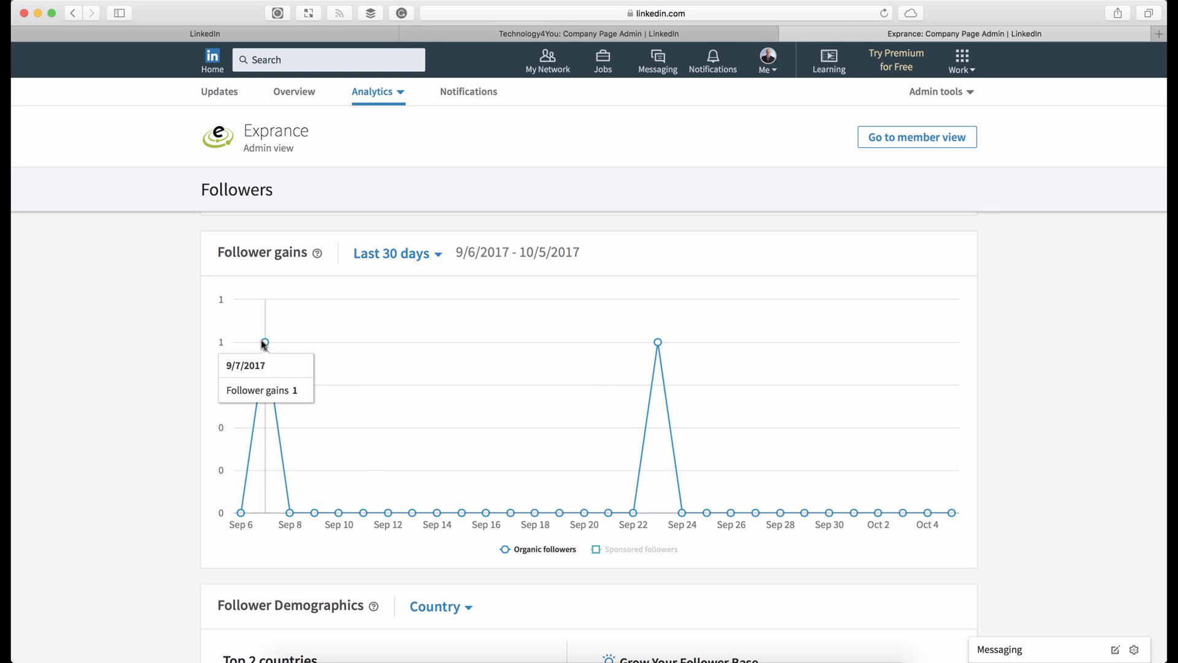
scroll(down, 3)
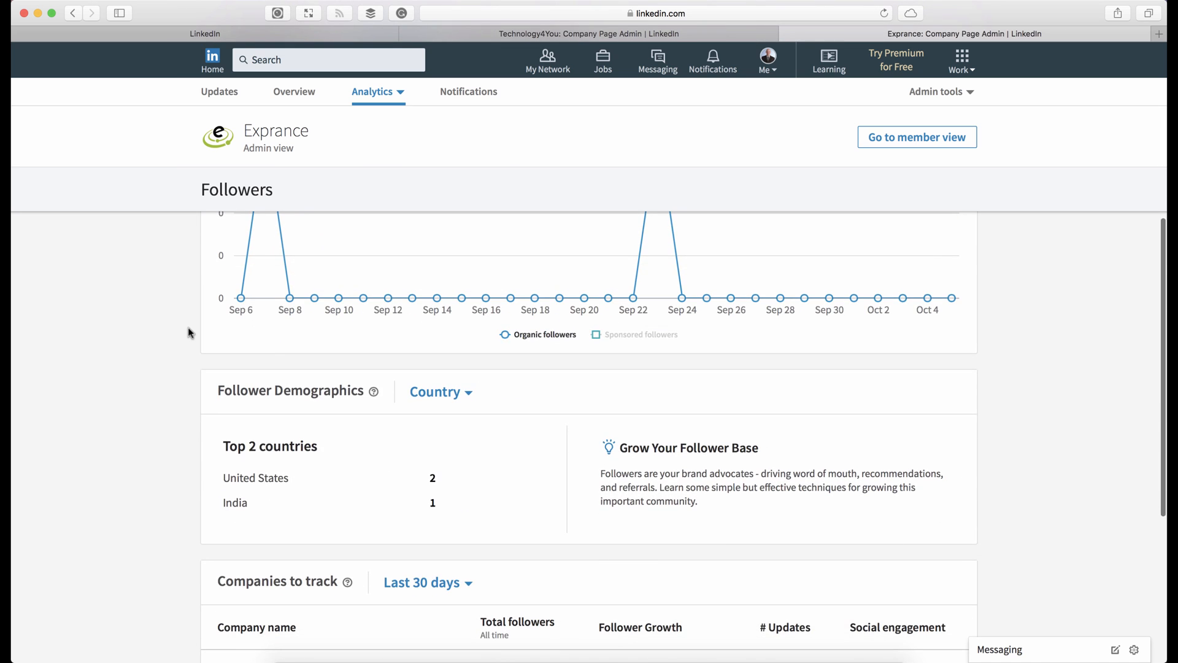
scroll(down, 3)
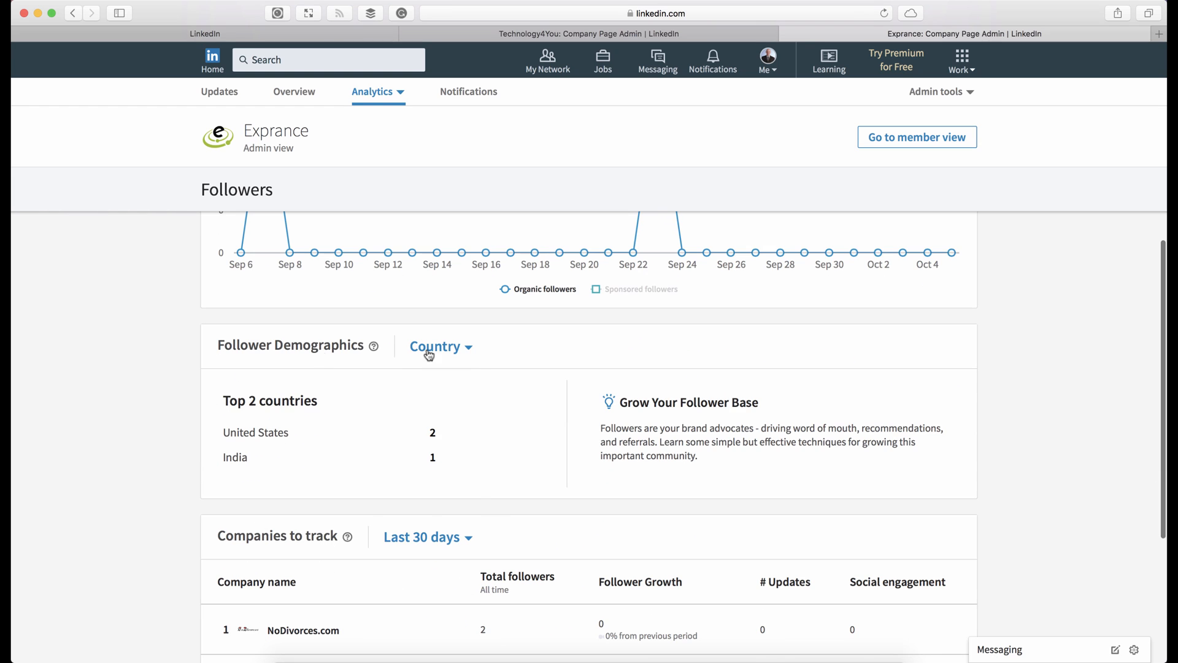
click(440, 346)
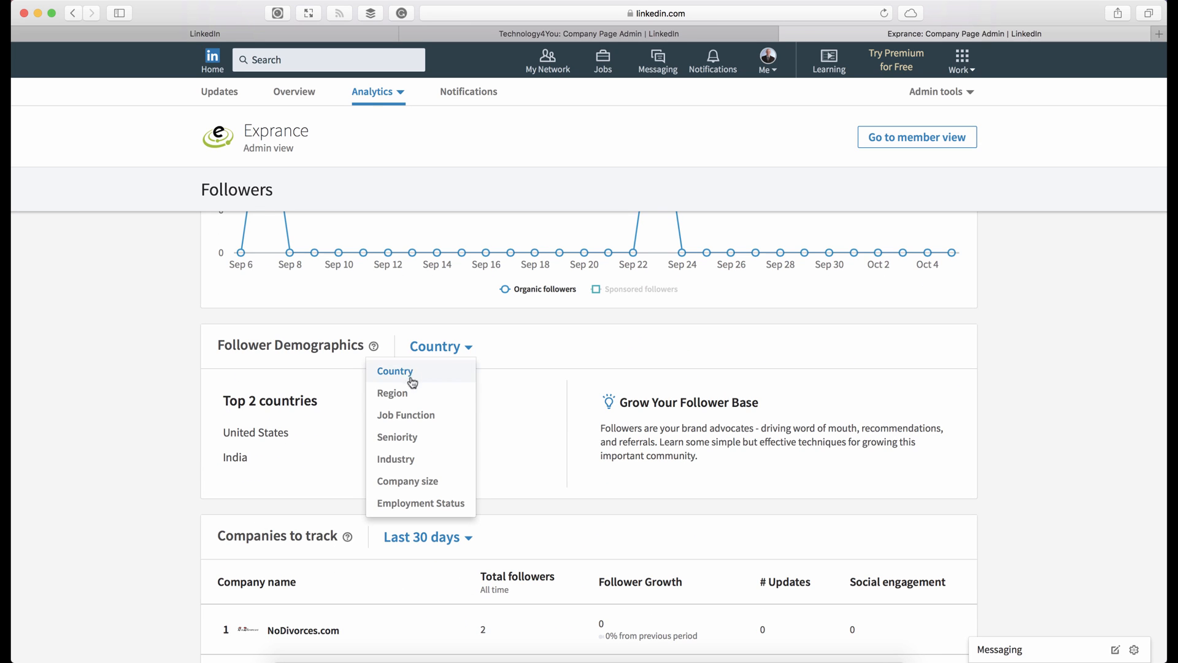
click(405, 414)
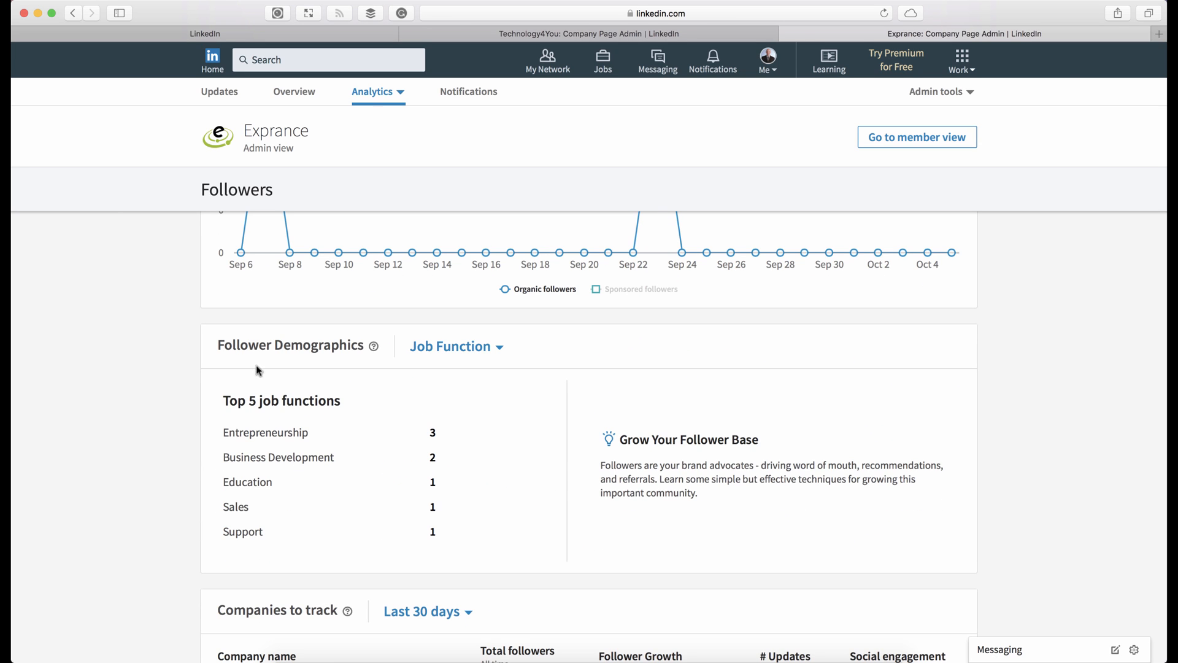
Switch the follower demographics breakdown to company size
scroll(down, 3)
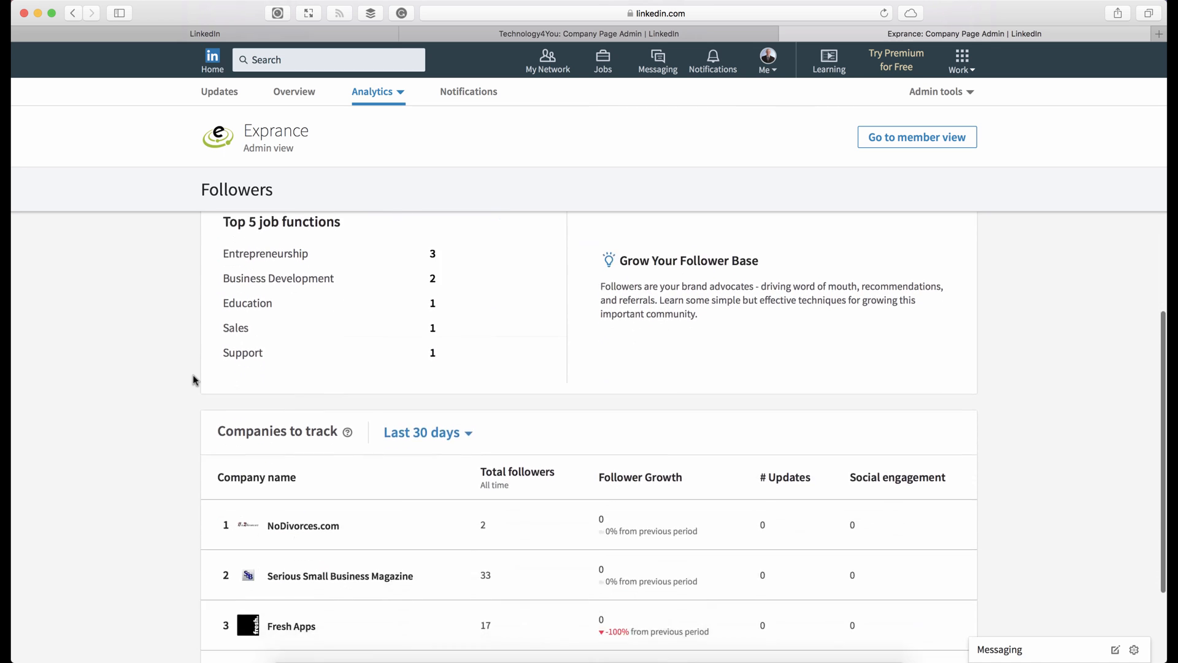
scroll(down, 3)
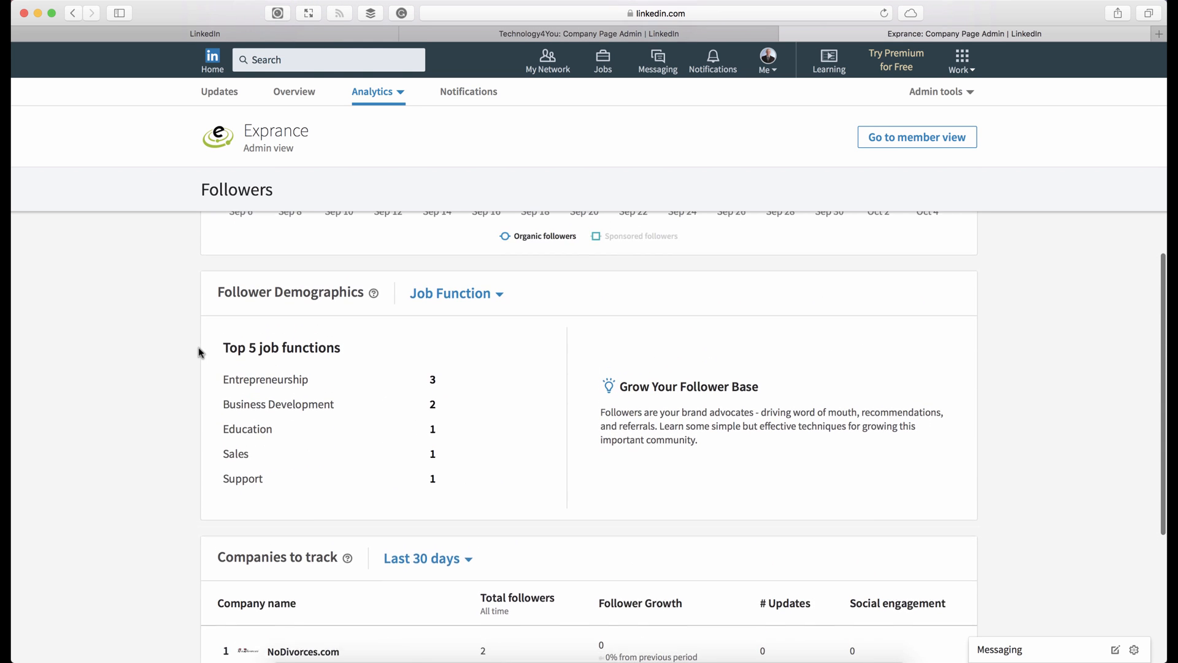
click(455, 293)
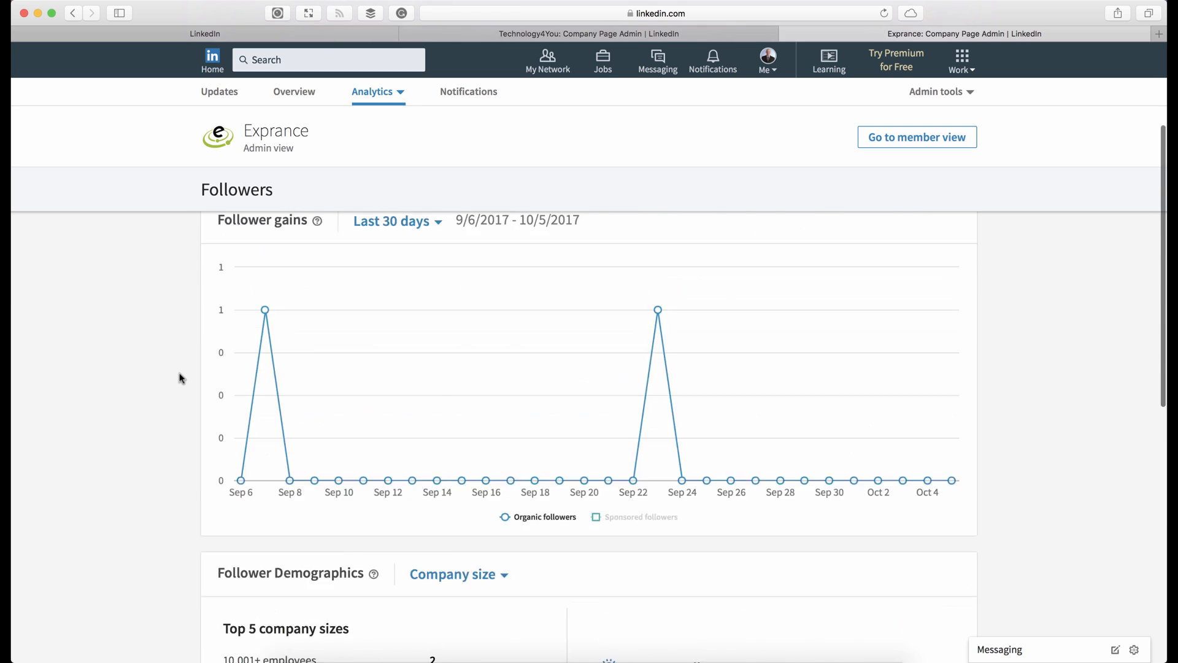
click(376, 91)
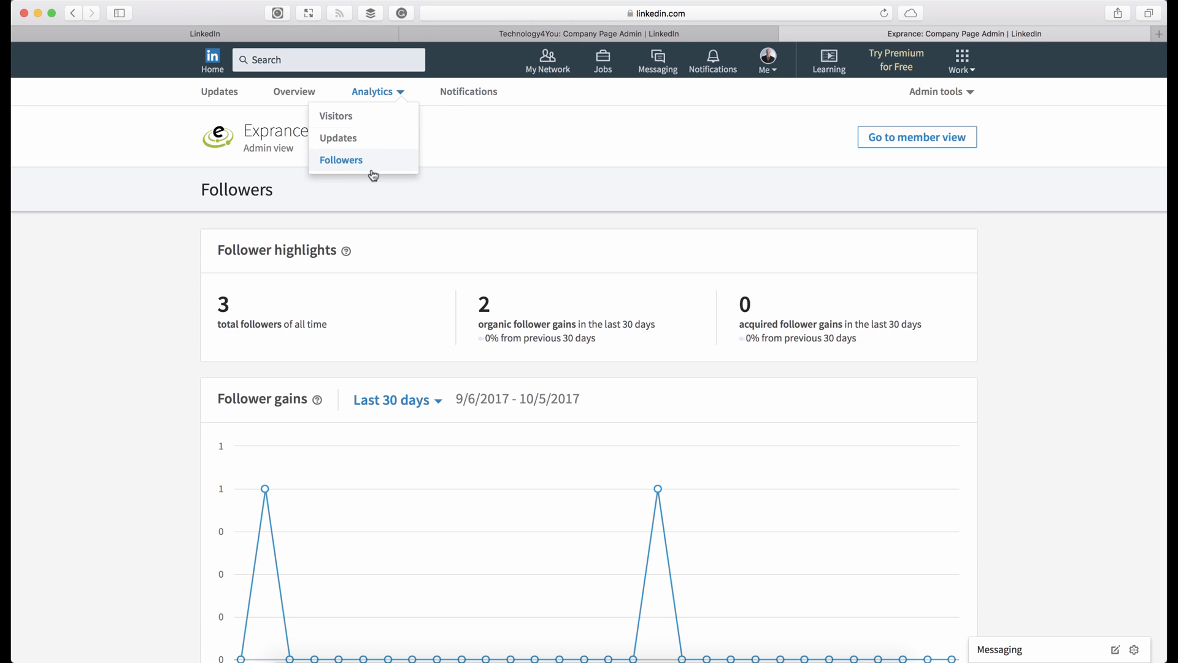
View the Exprance page's admin notifications, which are empty
click(468, 91)
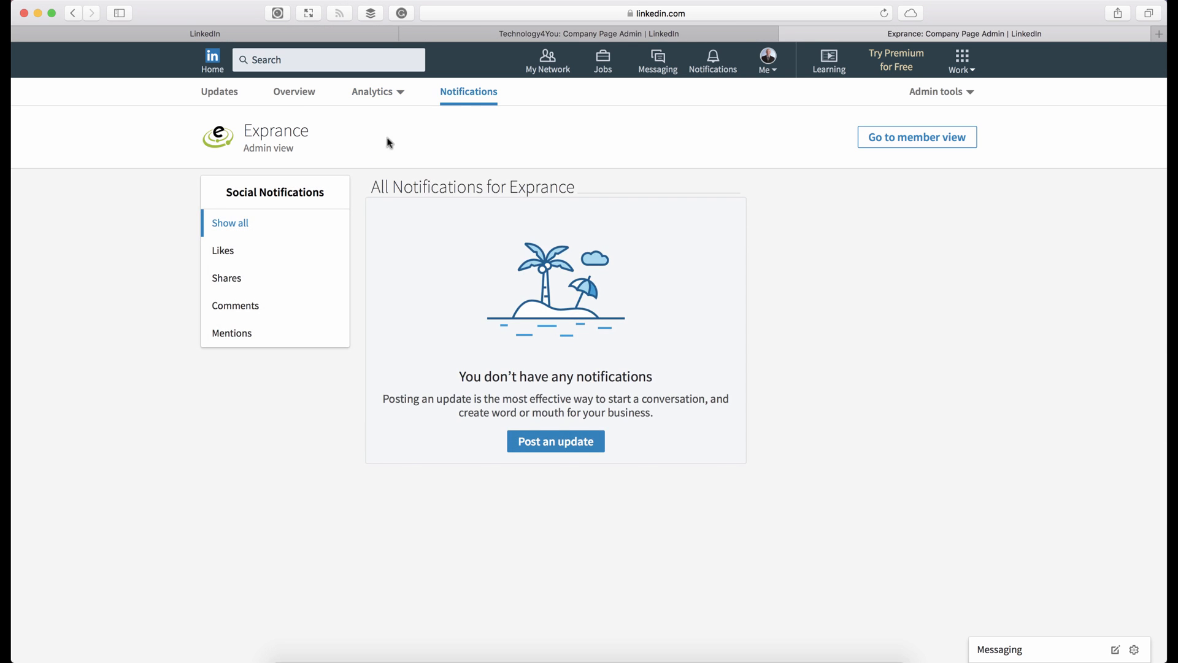
click(222, 250)
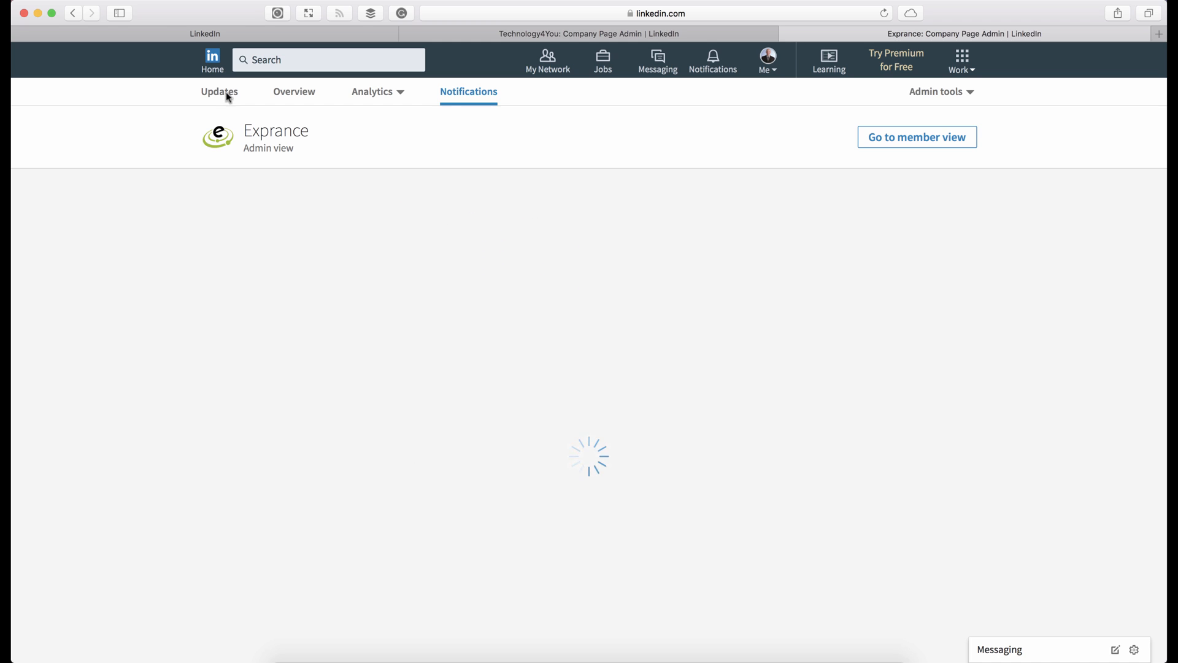
Return to the Exprance admin updates feed with its pinned post and weekly stats
click(219, 92)
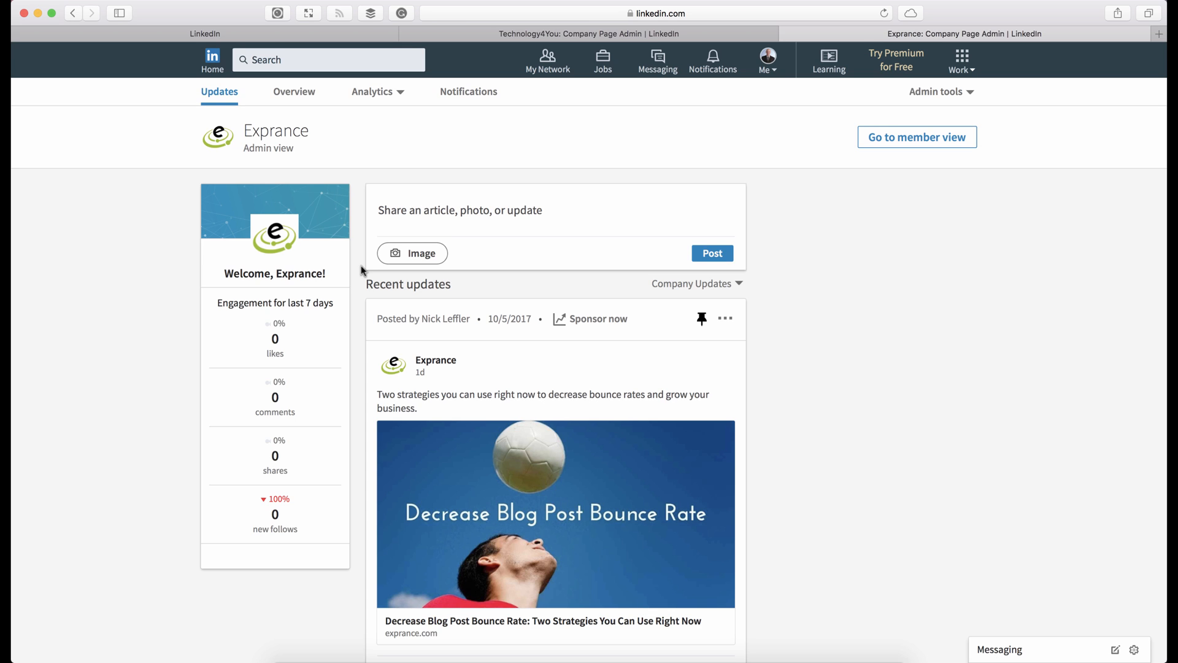
mouse_move(598, 332)
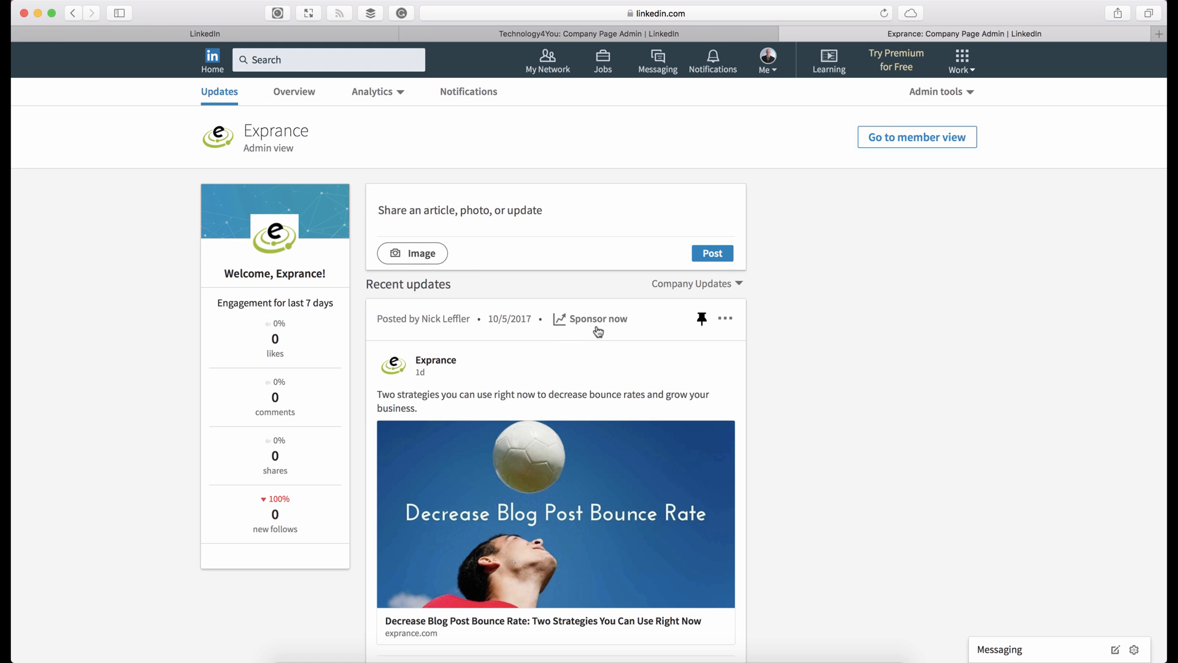